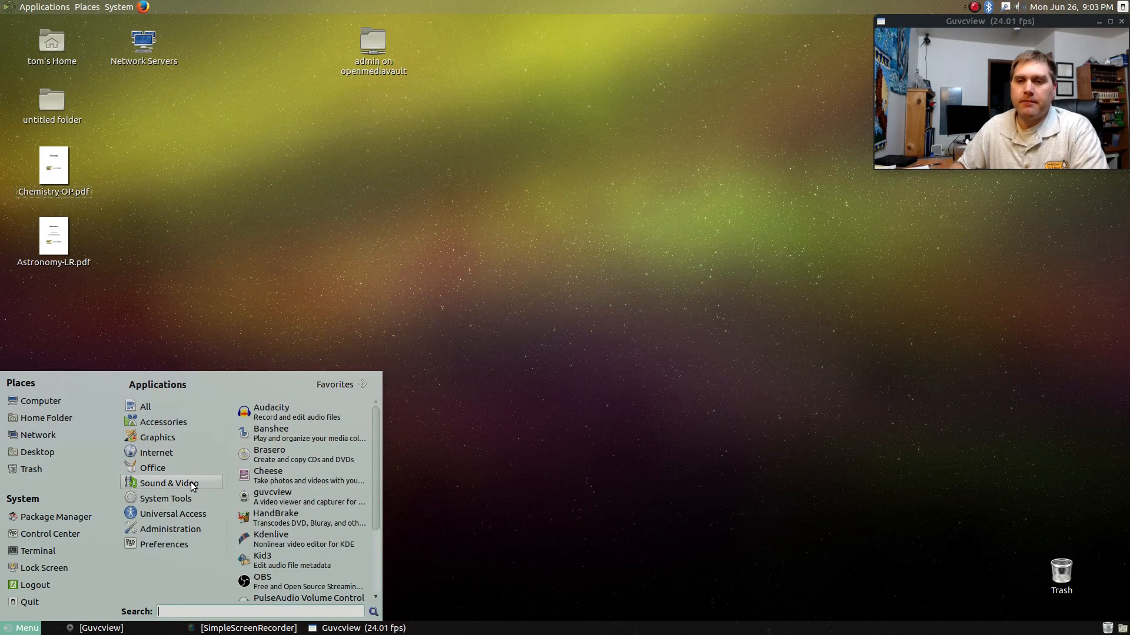
Launch PulseAudio Volume Control, move its window aside, and view the Output Devices list.
{"action": "scroll", "scroll_direction": "down", "scroll_amount": 3}
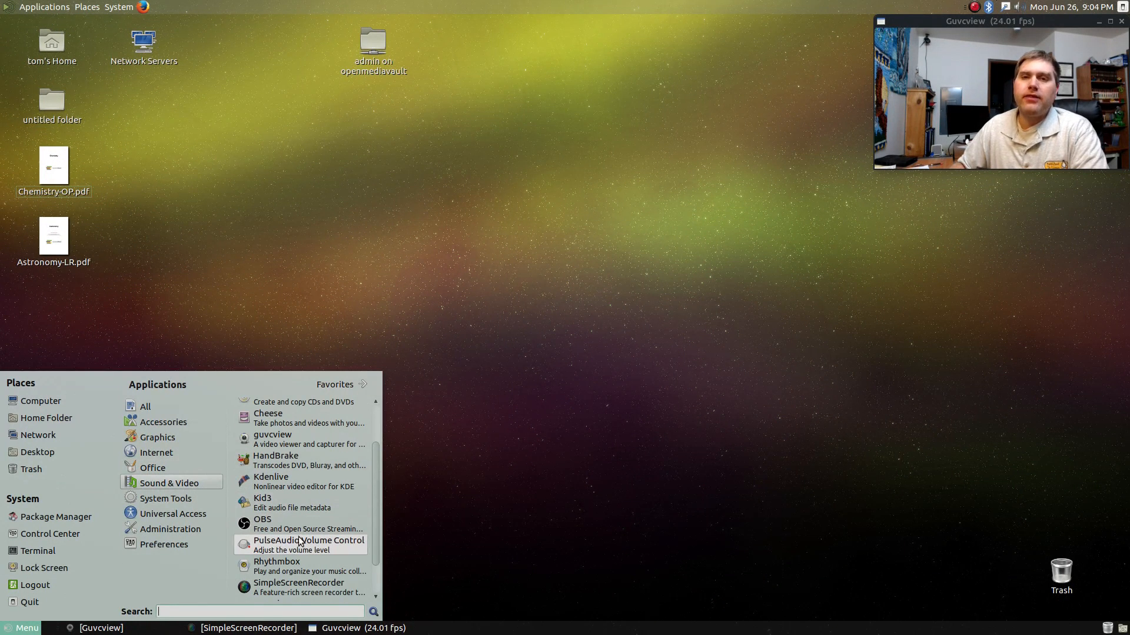
{"action": "mouse_move", "coordinate": [308, 544]}
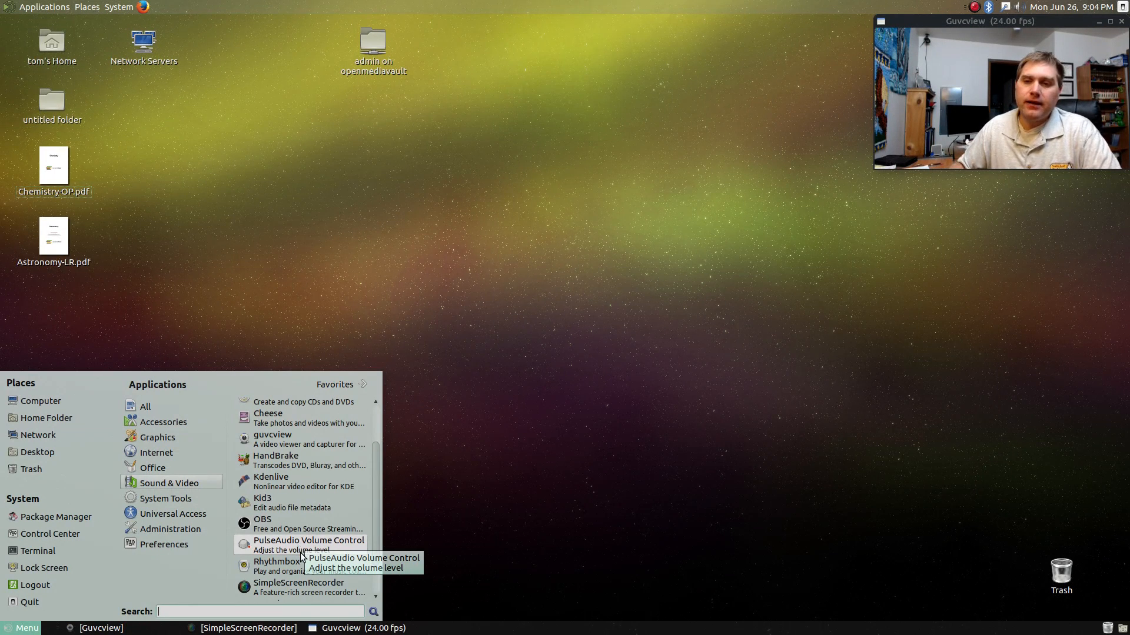
{"action": "scroll", "scroll_direction": "down", "scroll_amount": 3}
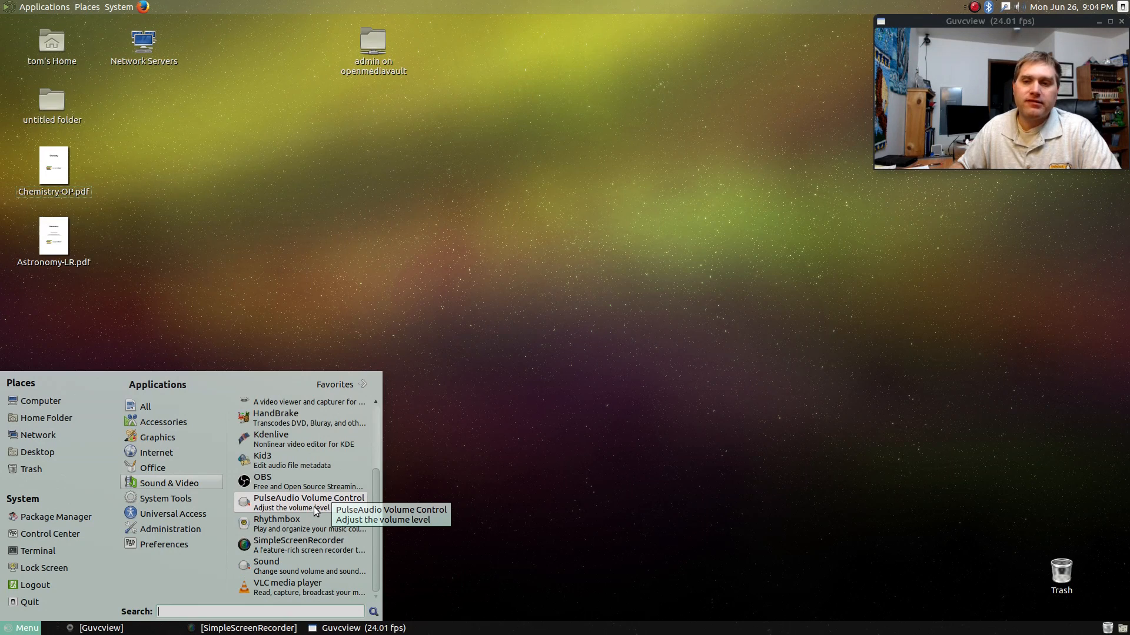
{"action": "left_click", "coordinate": [308, 501]}
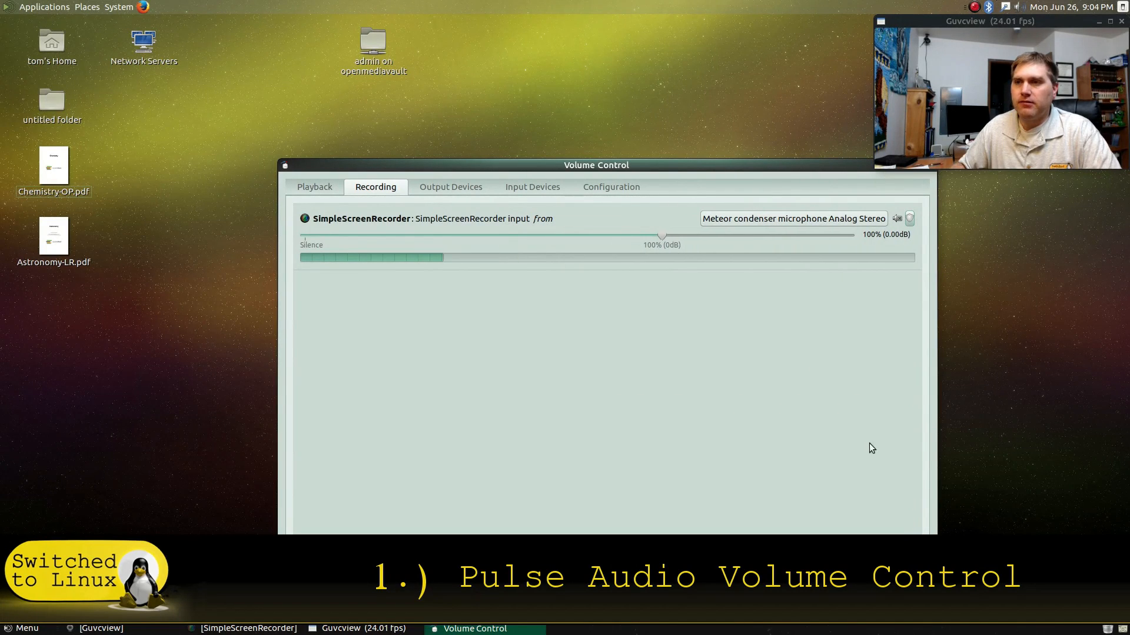
{"action": "left_click_drag", "start_coordinate": [596, 165], "coordinate": [455, 132]}
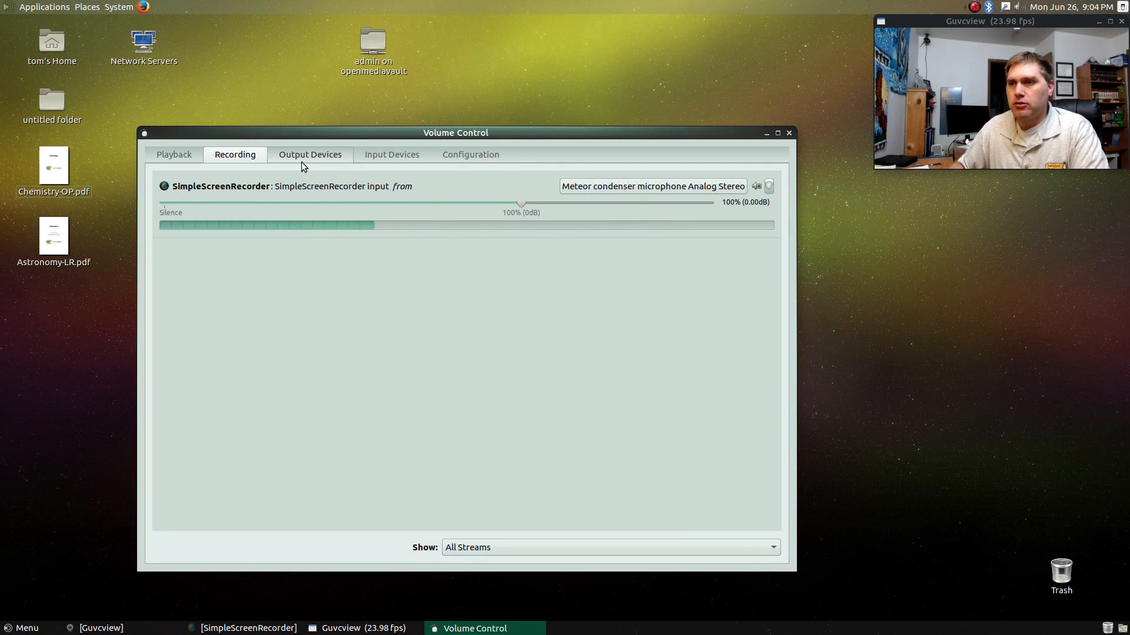
{"action": "left_click", "coordinate": [310, 154]}
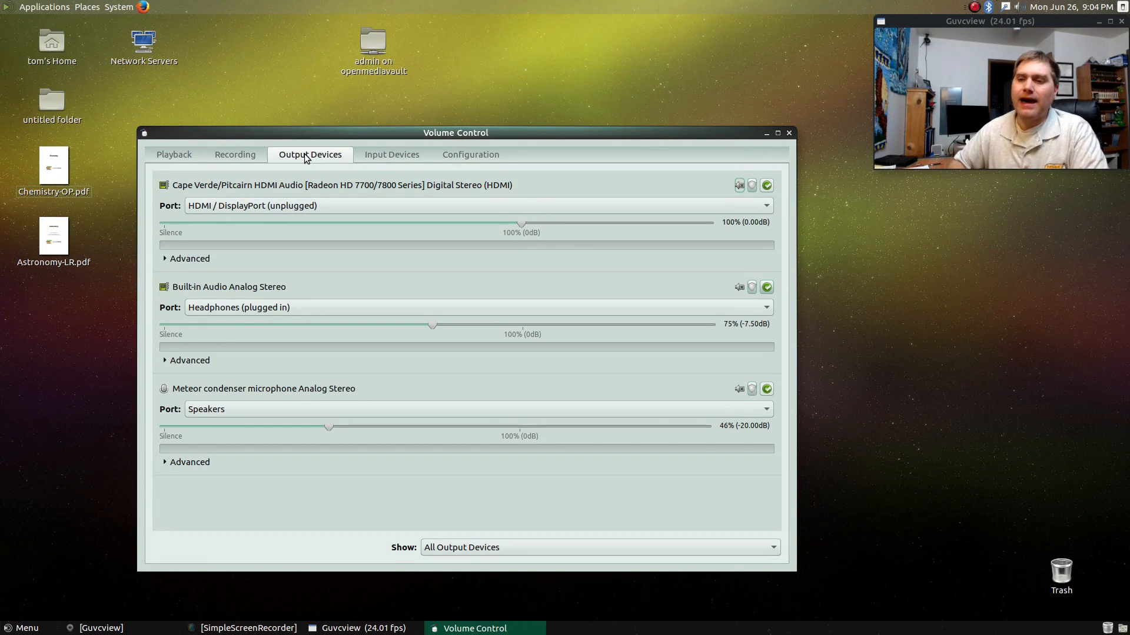
View the Input Devices, Configuration, Playback and Recording tabs, then close the mixer.
{"action": "left_click", "coordinate": [392, 154]}
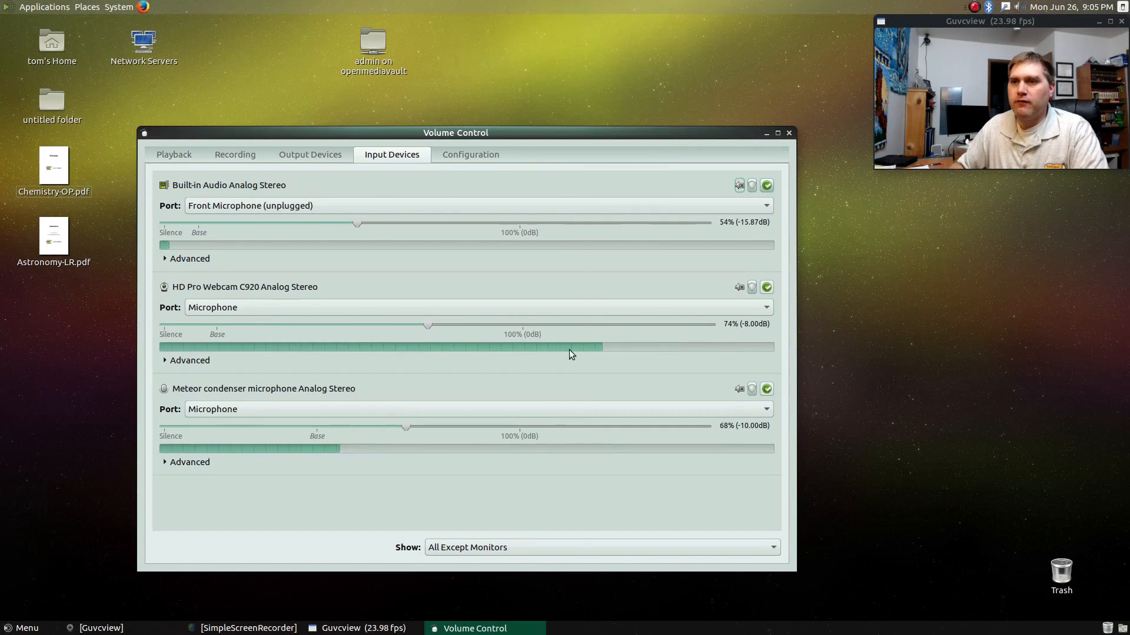
{"action": "left_click", "coordinate": [469, 154]}
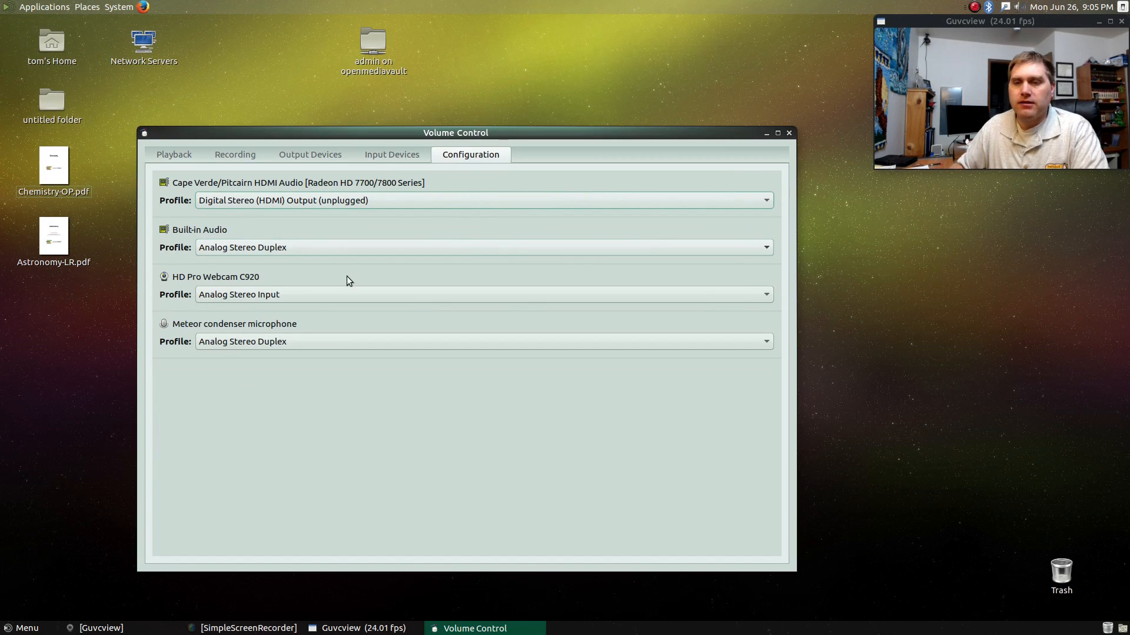
{"action": "left_click", "coordinate": [174, 154]}
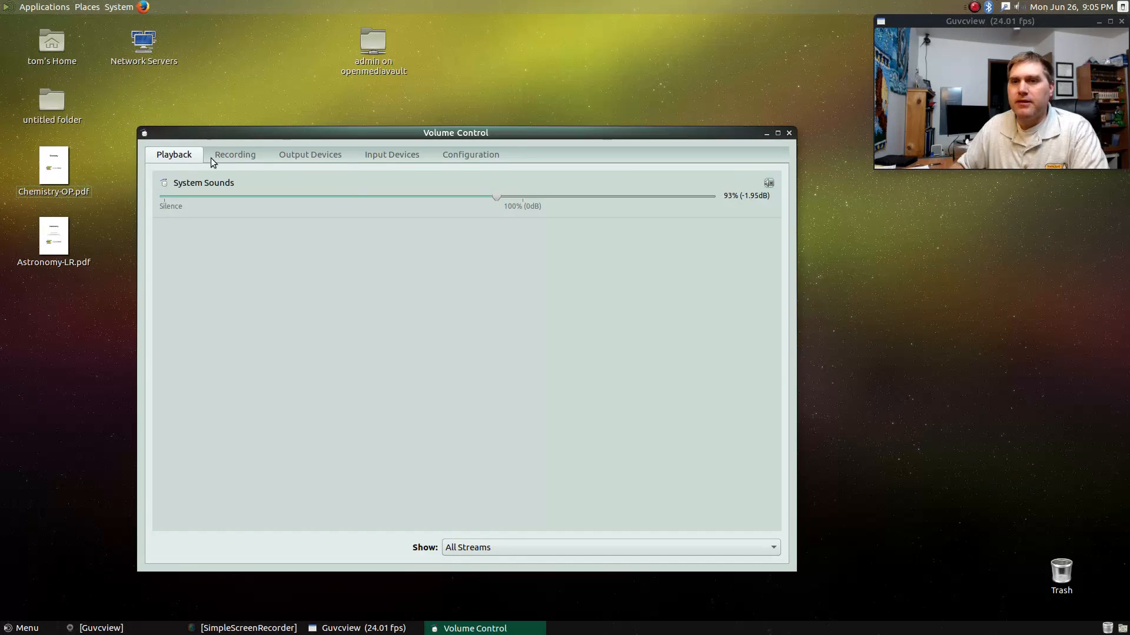
{"action": "left_click", "coordinate": [234, 154]}
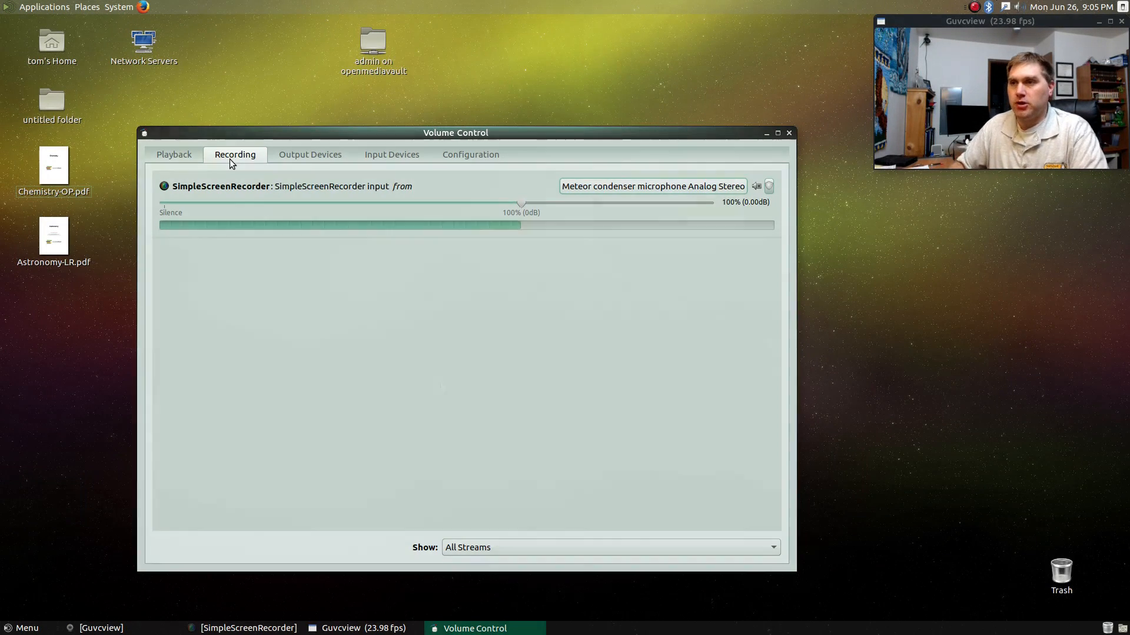
{"action": "left_click", "coordinate": [789, 133]}
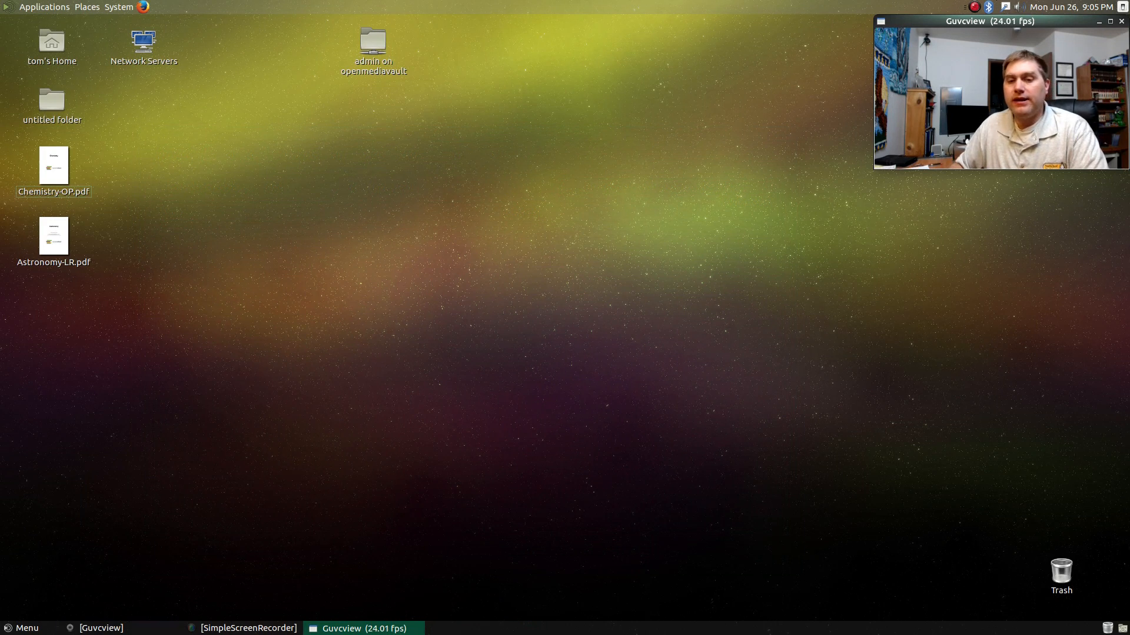
Launch KAddressBook from the MATE Menu's Office category.
{"action": "left_click", "coordinate": [22, 627]}
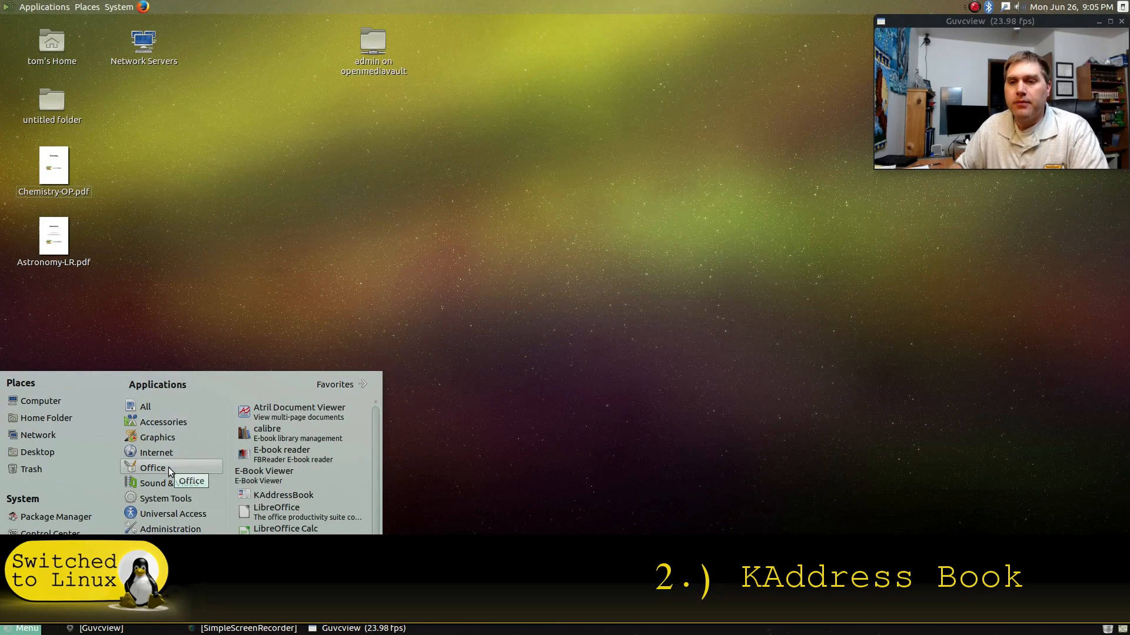
{"action": "left_click", "coordinate": [281, 497]}
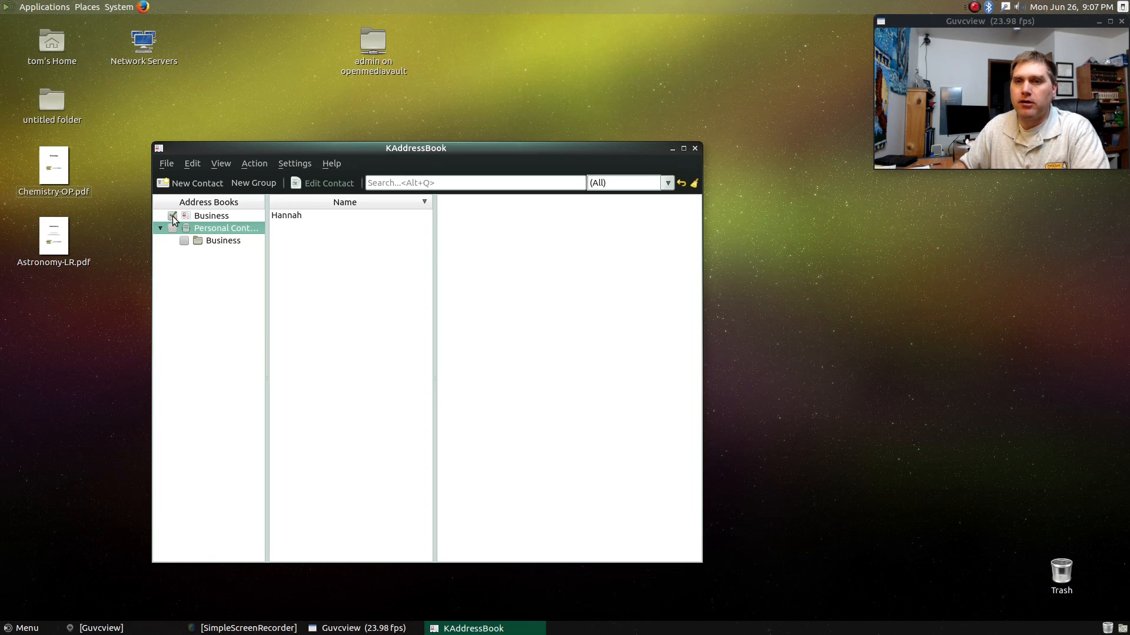
Uncheck the Business address book so Hannah disappears from the contact list.
{"action": "left_click", "coordinate": [172, 215]}
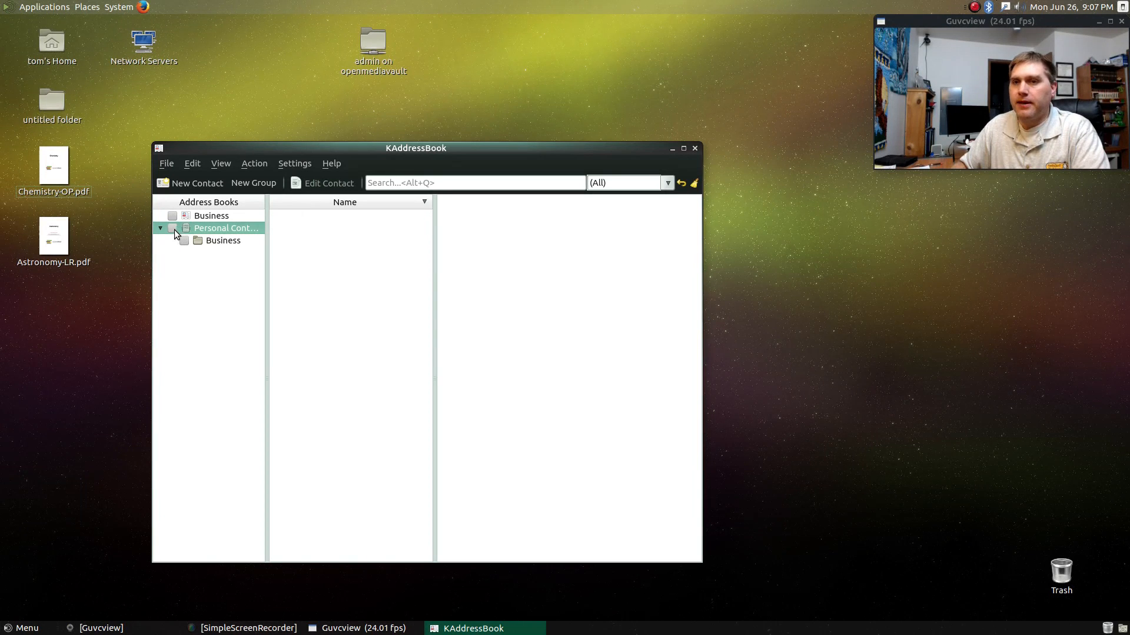
{"action": "mouse_move", "coordinate": [208, 332]}
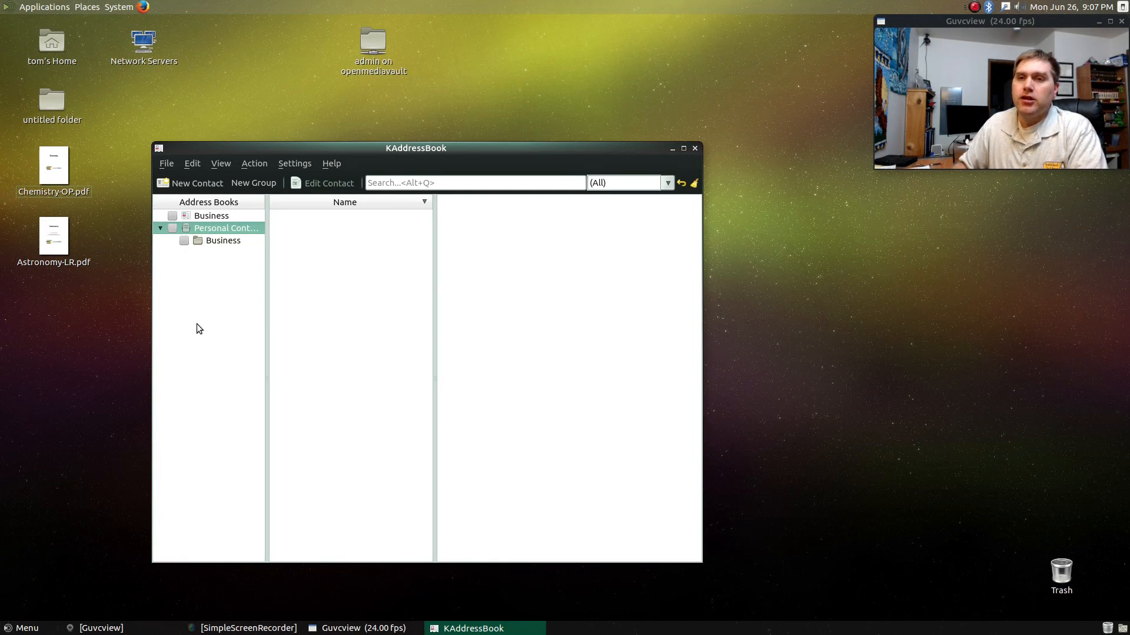
{"action": "mouse_move", "coordinate": [225, 225]}
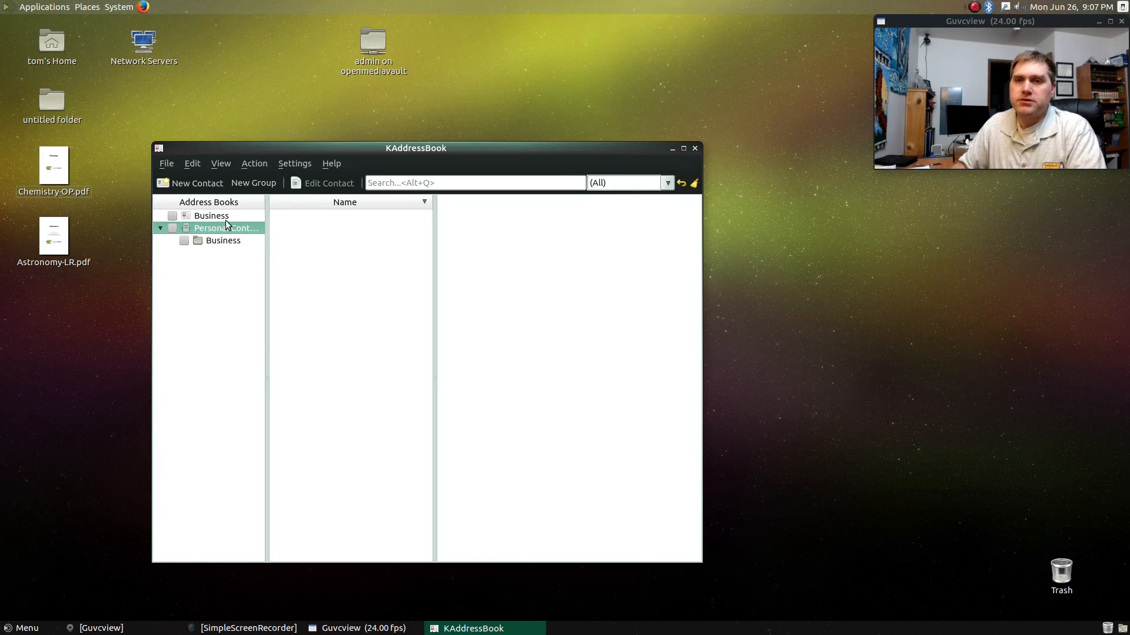
{"action": "mouse_move", "coordinate": [228, 218]}
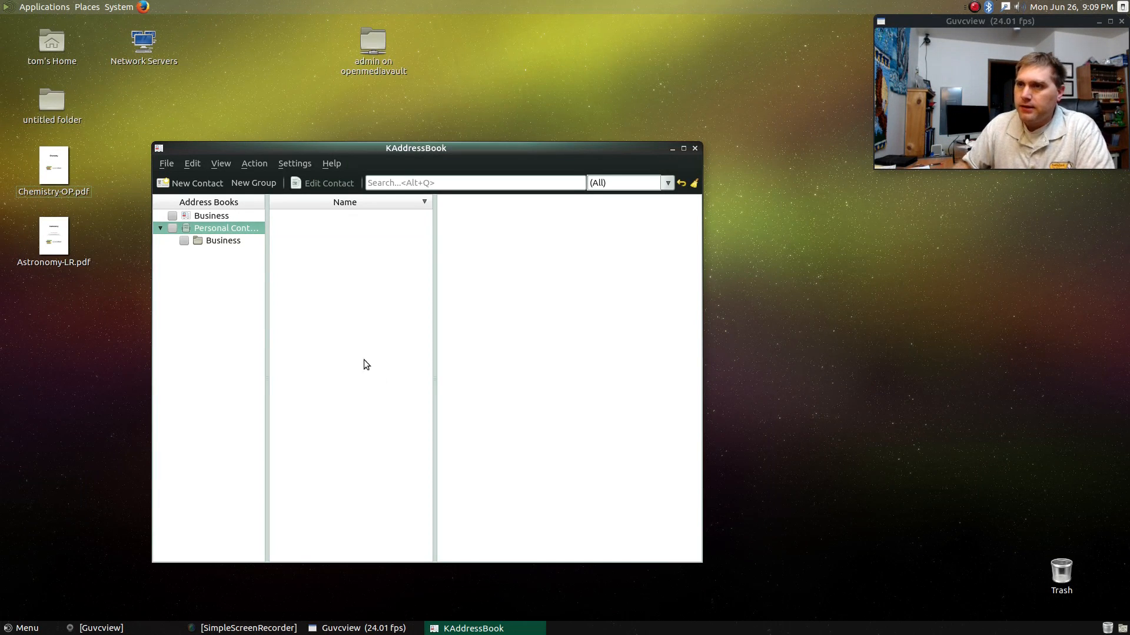
Close the KAddressBook window.
{"action": "left_click", "coordinate": [693, 148]}
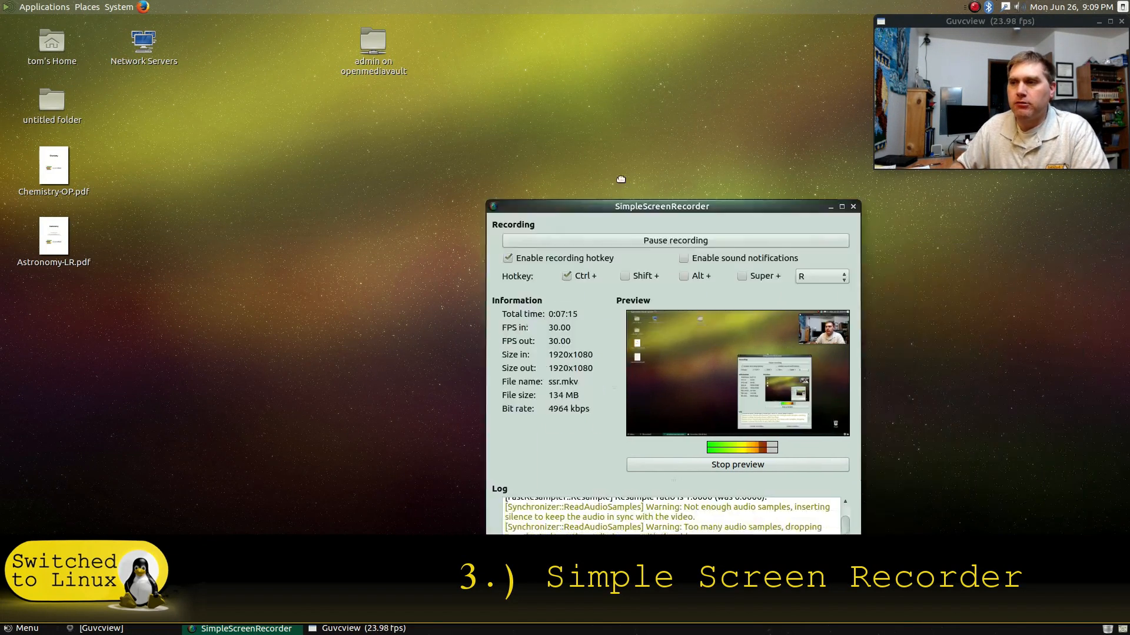
Move the SimpleScreenRecorder window aside and launch Firefox from the top panel.
{"action": "left_click_drag", "start_coordinate": [660, 206], "coordinate": [379, 102]}
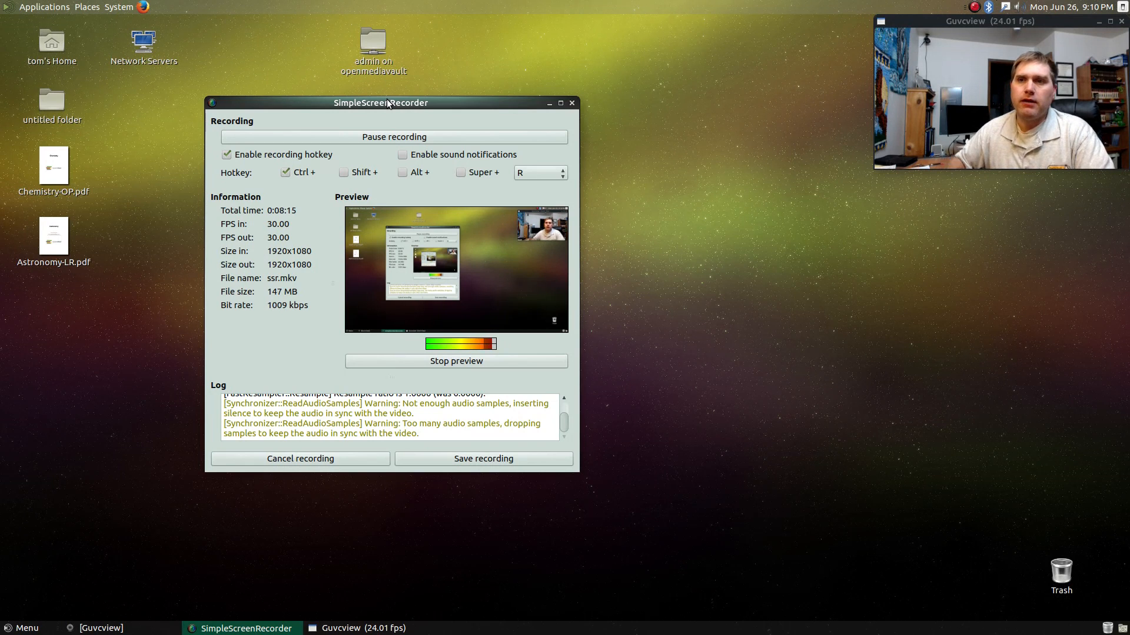
{"action": "left_click", "coordinate": [142, 6]}
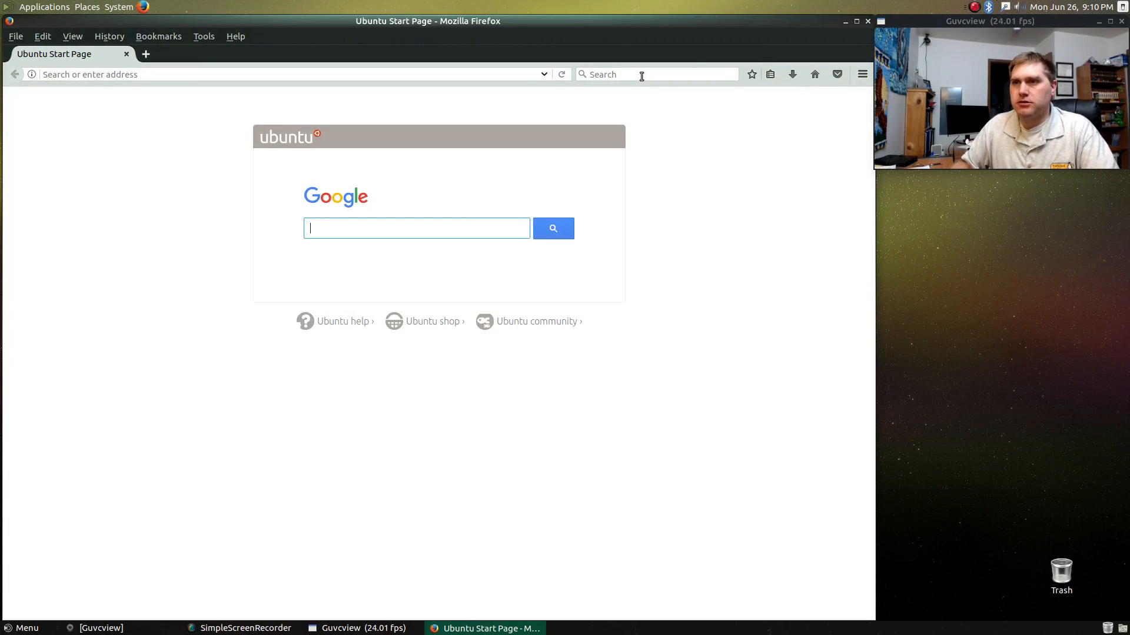
Search the web in Firefox for 'simple screen re'.
{"action": "left_click", "coordinate": [656, 75]}
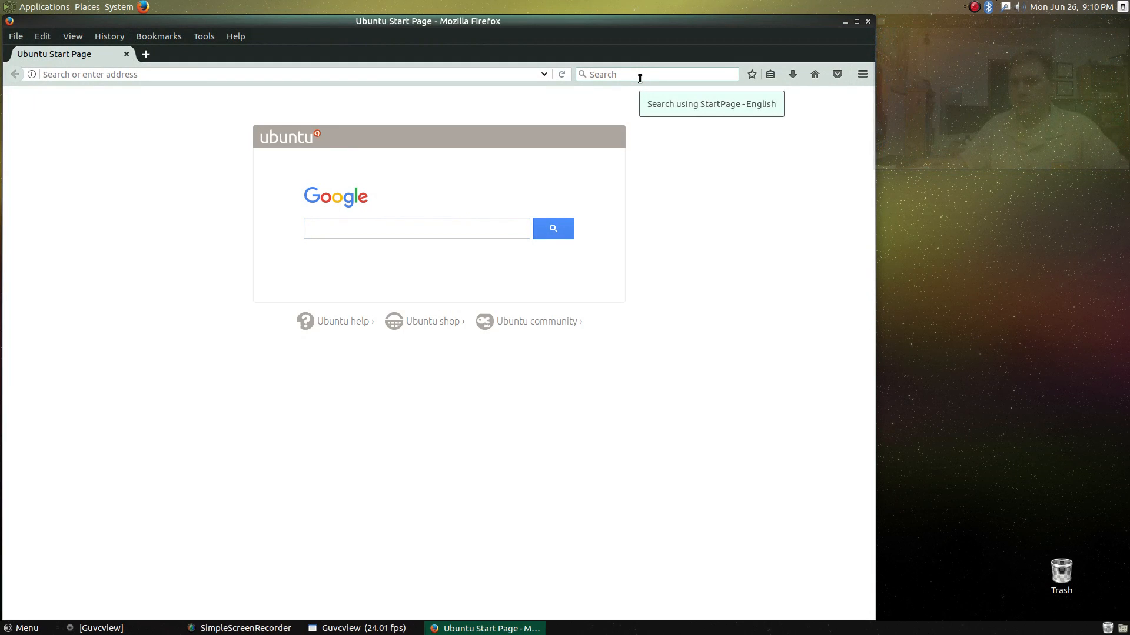
{"action": "left_click", "coordinate": [240, 628]}
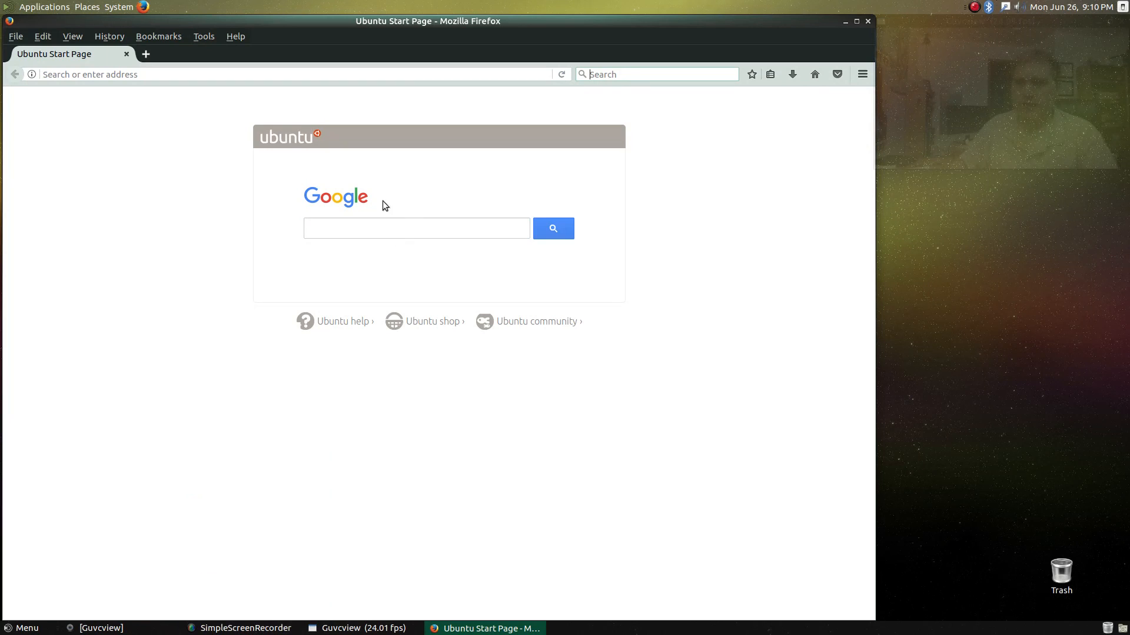
{"action": "left_click", "coordinate": [416, 228]}
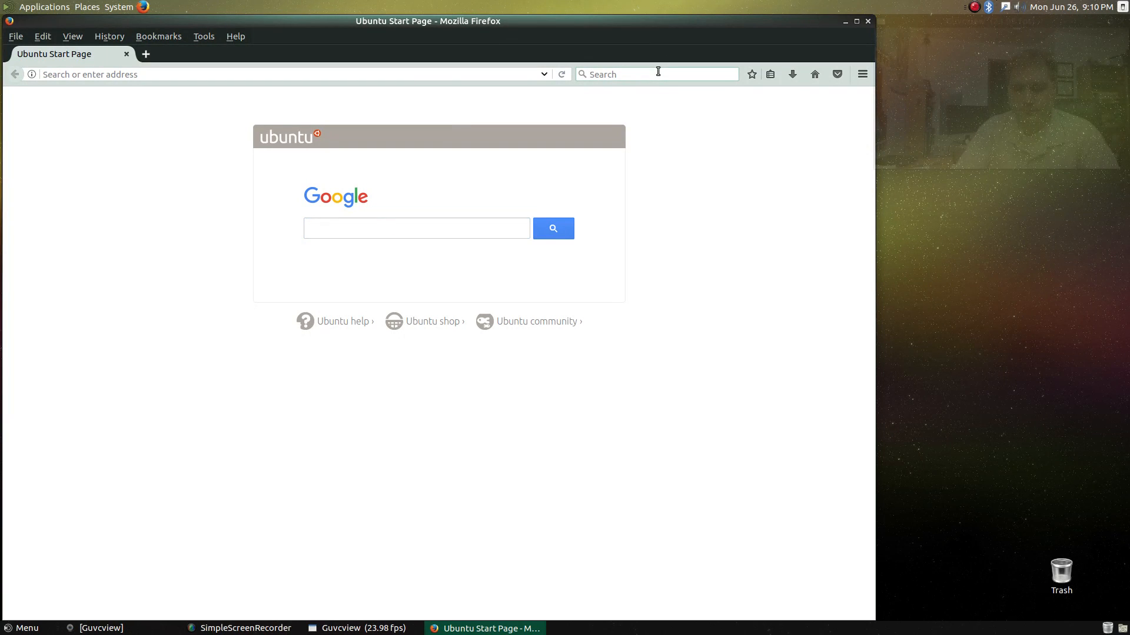
{"action": "type", "text": "simple screen recorde"}
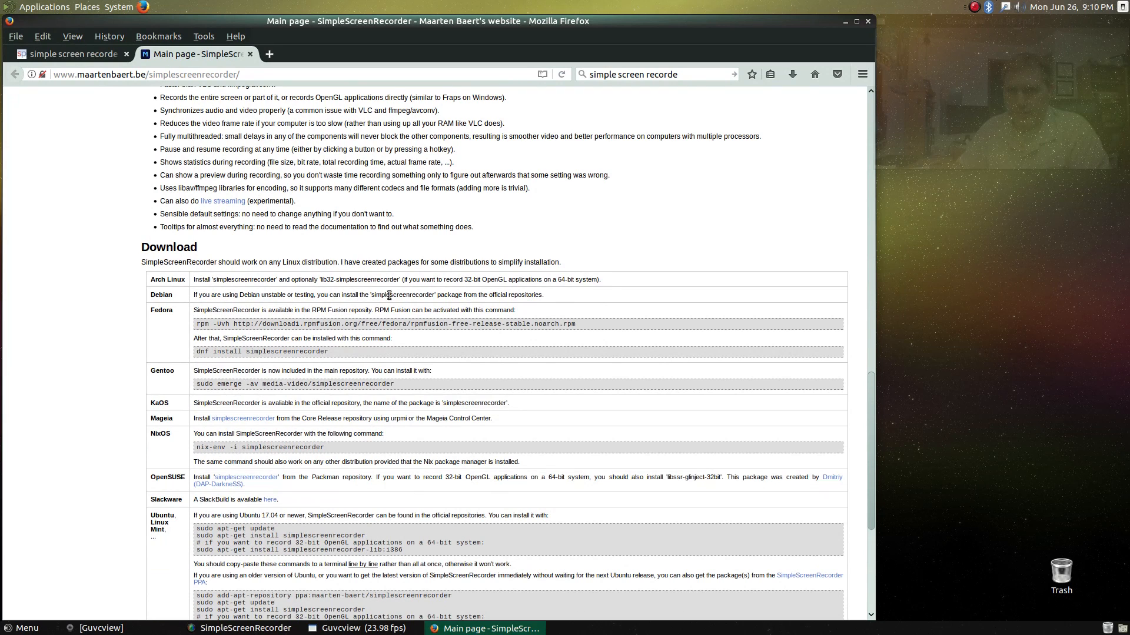
{"action": "mouse_move", "coordinate": [522, 310]}
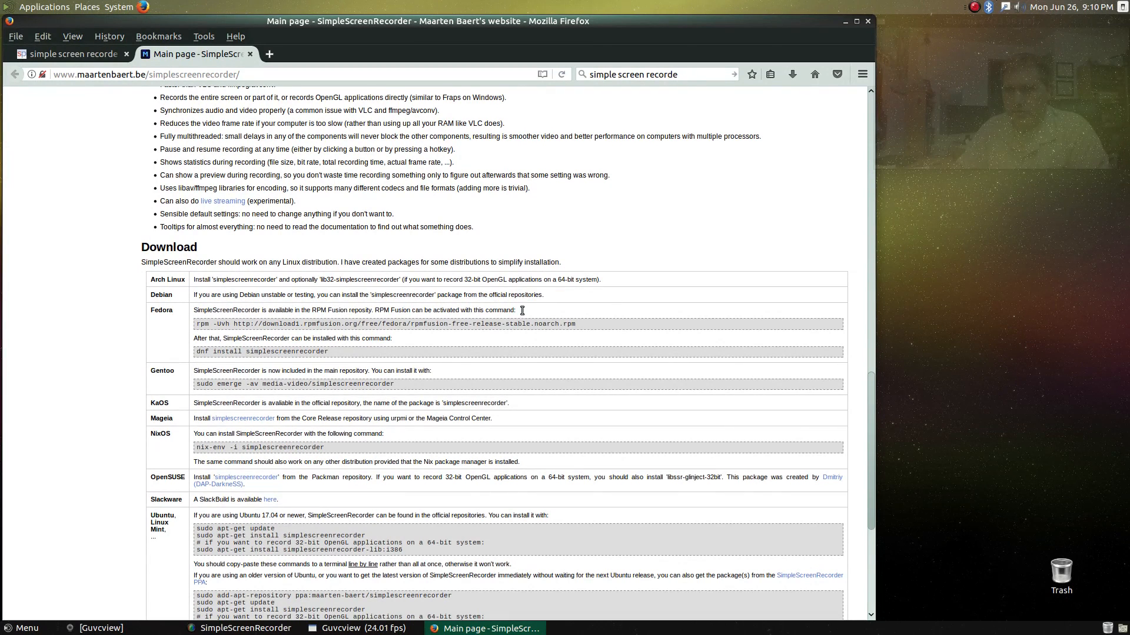
Scroll the SimpleScreenRecorder page down to the per-distribution install commands table.
{"action": "scroll", "scroll_direction": "down", "scroll_amount": 3}
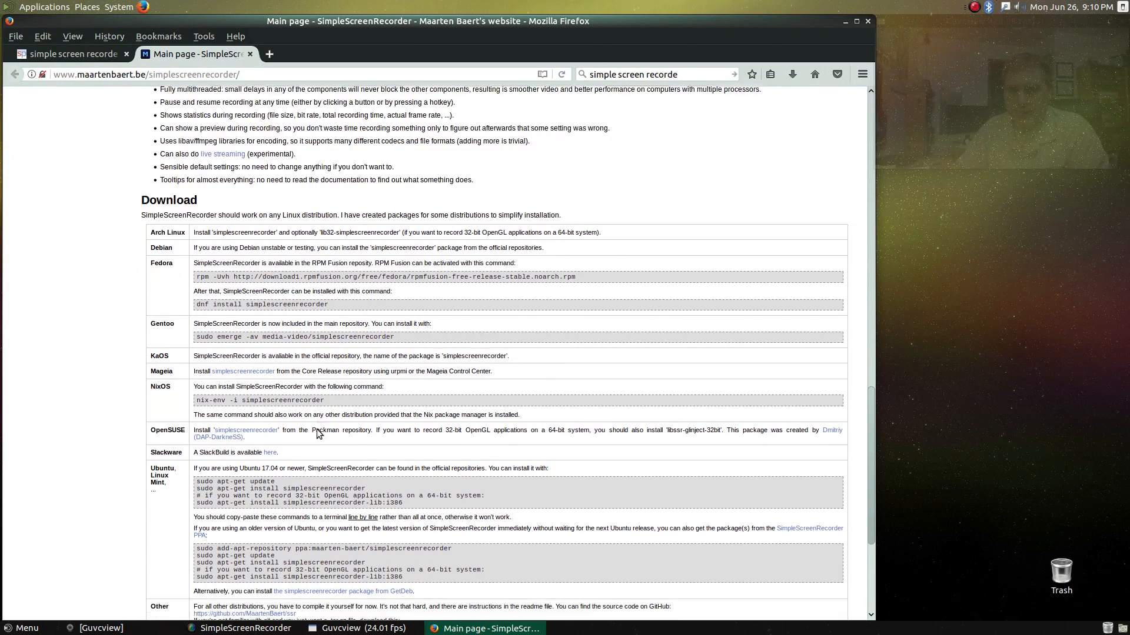
{"action": "scroll", "scroll_direction": "down", "scroll_amount": 3}
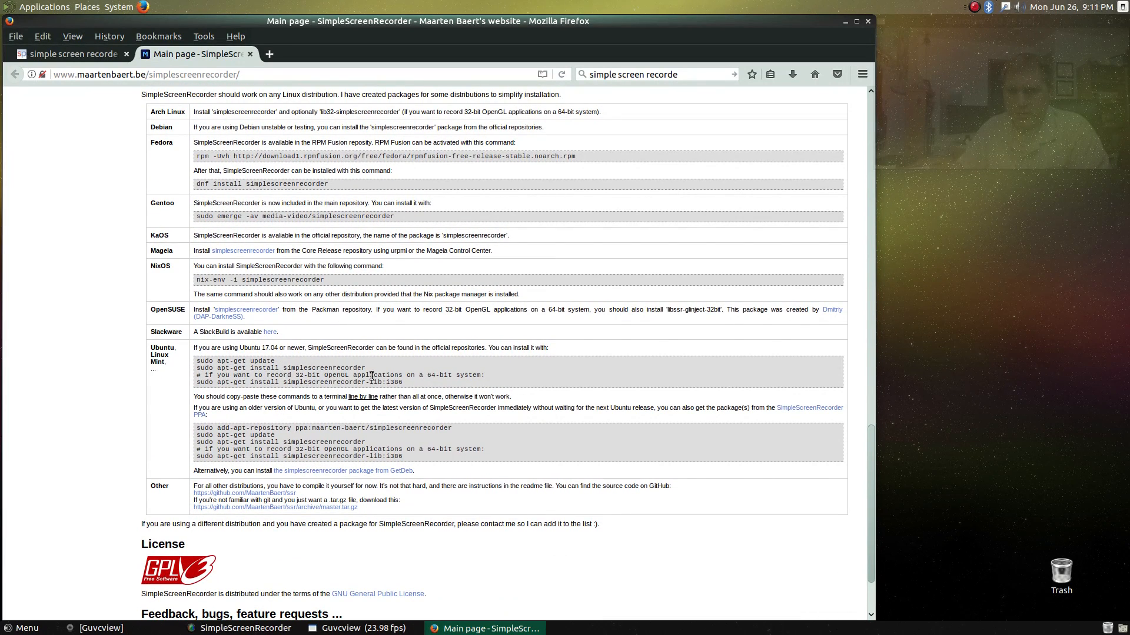
{"action": "mouse_move", "coordinate": [314, 360]}
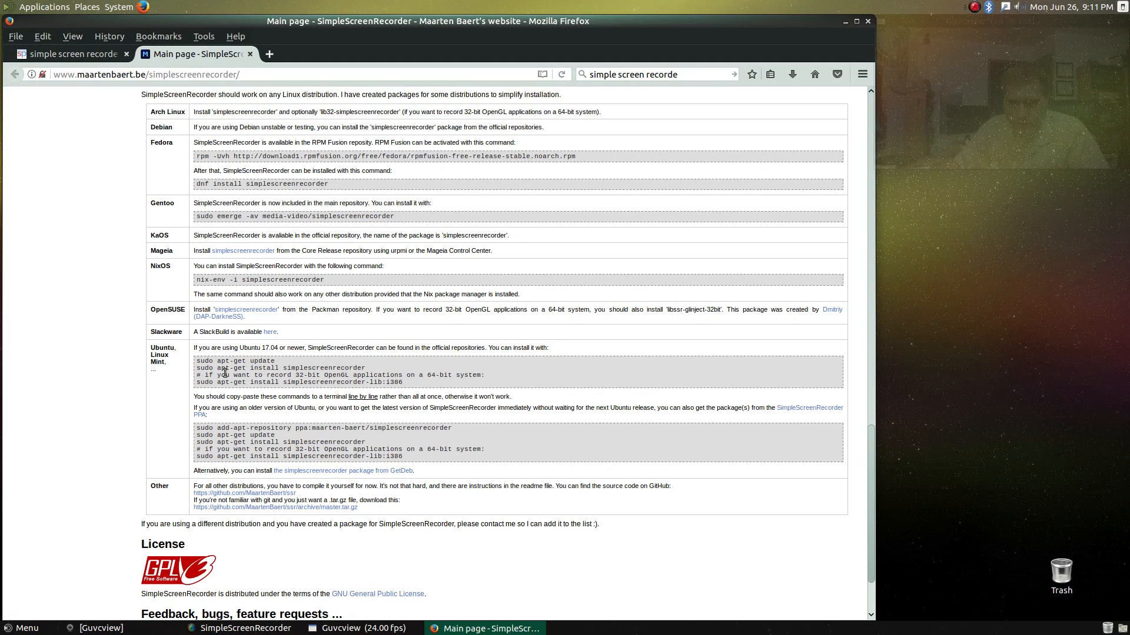
{"action": "mouse_move", "coordinate": [364, 357]}
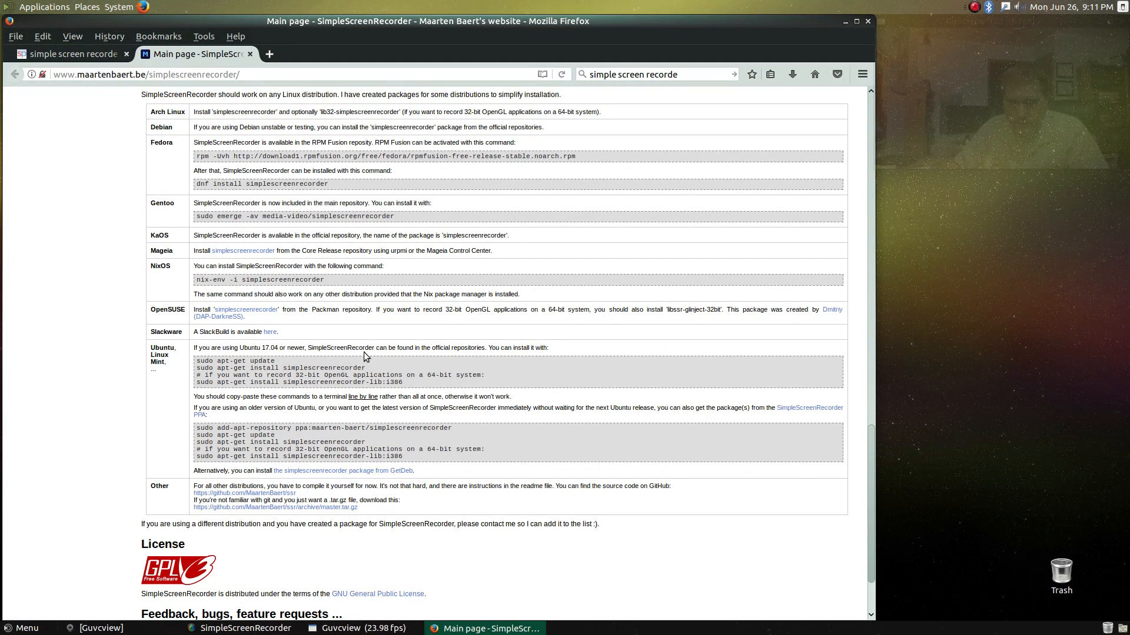
{"action": "mouse_move", "coordinate": [388, 360]}
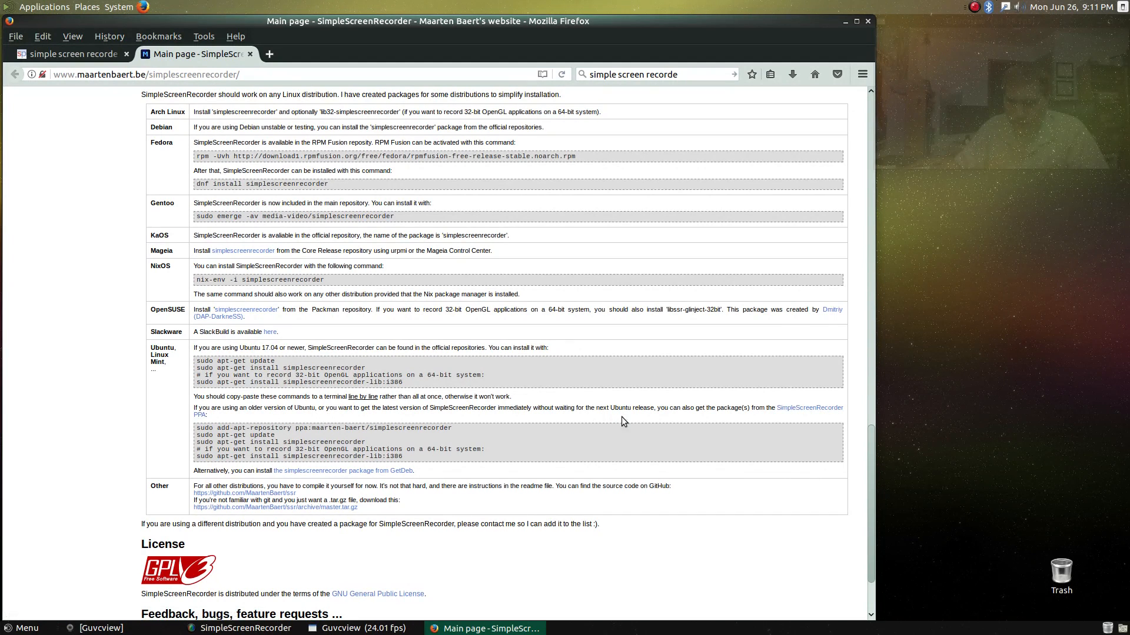
{"action": "mouse_move", "coordinate": [209, 423]}
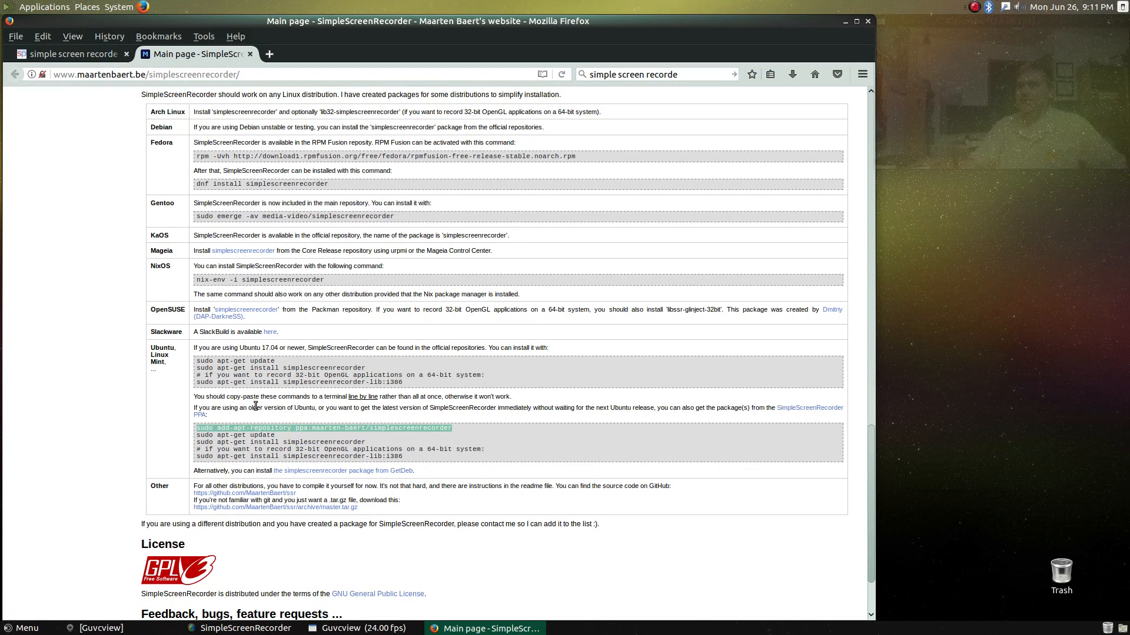
{"action": "mouse_move", "coordinate": [329, 286]}
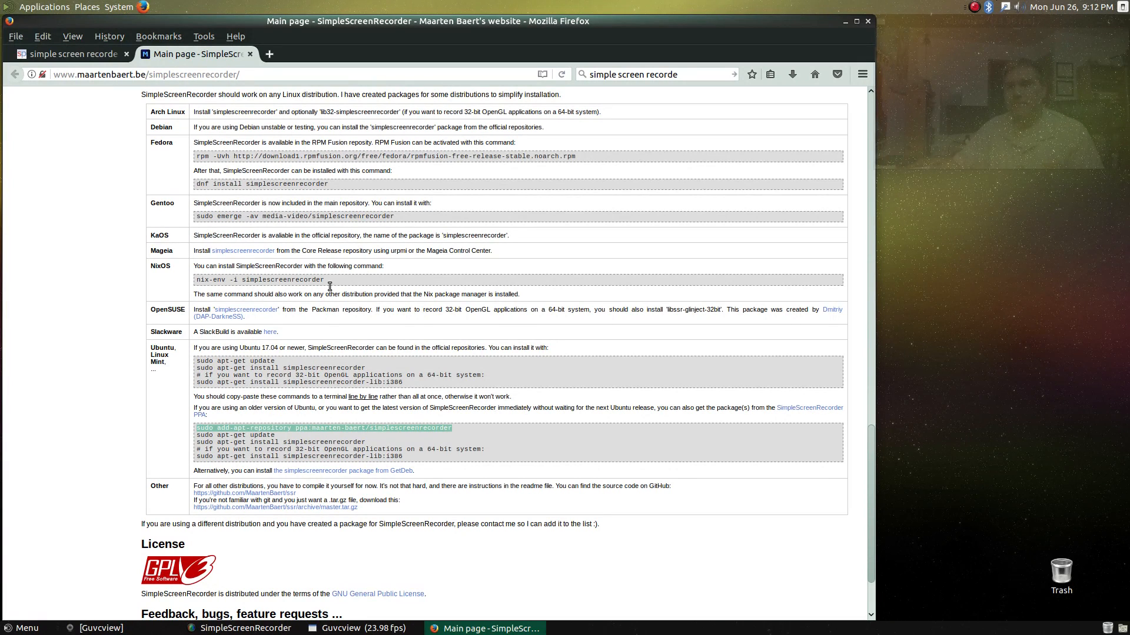
{"action": "mouse_move", "coordinate": [934, 23]}
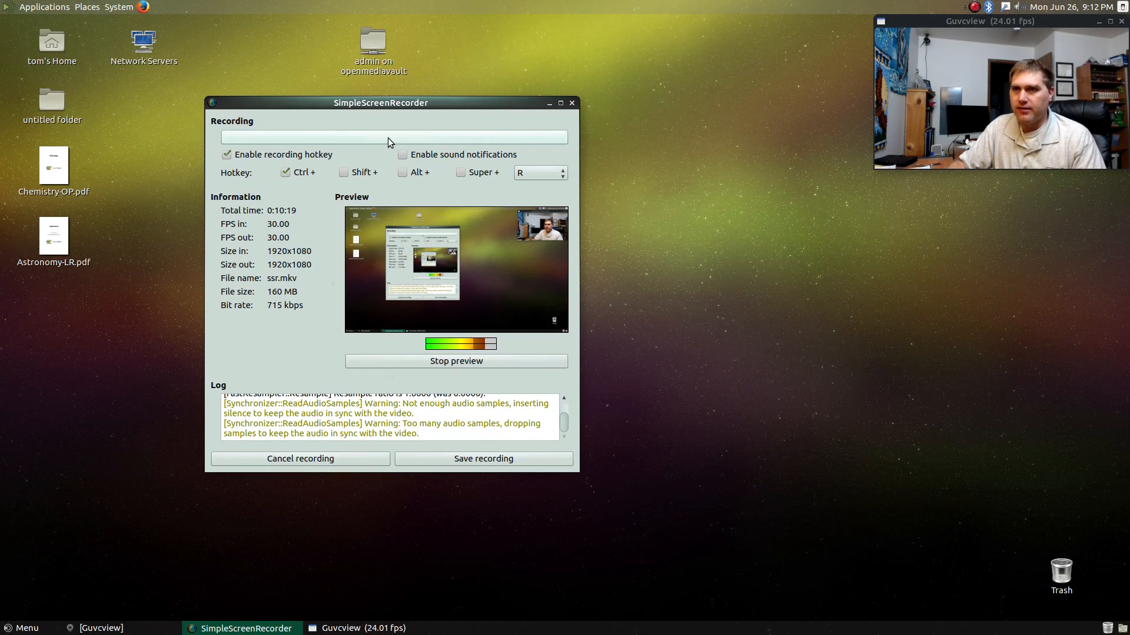
Close Firefox and dismiss the SimpleScreenRecorder window, bringing up the Backups tool.
{"action": "left_click", "coordinate": [394, 137]}
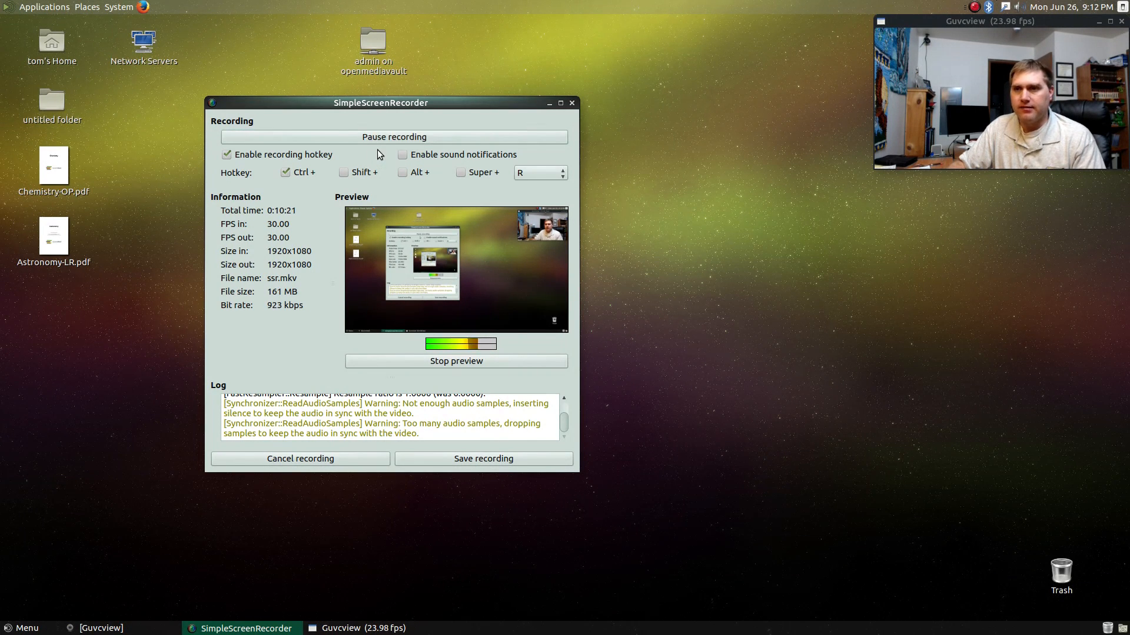
{"action": "left_click", "coordinate": [483, 459]}
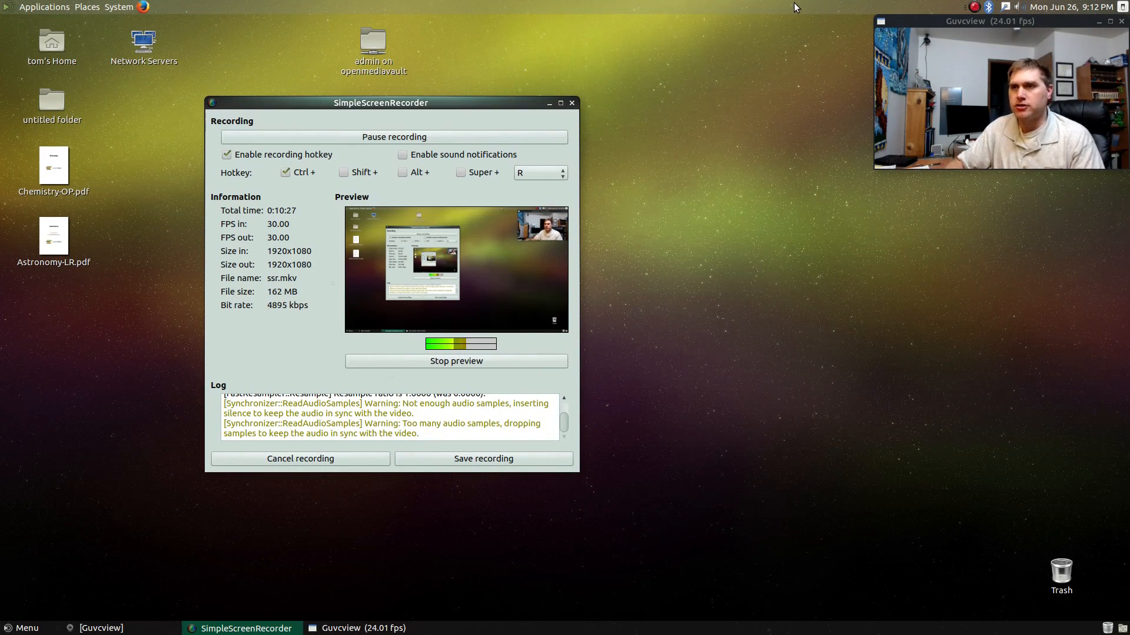
{"action": "left_click", "coordinate": [548, 102]}
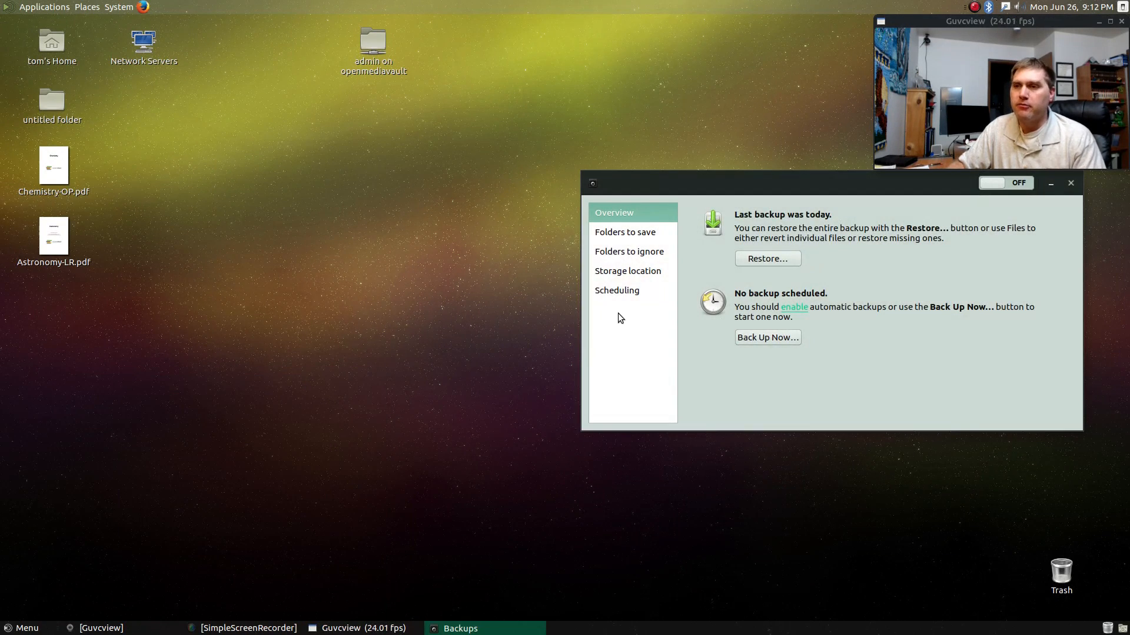
Move the Backups window left and show its Scheduling page.
{"action": "left_click_drag", "start_coordinate": [828, 183], "coordinate": [414, 160]}
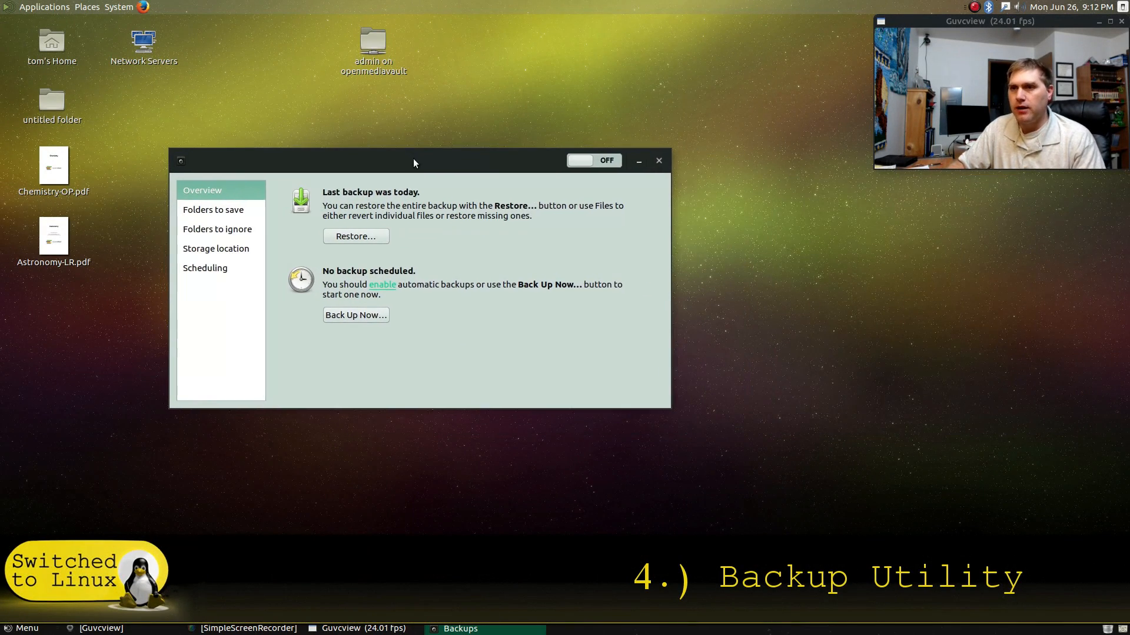
{"action": "mouse_move", "coordinate": [623, 128]}
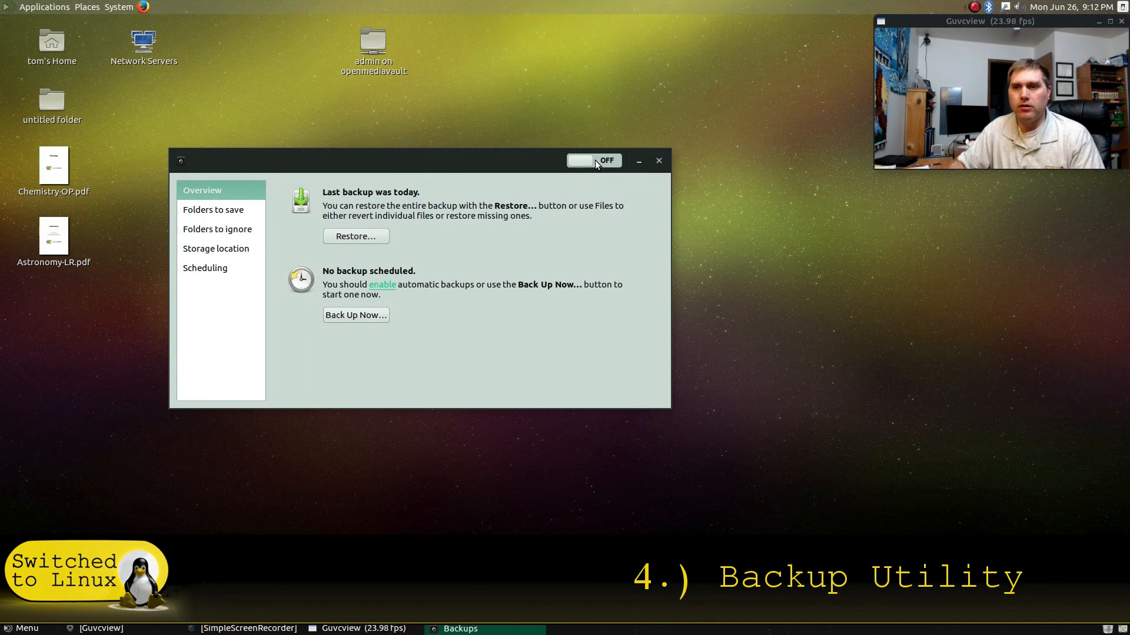
{"action": "mouse_move", "coordinate": [462, 184]}
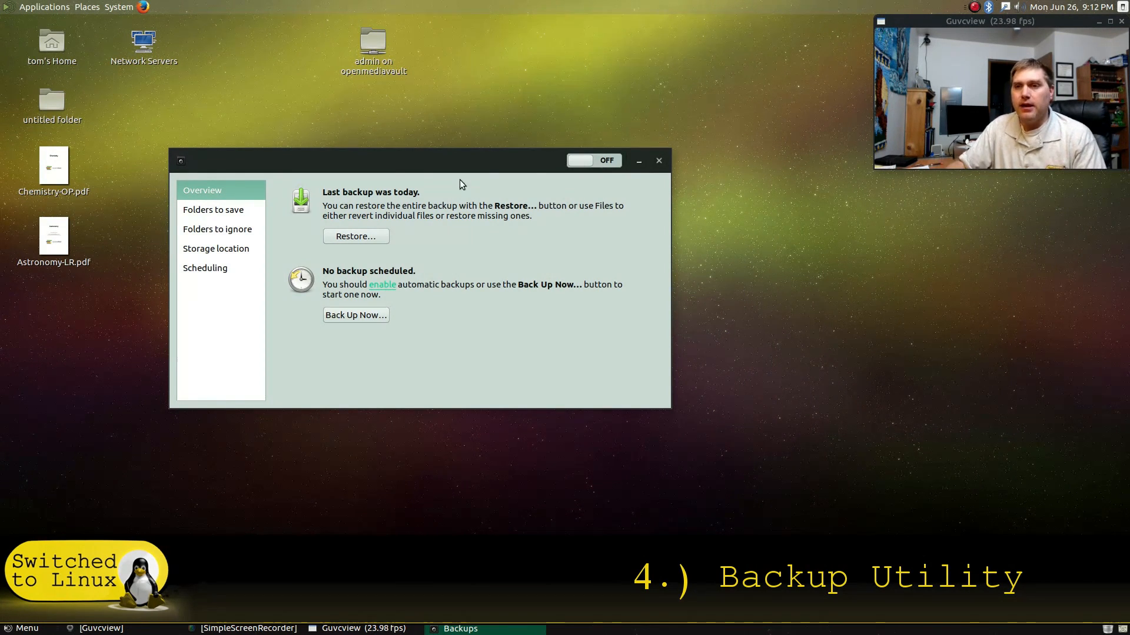
{"action": "mouse_move", "coordinate": [365, 227]}
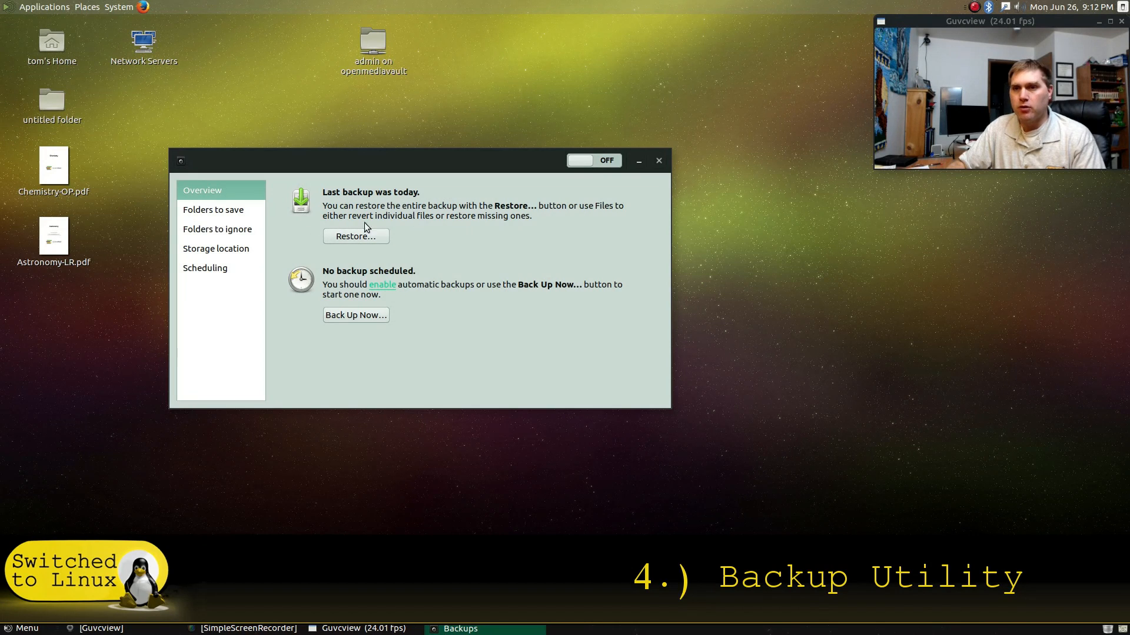
{"action": "mouse_move", "coordinate": [366, 298]}
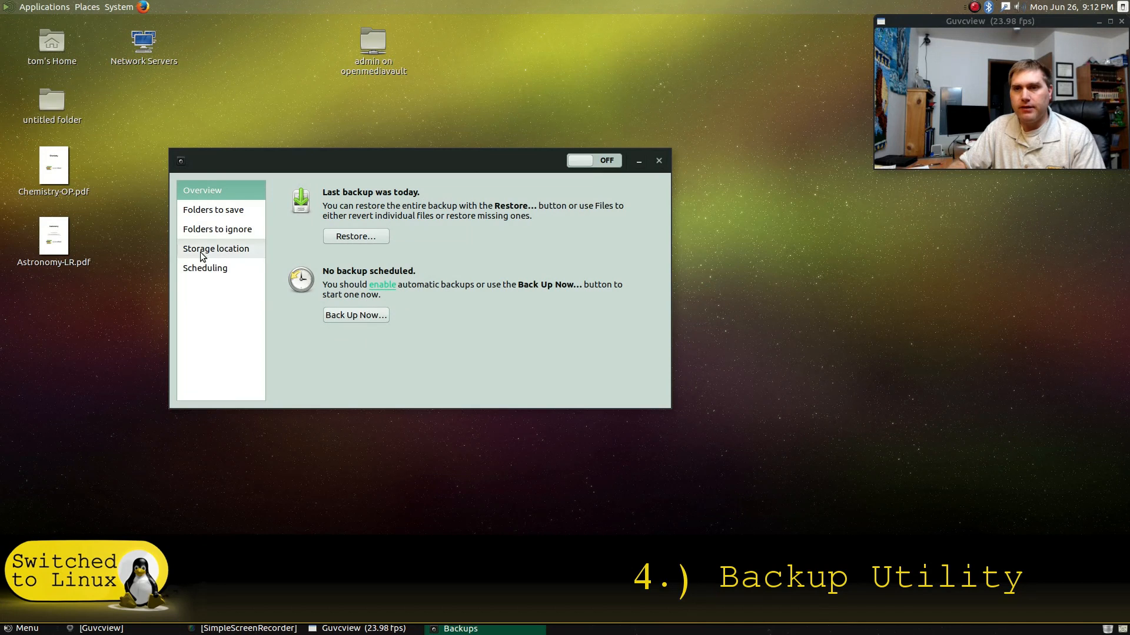
{"action": "left_click", "coordinate": [205, 267]}
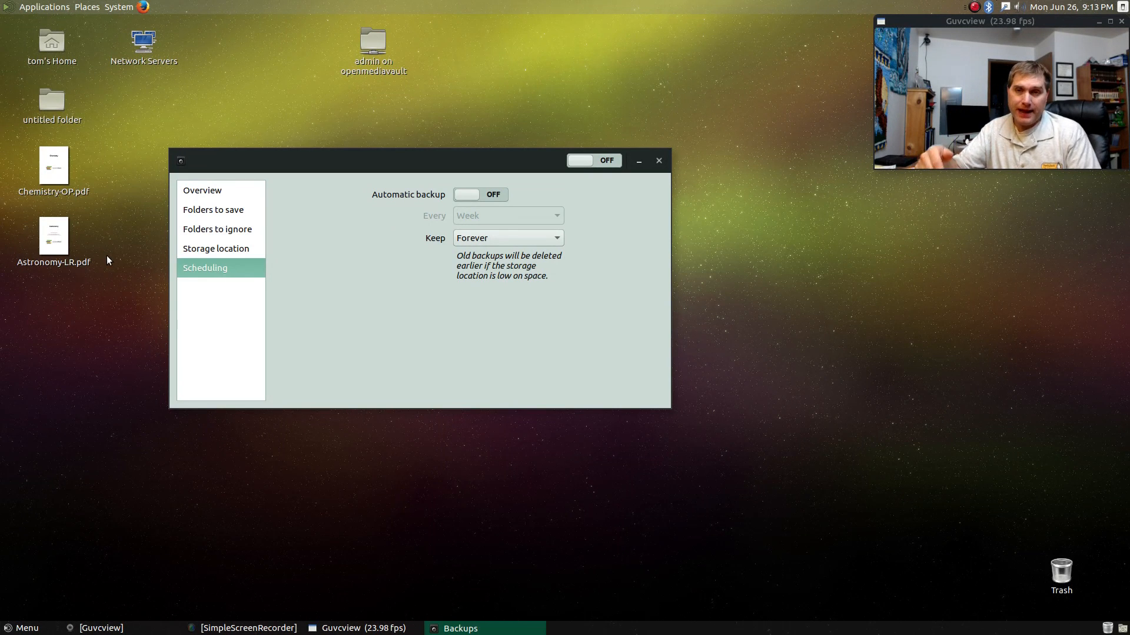
{"action": "mouse_move", "coordinate": [2, 305]}
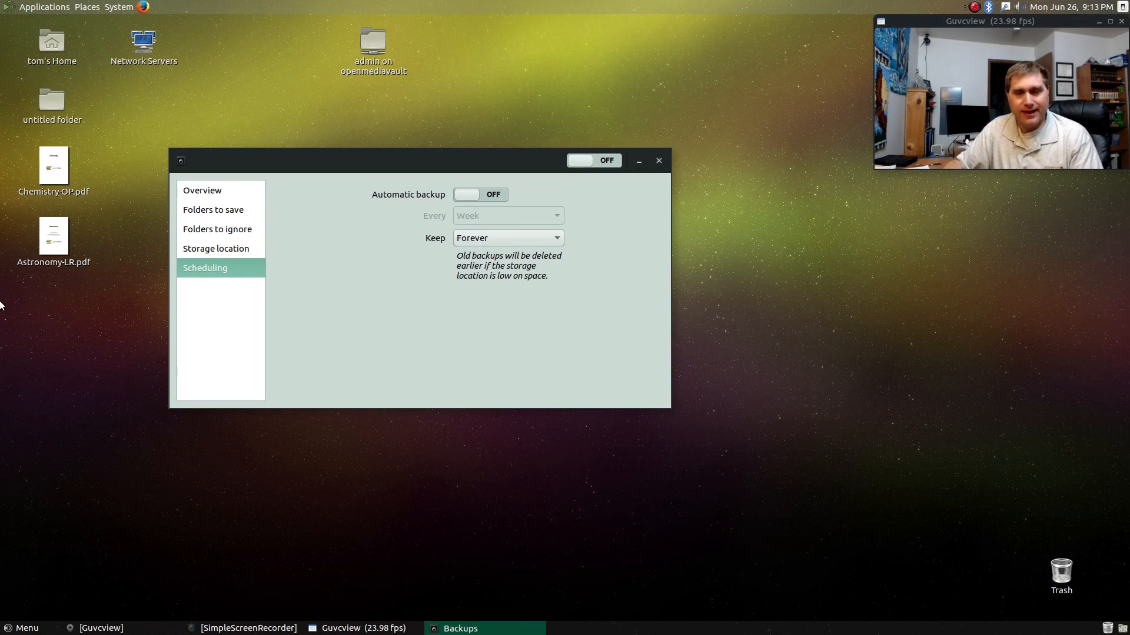
Review the saved and ignored folders, then the storage location: Windows Share on openmediavault, MateBackup.
{"action": "left_click", "coordinate": [212, 209]}
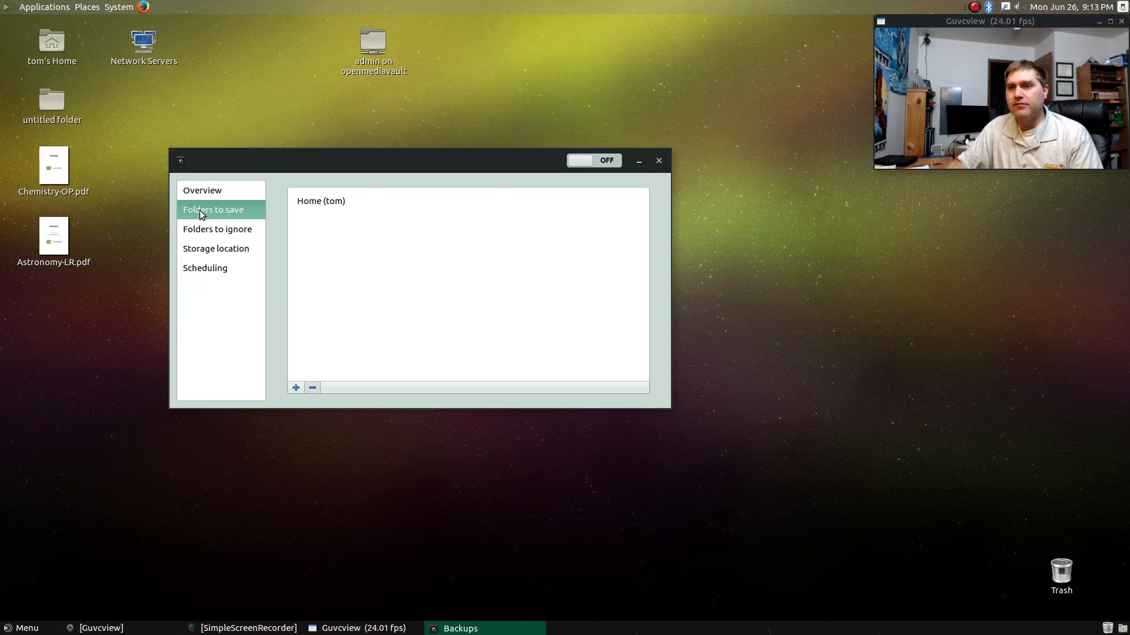
{"action": "left_click", "coordinate": [218, 228]}
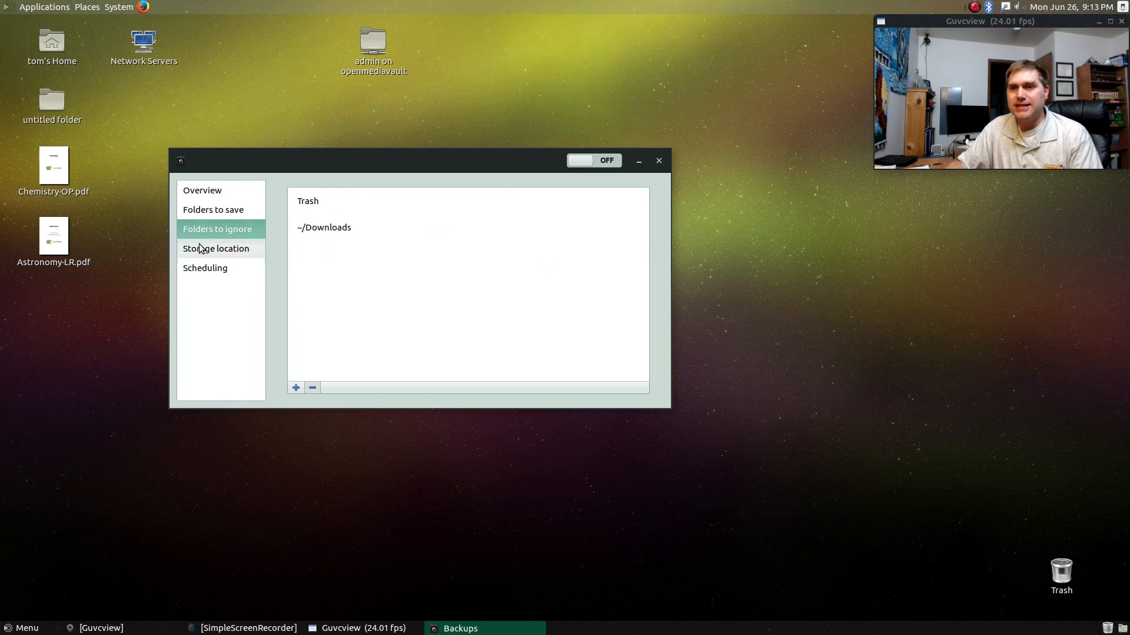
{"action": "left_click", "coordinate": [215, 247]}
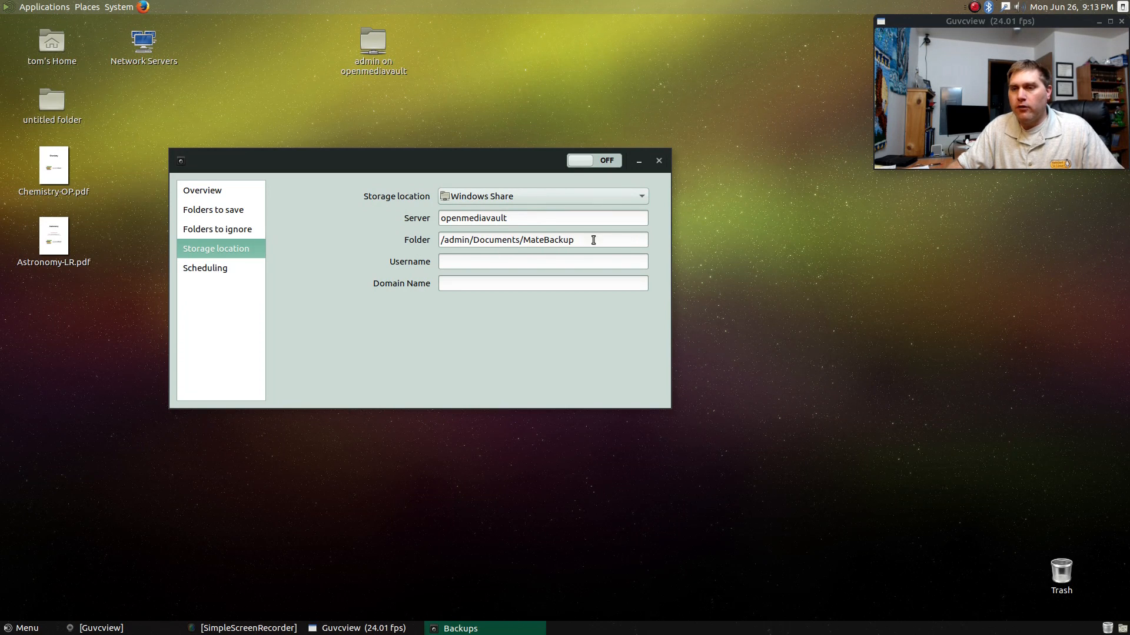
{"action": "mouse_move", "coordinate": [485, 282]}
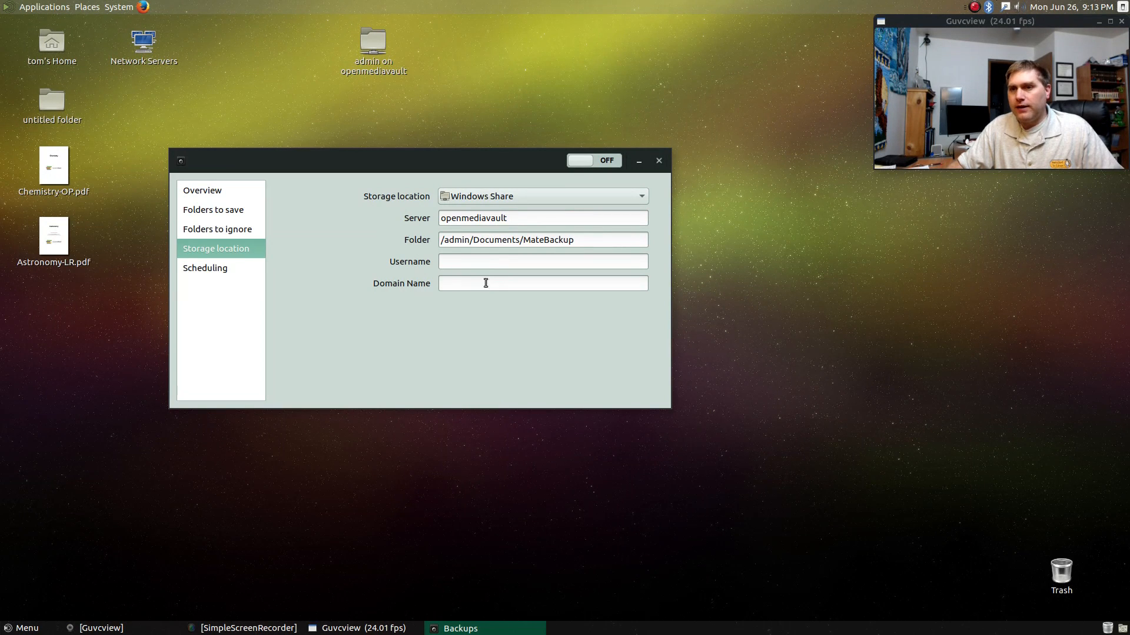
{"action": "mouse_move", "coordinate": [259, 346]}
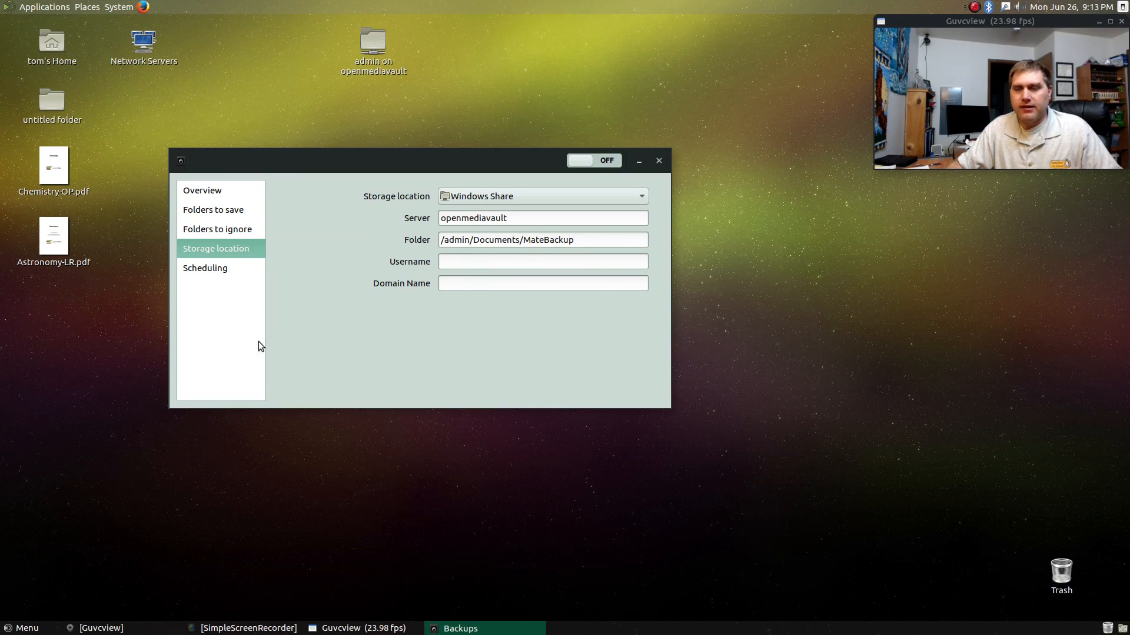
{"action": "mouse_move", "coordinate": [208, 420]}
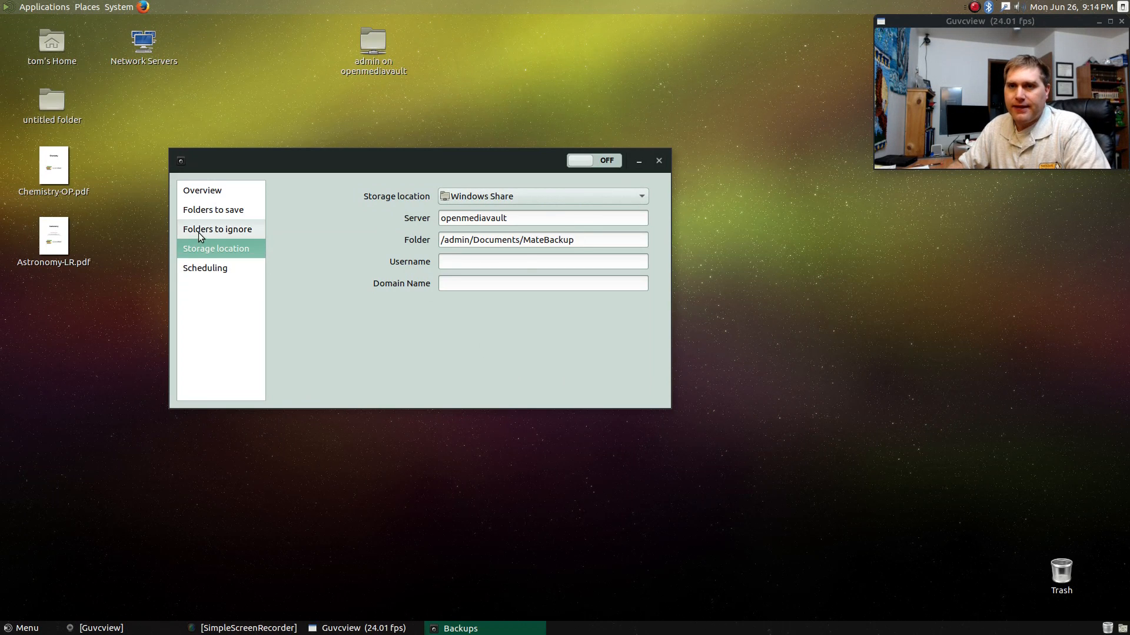
Recheck the backed-up home folder and excluded Trash and Downloads, then return to Scheduling.
{"action": "left_click", "coordinate": [217, 229]}
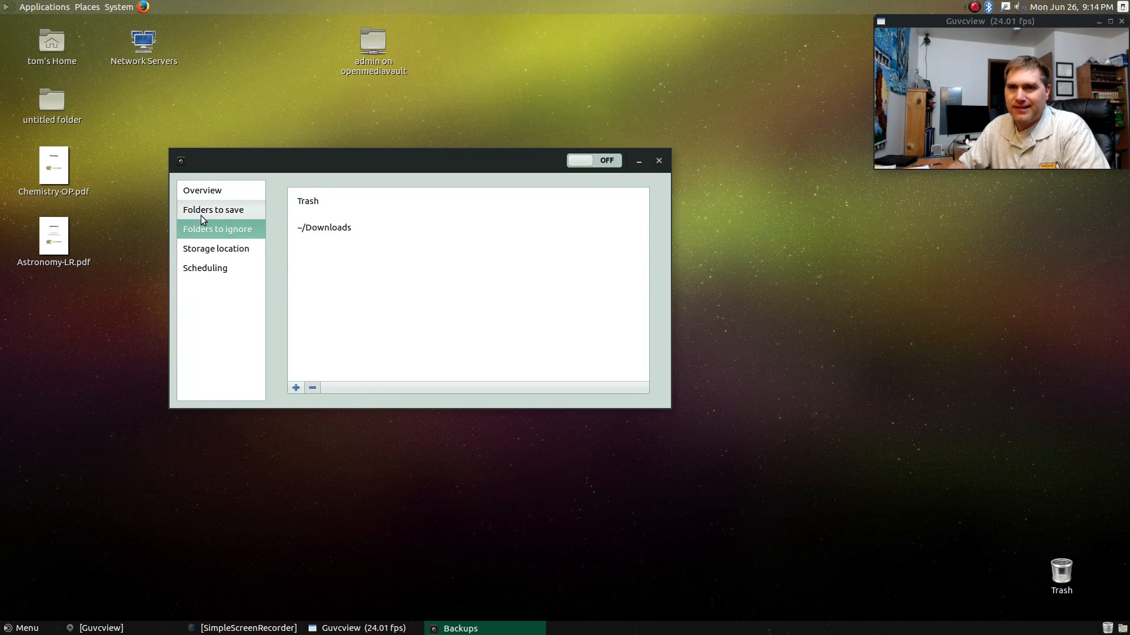
{"action": "left_click", "coordinate": [213, 210]}
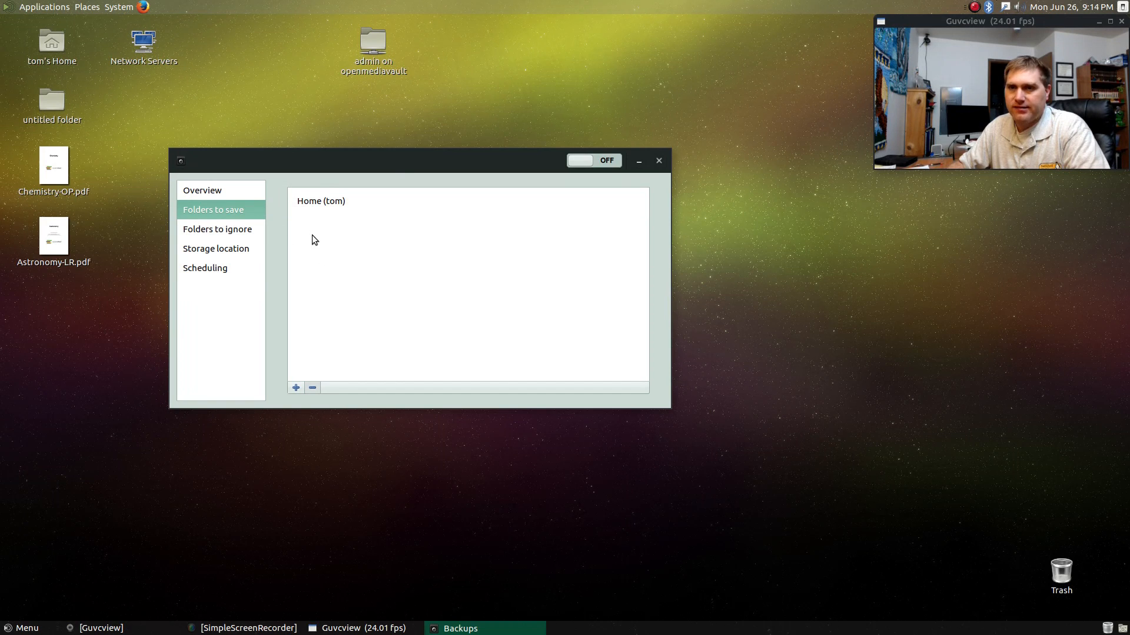
{"action": "left_click", "coordinate": [341, 206]}
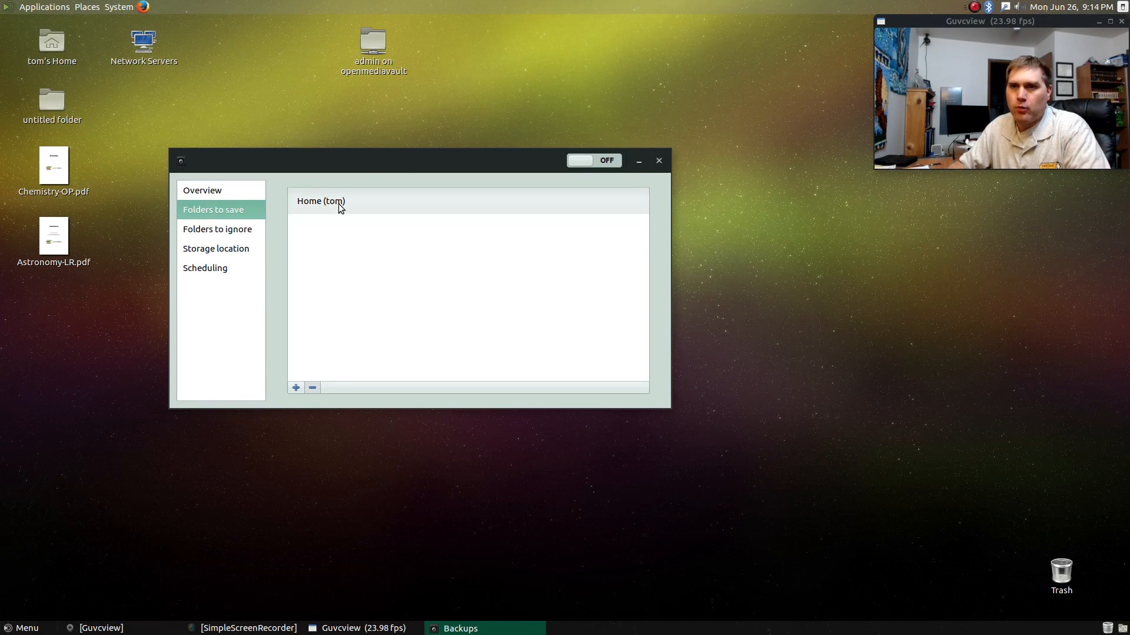
{"action": "left_click", "coordinate": [217, 229]}
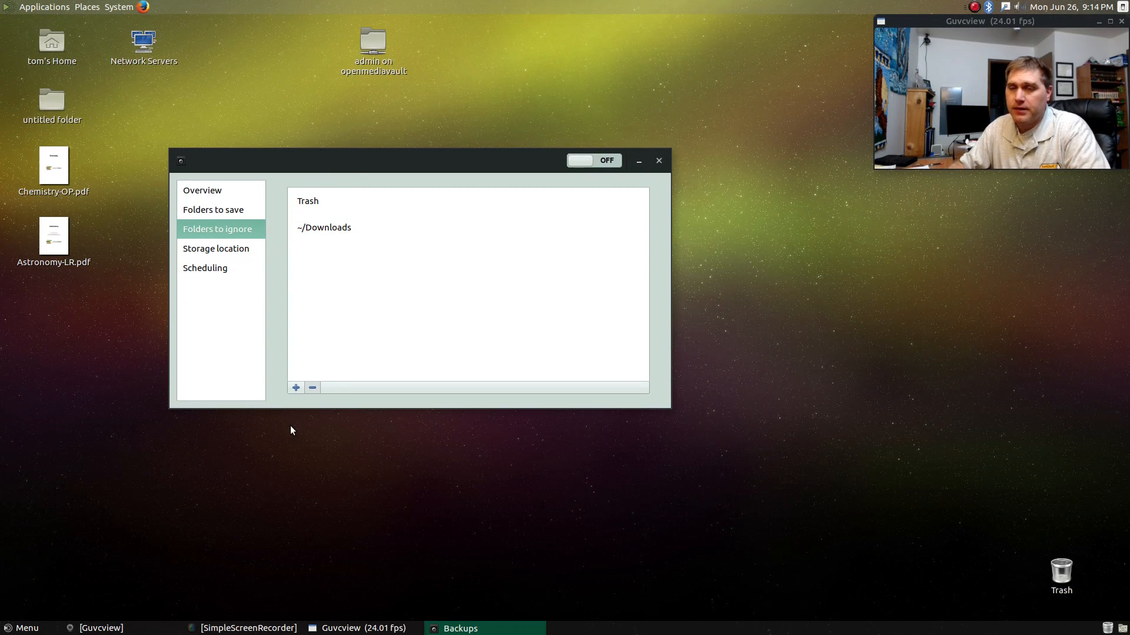
{"action": "left_click", "coordinate": [204, 267]}
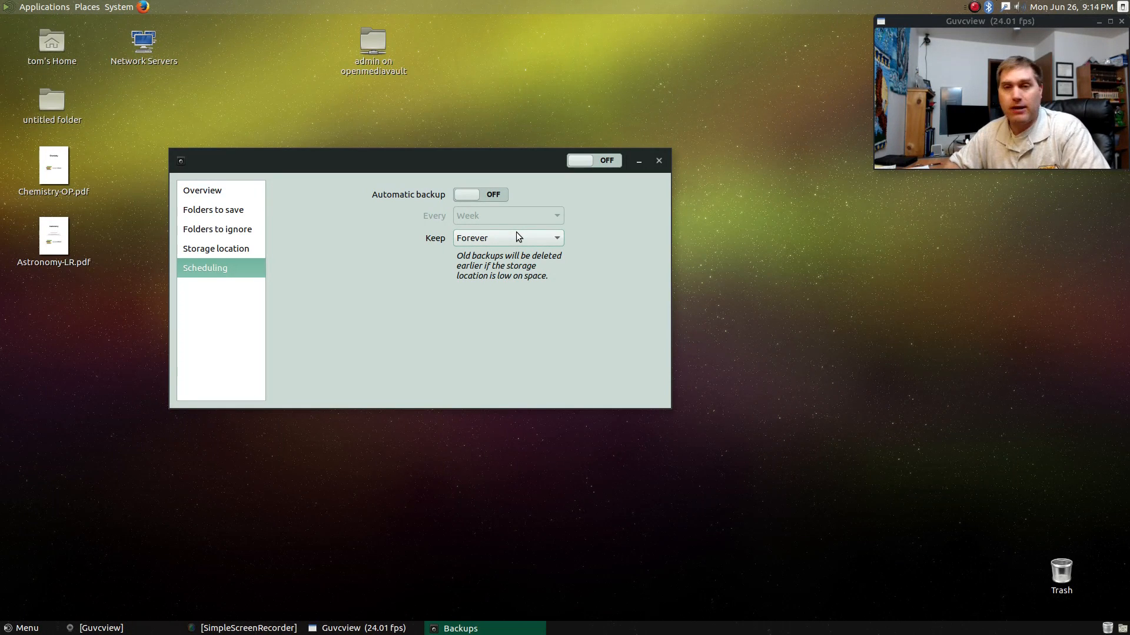
{"action": "mouse_move", "coordinate": [216, 248]}
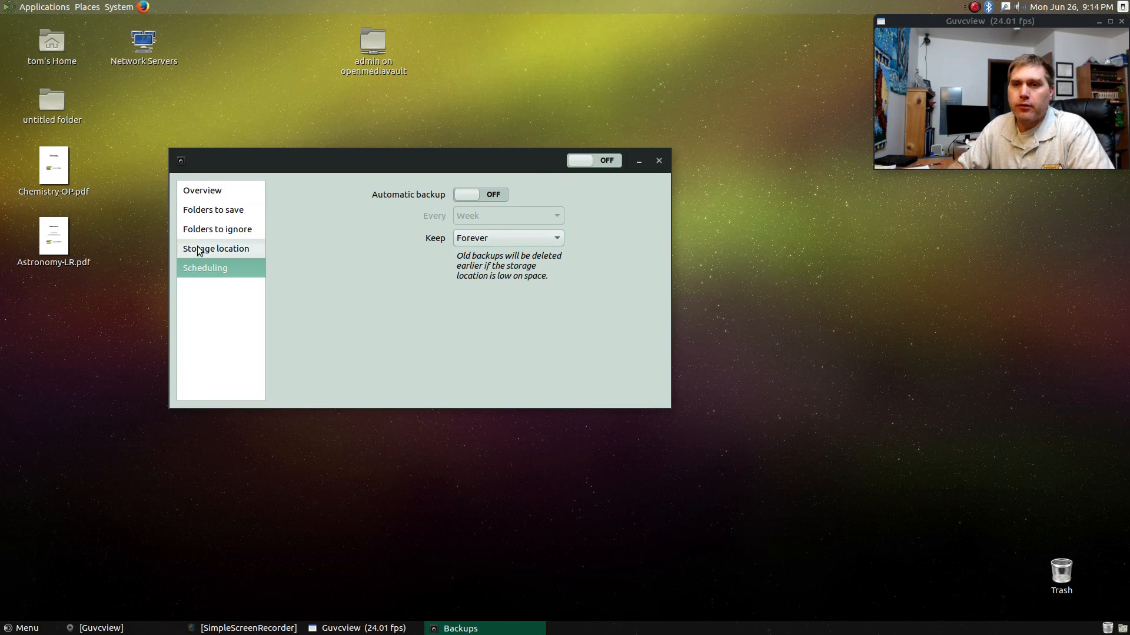
Browse the storage type list and keep Windows Share on openmediavault under /admin/Documents/MateBackup.
{"action": "left_click", "coordinate": [215, 248]}
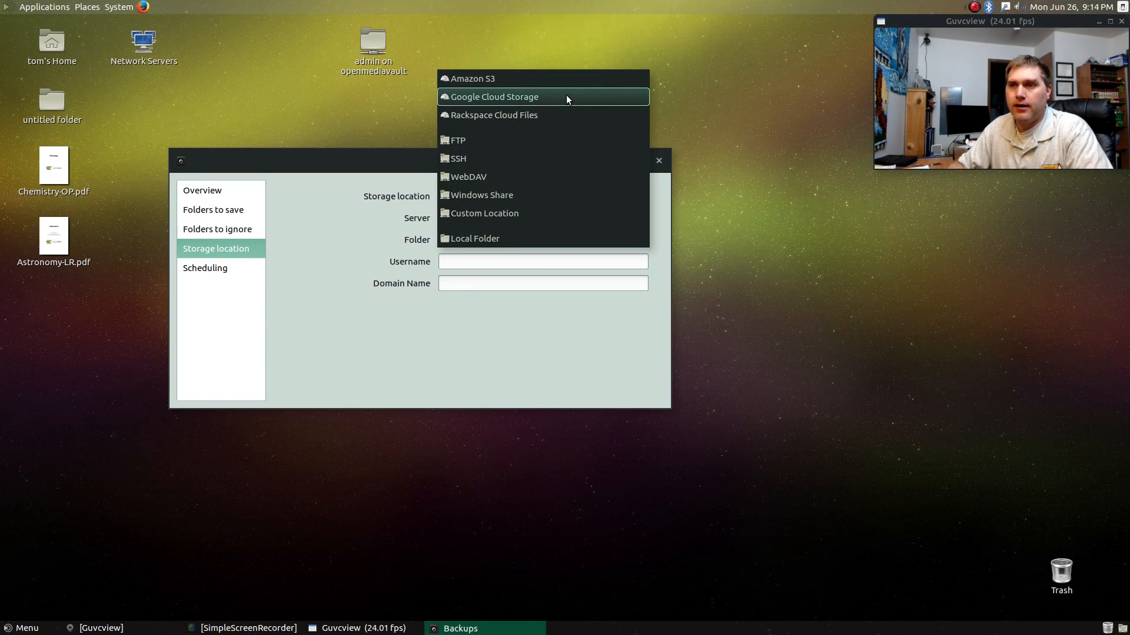
{"action": "mouse_move", "coordinate": [575, 140]}
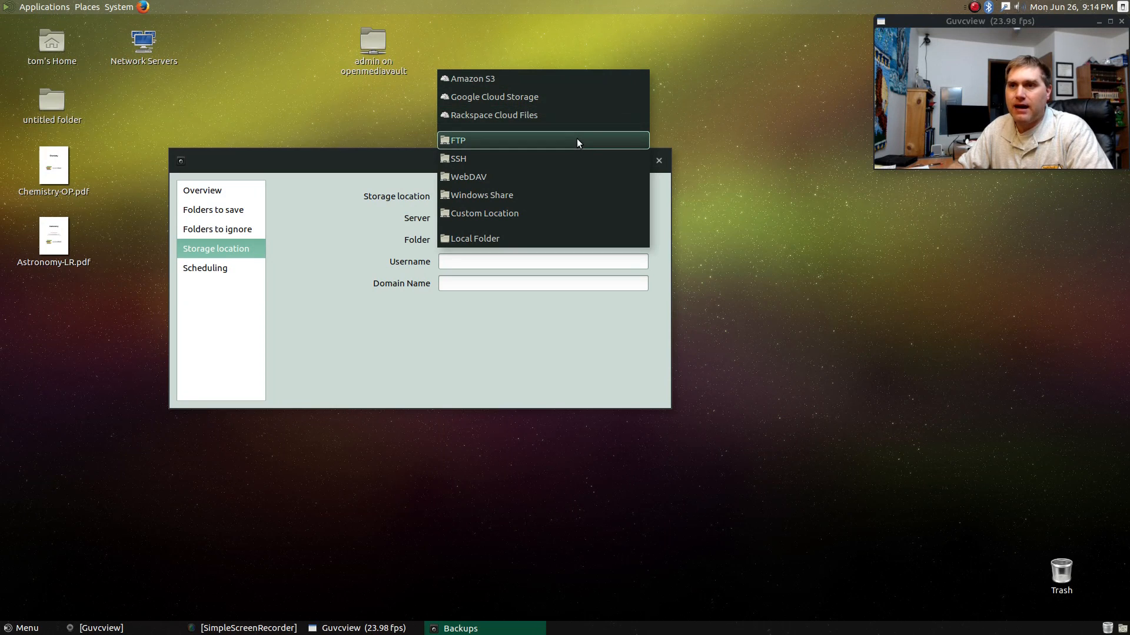
{"action": "mouse_move", "coordinate": [543, 194]}
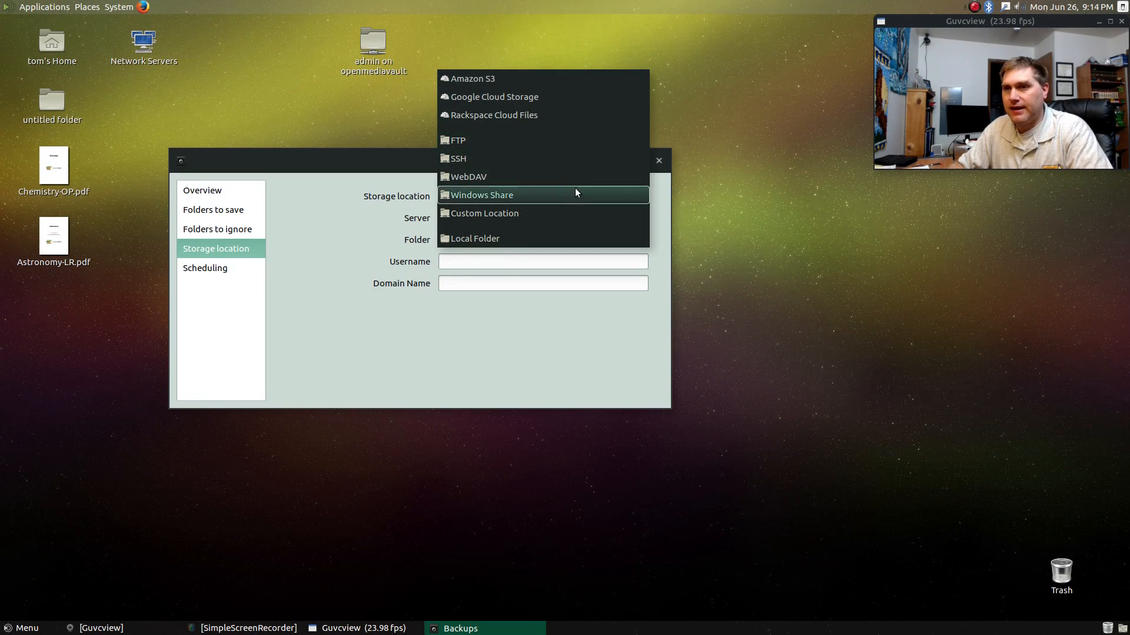
{"action": "mouse_move", "coordinate": [559, 238]}
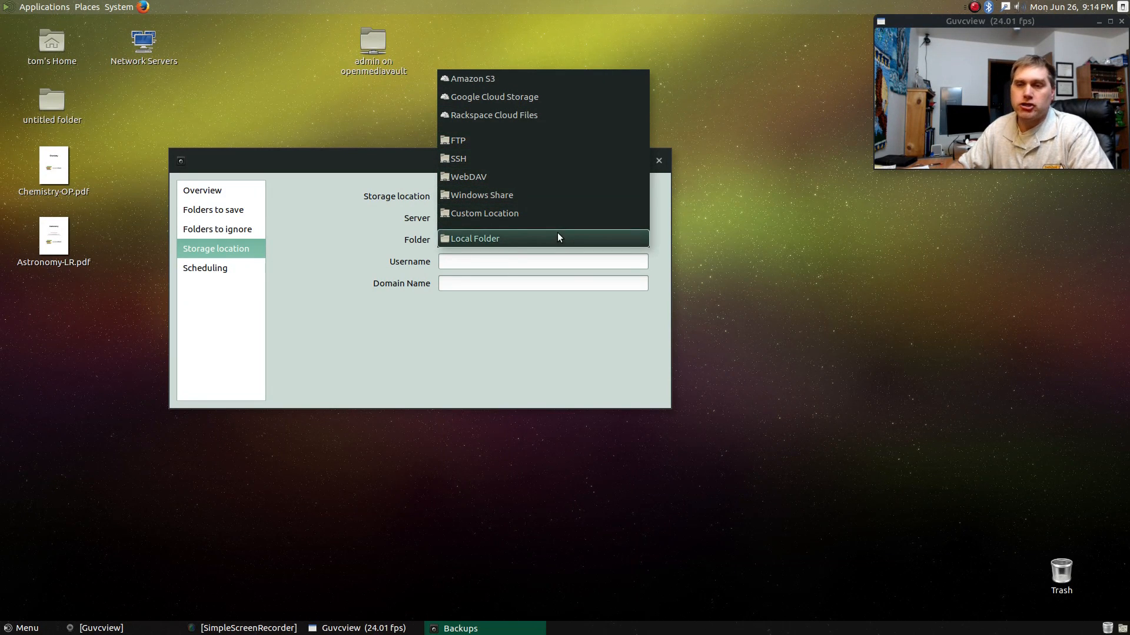
{"action": "left_click", "coordinate": [476, 195]}
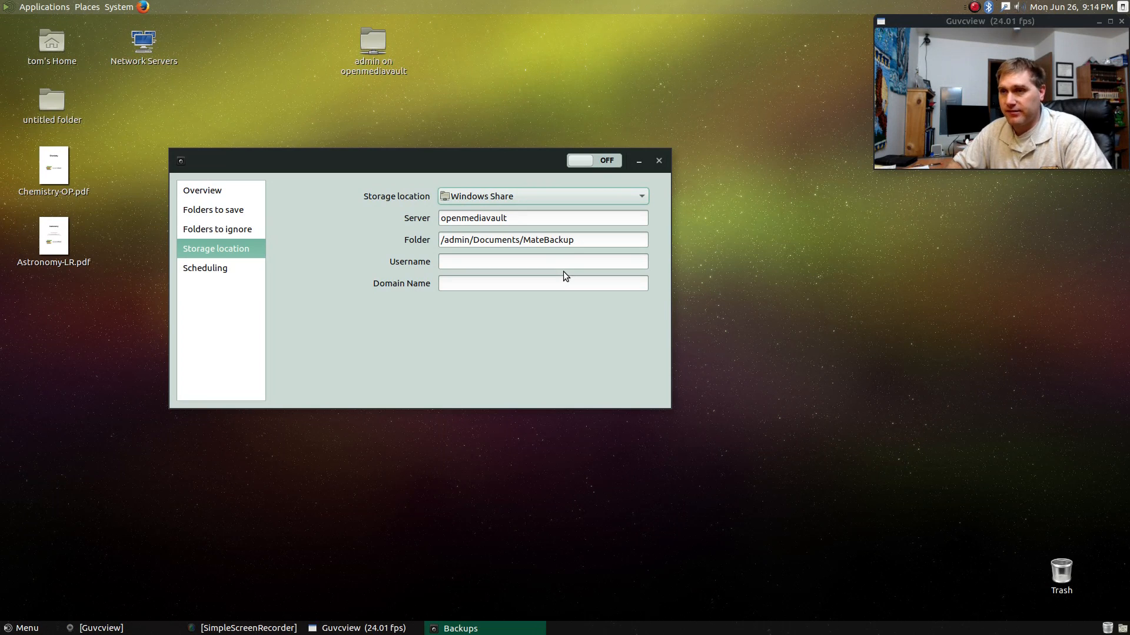
{"action": "mouse_move", "coordinate": [692, 155]}
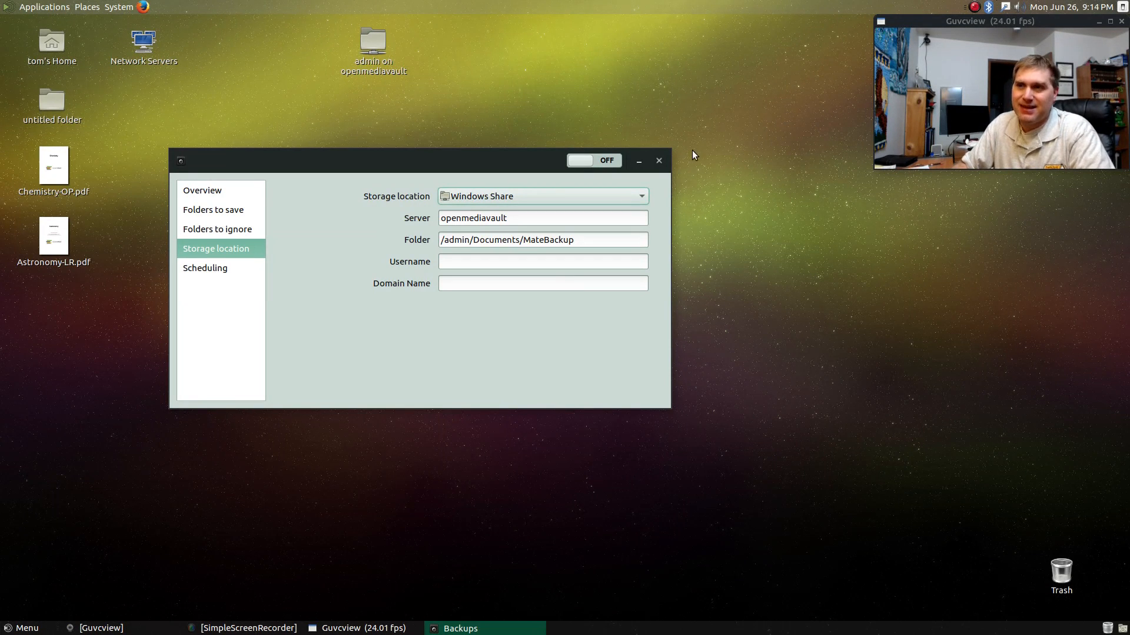
Close Backups and launch calibre from Menu > Office, showing its 21-book library.
{"action": "left_click", "coordinate": [657, 161]}
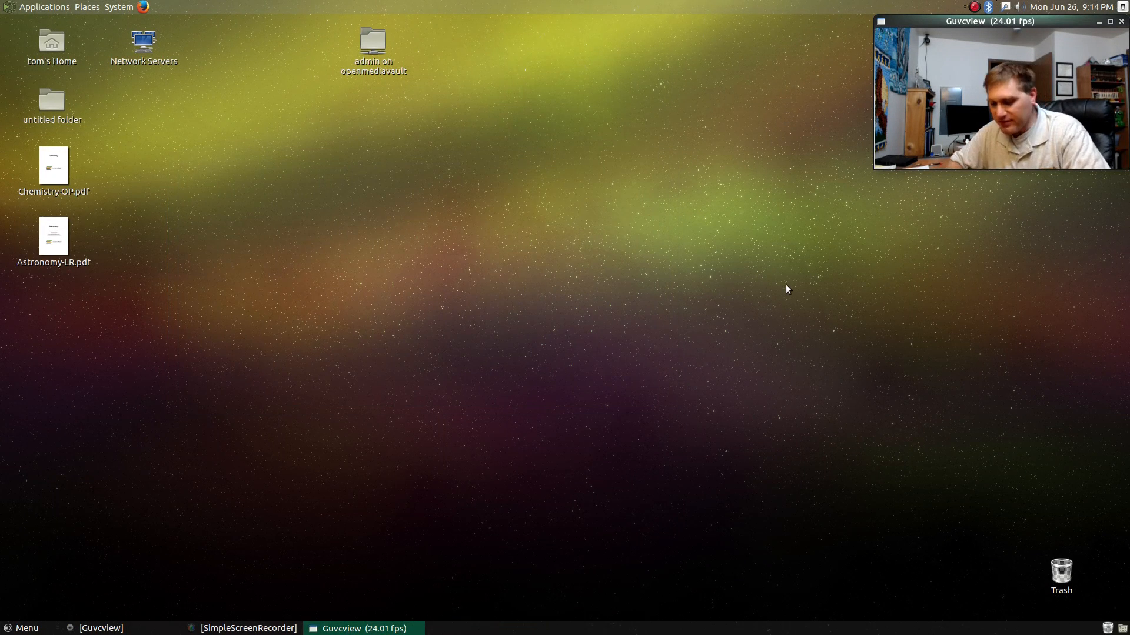
{"action": "left_click", "coordinate": [22, 628]}
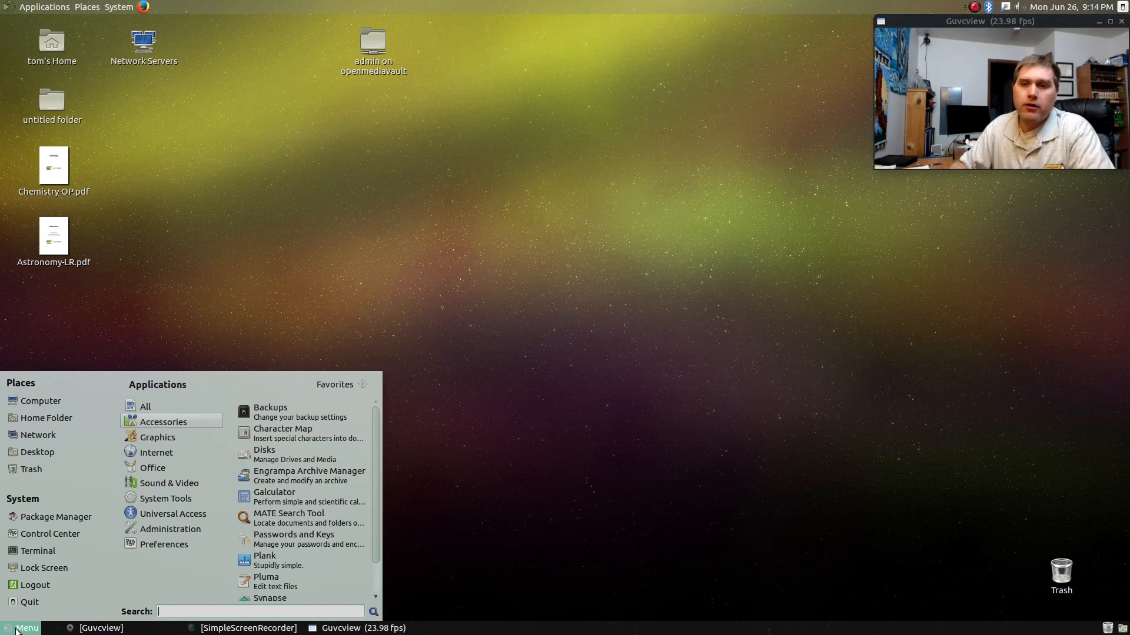
{"action": "left_click", "coordinate": [156, 452]}
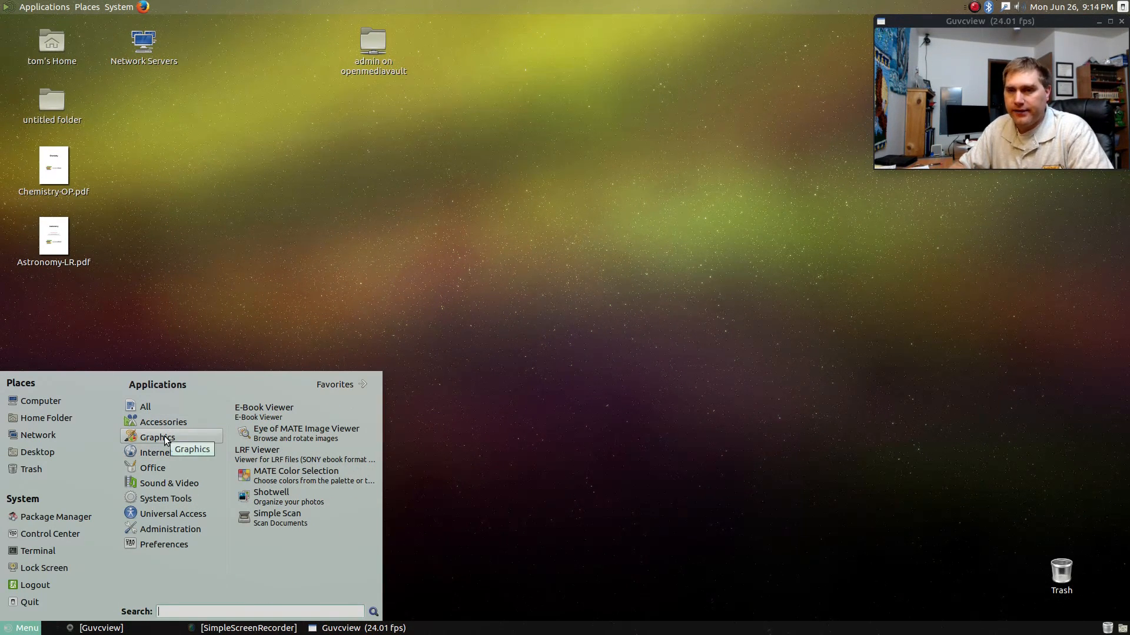
{"action": "left_click", "coordinate": [152, 467]}
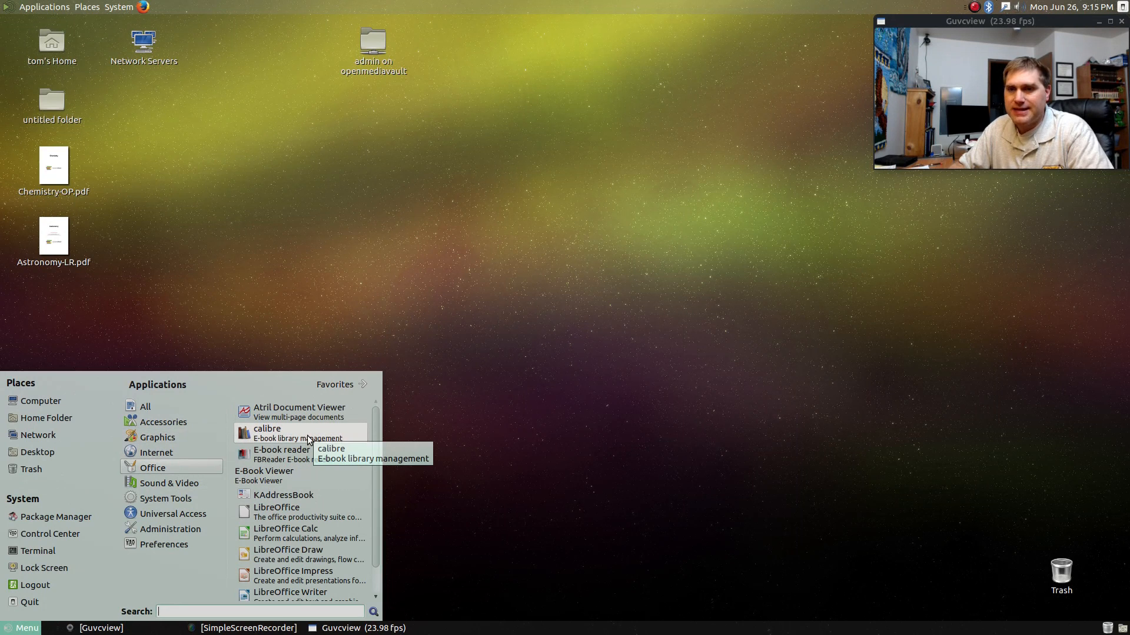
{"action": "left_click", "coordinate": [813, 358]}
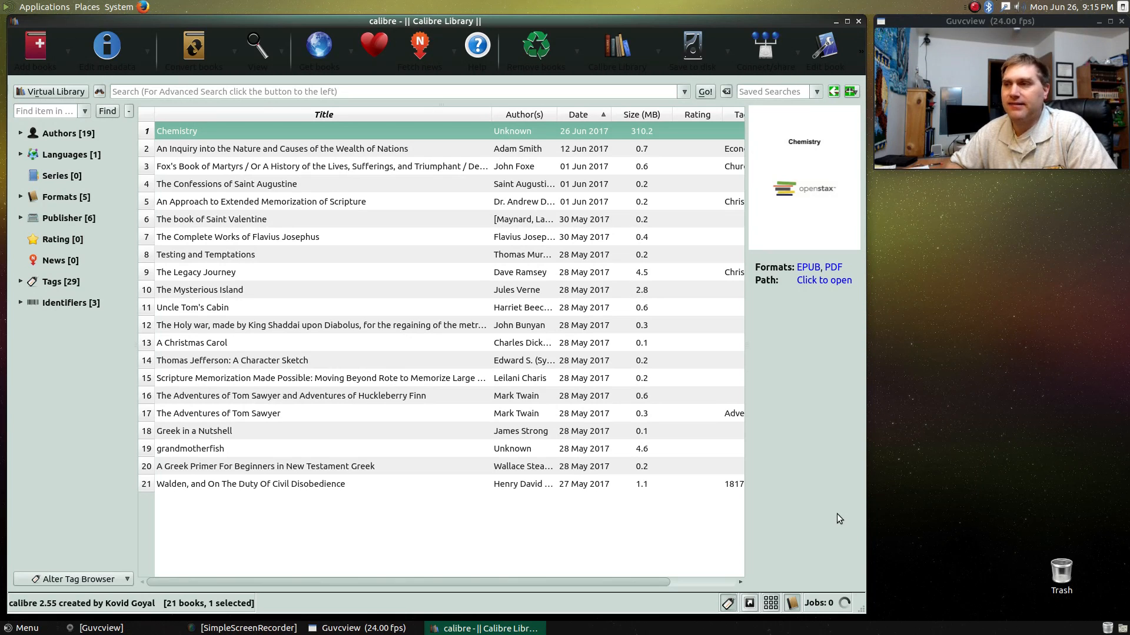
{"action": "mouse_move", "coordinate": [118, 336]}
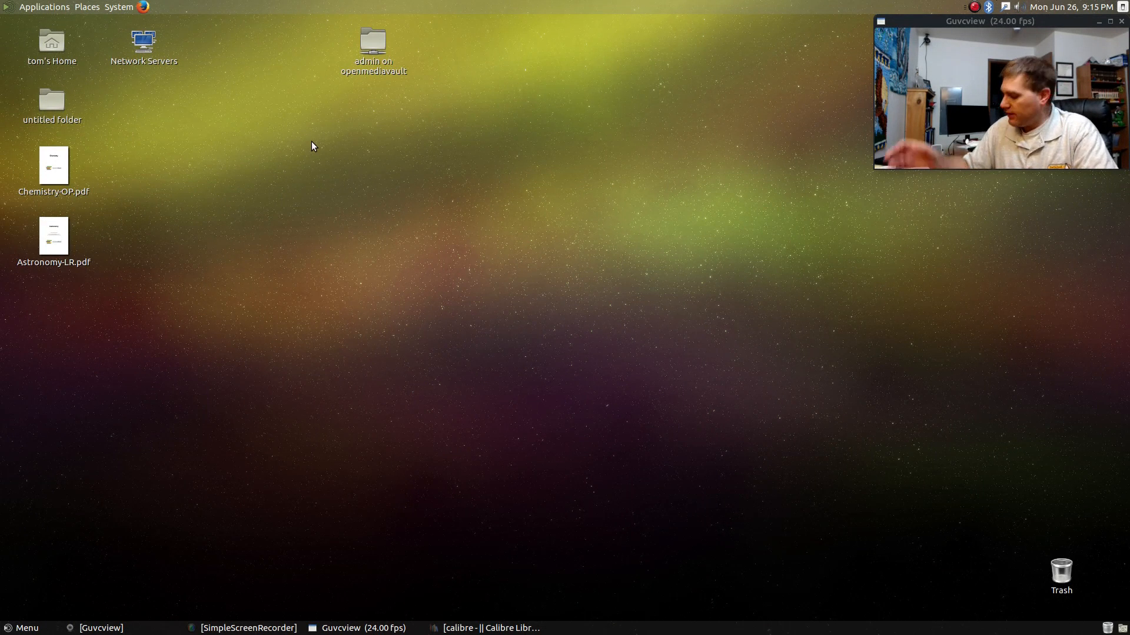
{"action": "mouse_move", "coordinate": [91, 154]}
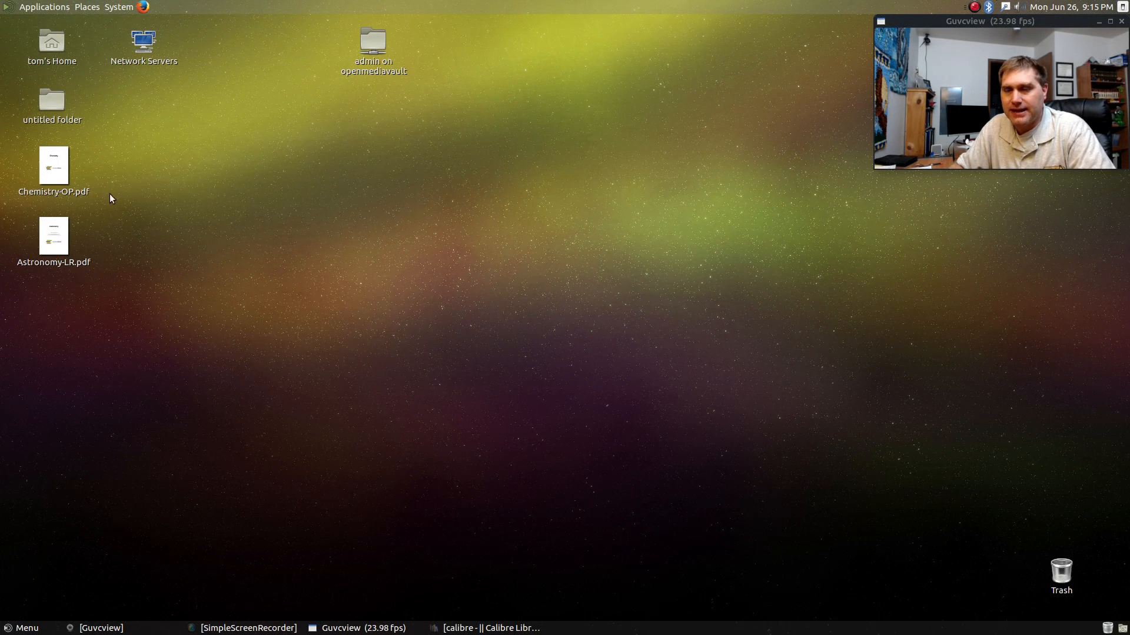
{"action": "mouse_move", "coordinate": [72, 171]}
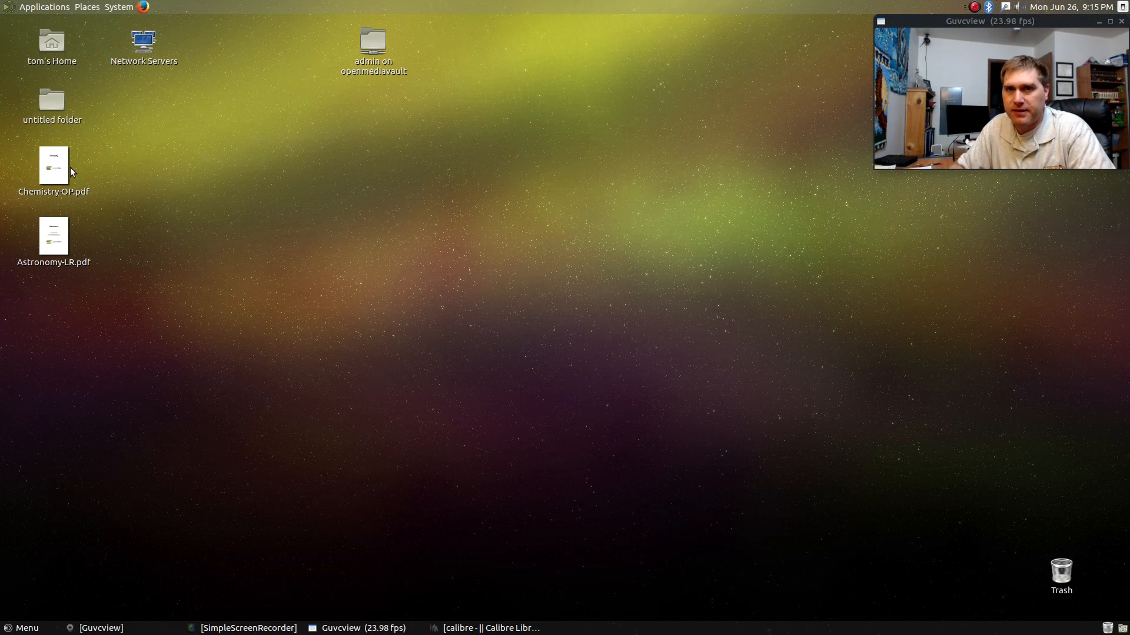
{"action": "double_click", "coordinate": [53, 164]}
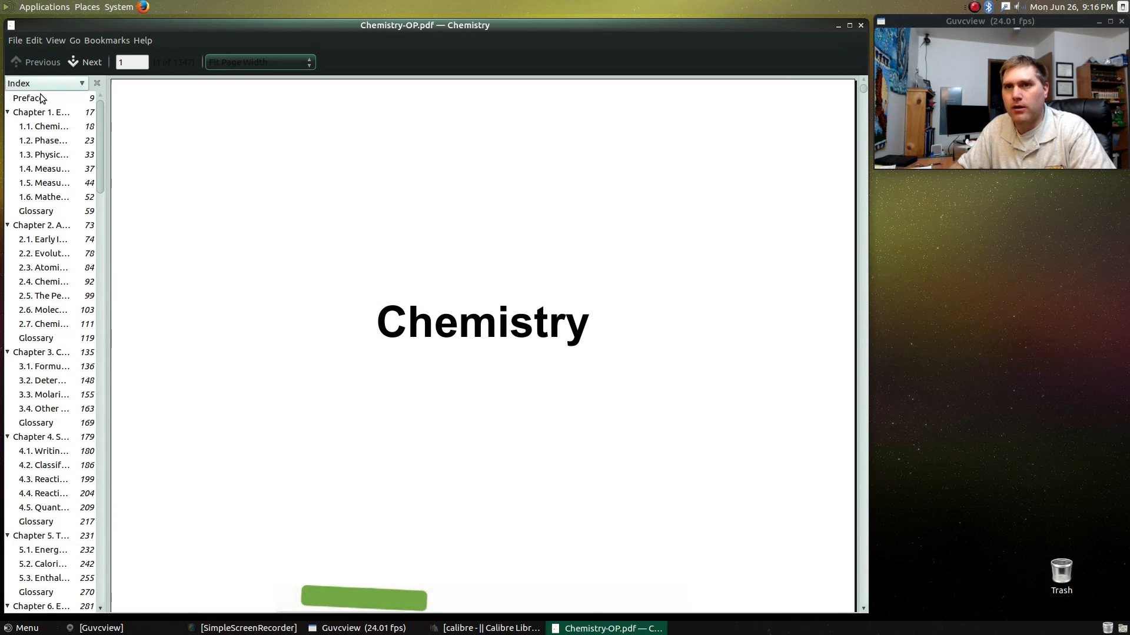
{"action": "scroll", "scroll_direction": "down", "scroll_amount": 3}
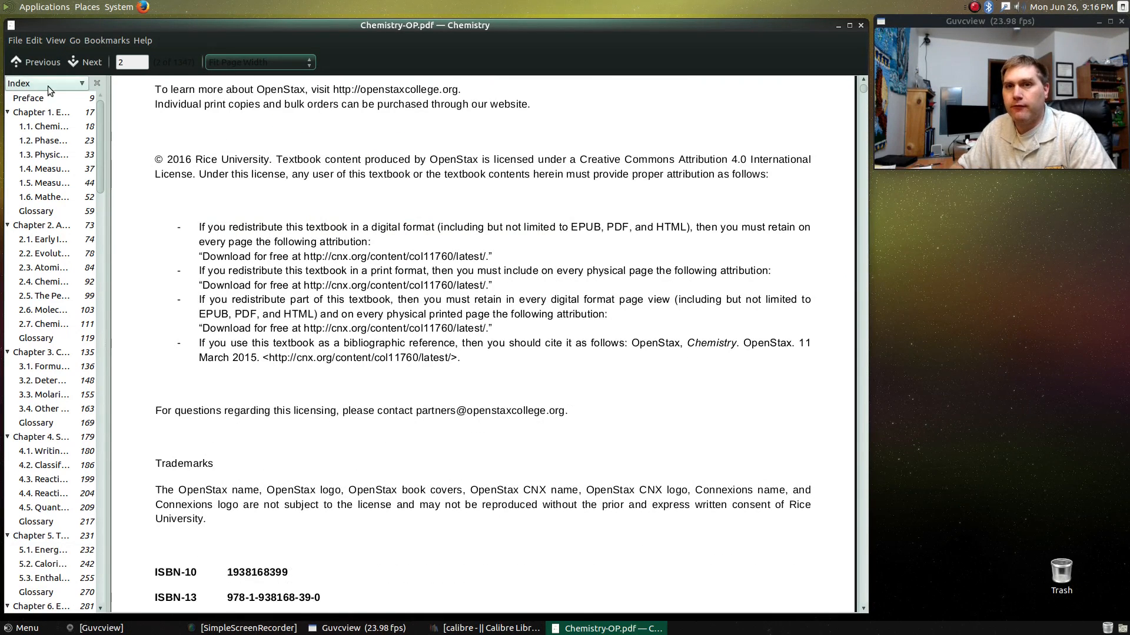
{"action": "left_click", "coordinate": [43, 126]}
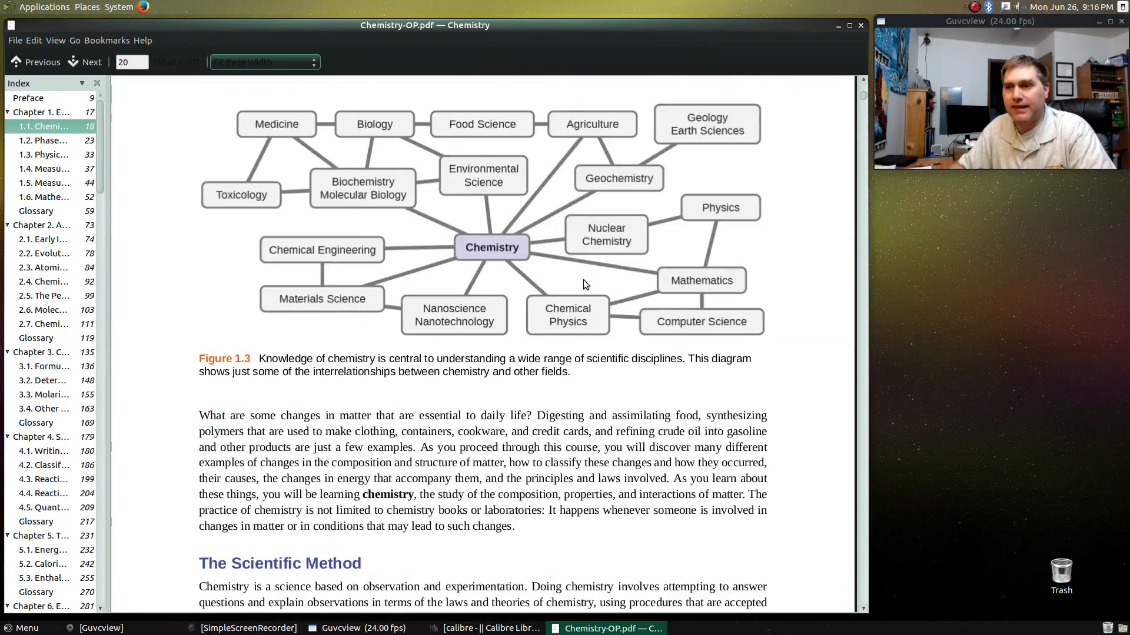
{"action": "left_click", "coordinate": [84, 62]}
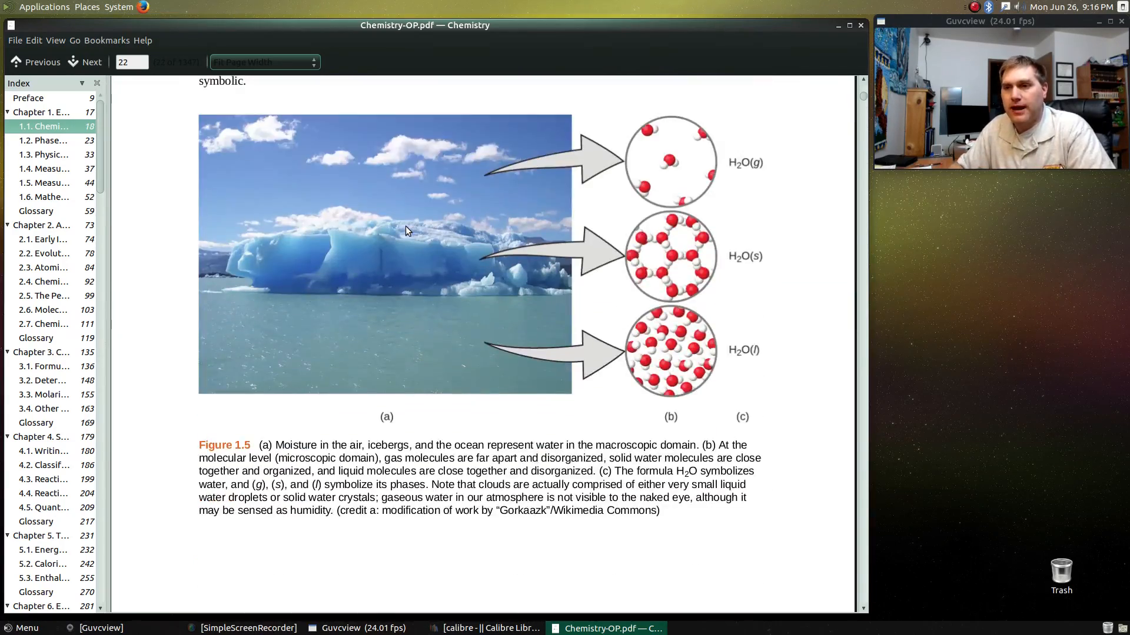
{"action": "left_click", "coordinate": [83, 62]}
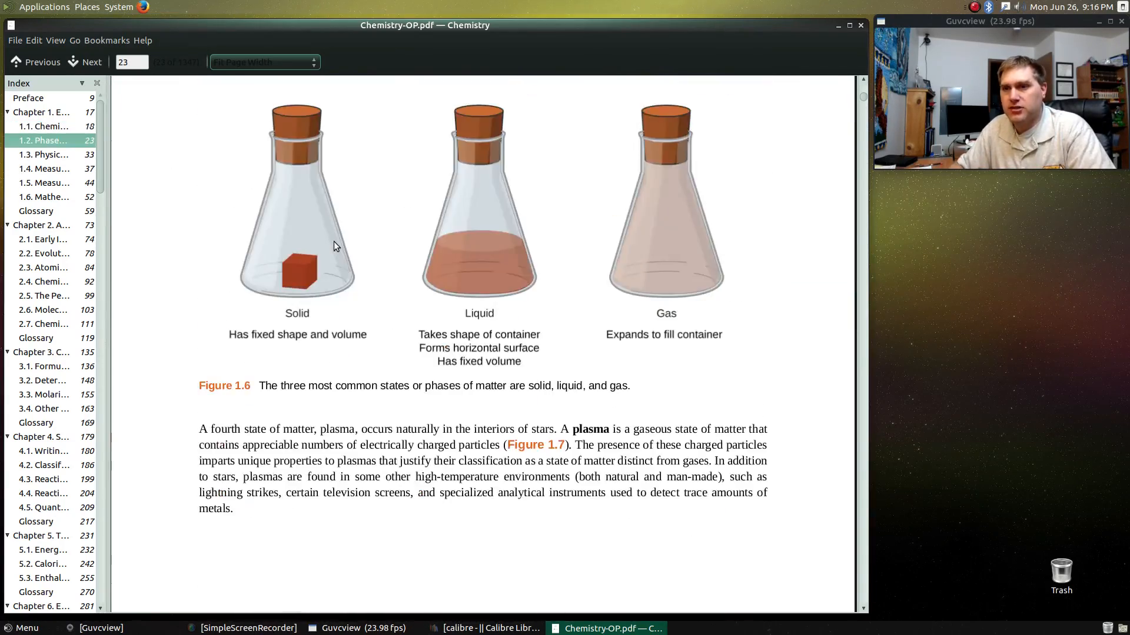
{"action": "scroll", "scroll_direction": "down", "scroll_amount": 3}
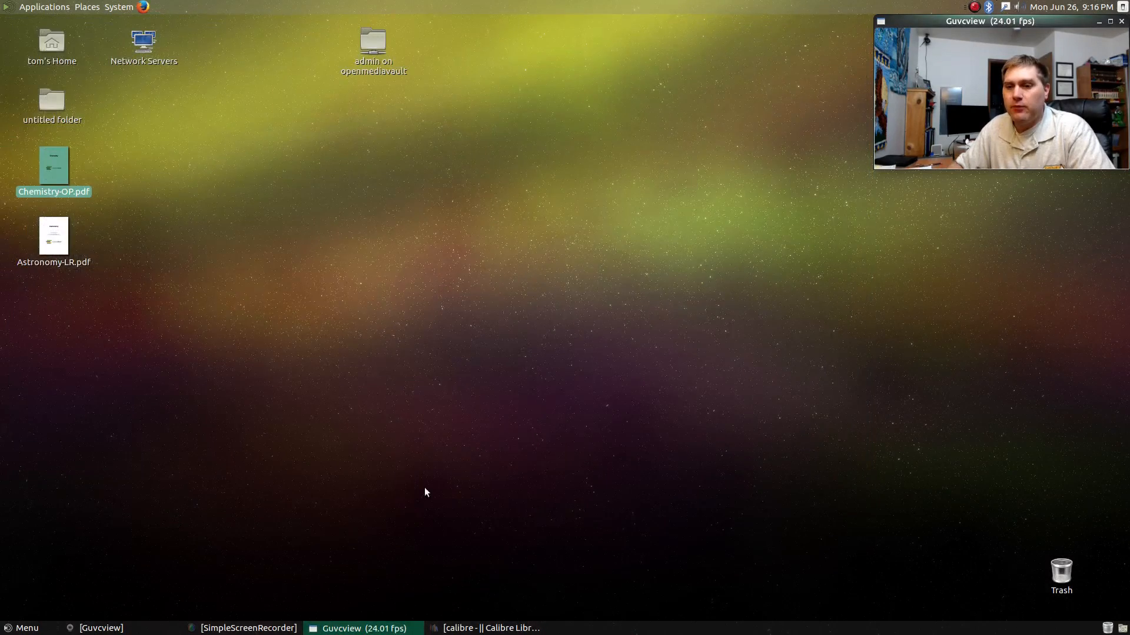
Restore the calibre library window from the taskbar.
{"action": "left_click", "coordinate": [487, 628]}
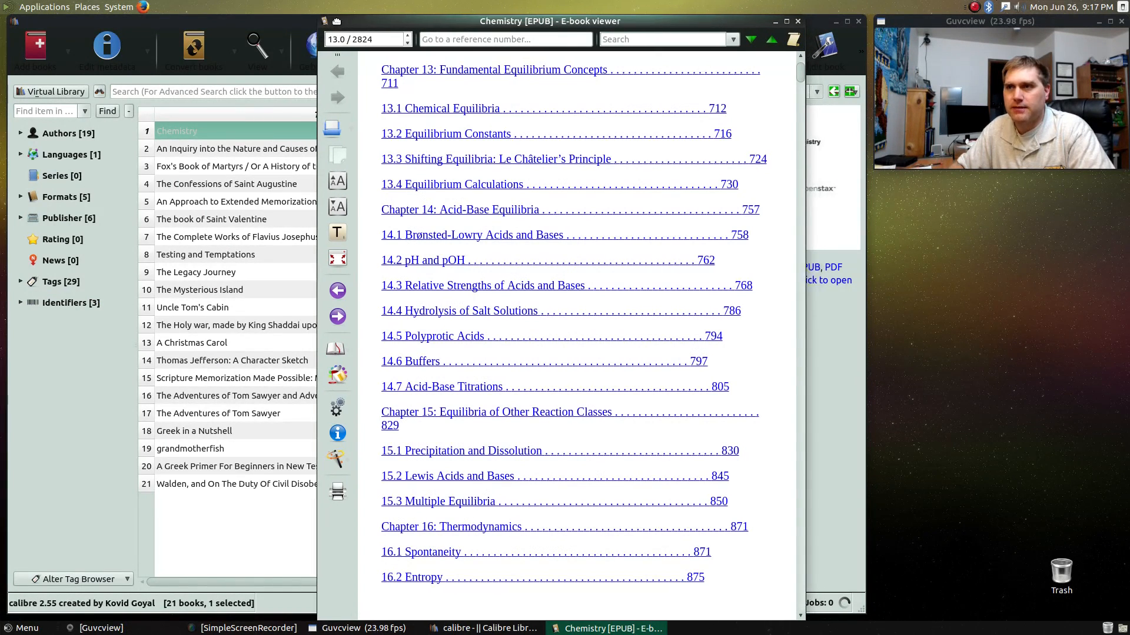
Widen the e-book viewer and scroll the Chemistry EPUB down to SI Base Units.
{"action": "left_click_drag", "start_coordinate": [549, 21], "coordinate": [511, 21]}
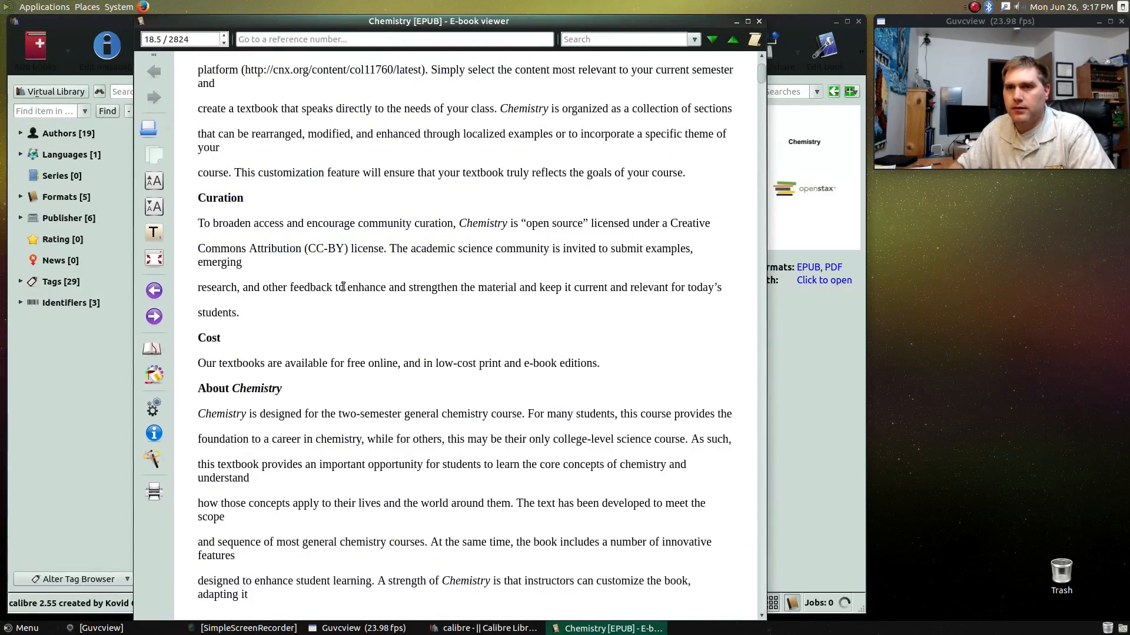
{"action": "scroll", "scroll_direction": "down", "scroll_amount": 3}
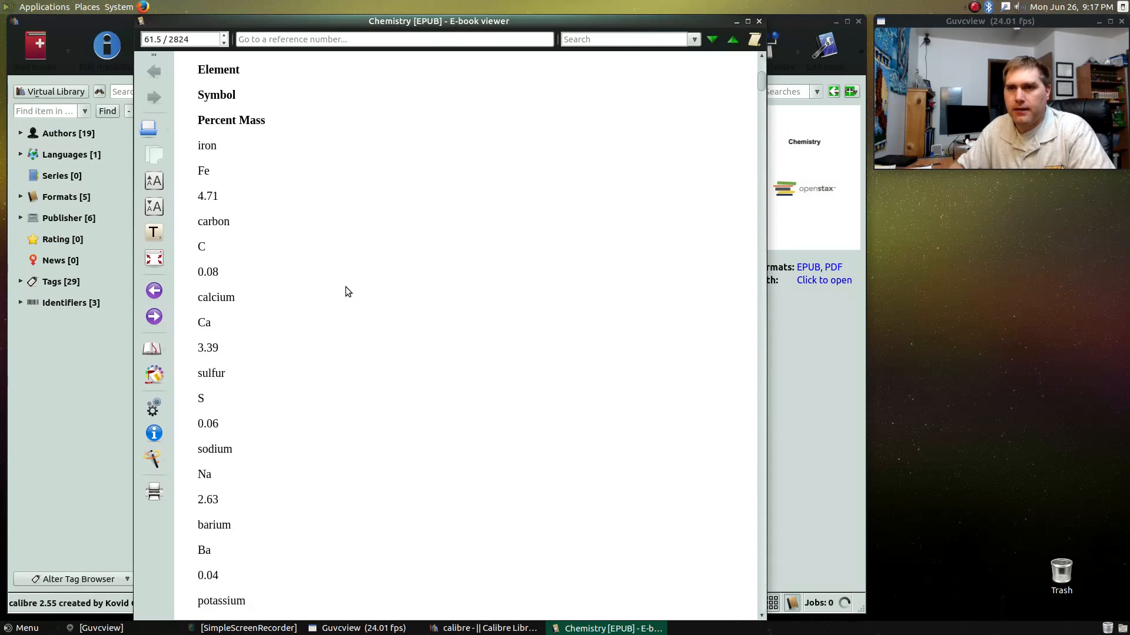
{"action": "scroll", "scroll_direction": "down", "scroll_amount": 3}
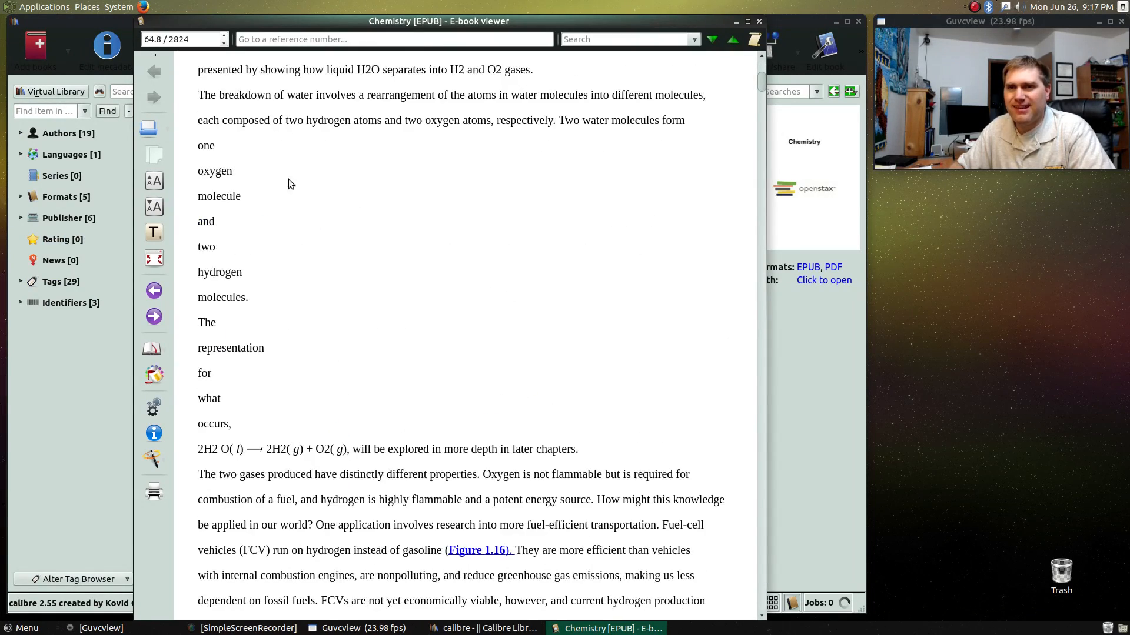
{"action": "scroll", "scroll_direction": "down", "scroll_amount": 3}
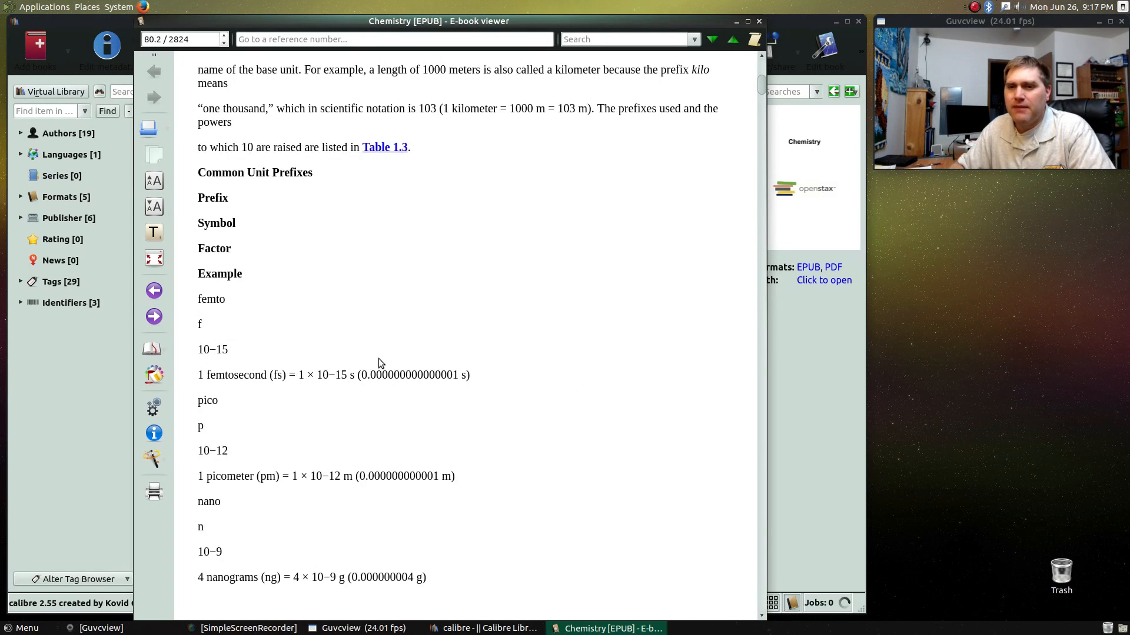
{"action": "scroll", "scroll_direction": "down", "scroll_amount": 3}
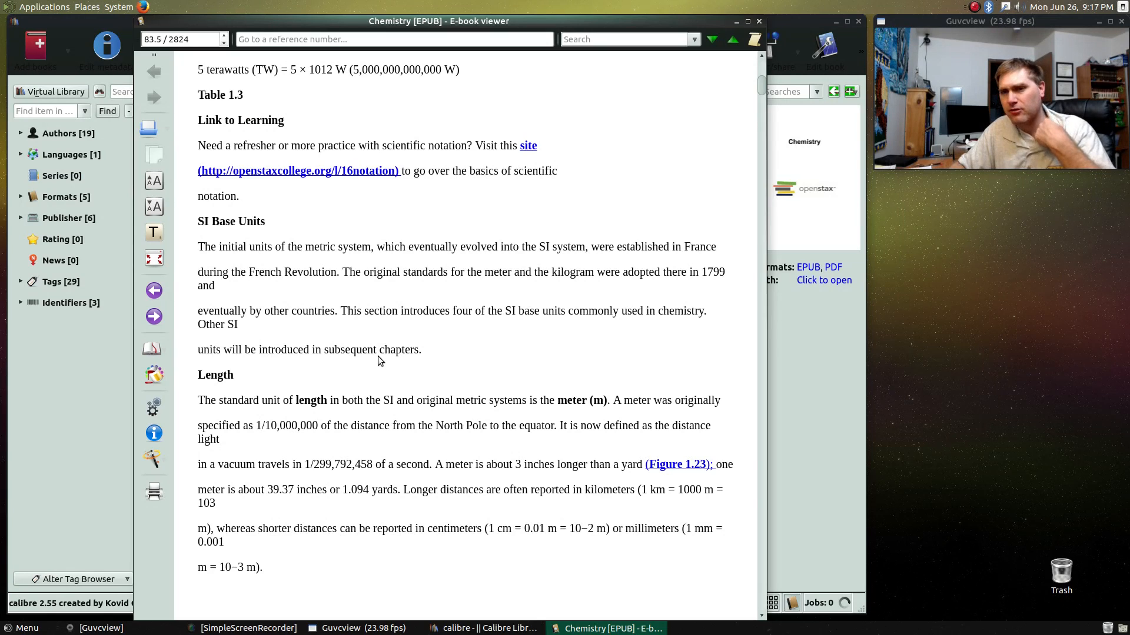
{"action": "scroll", "scroll_direction": "down", "scroll_amount": 3}
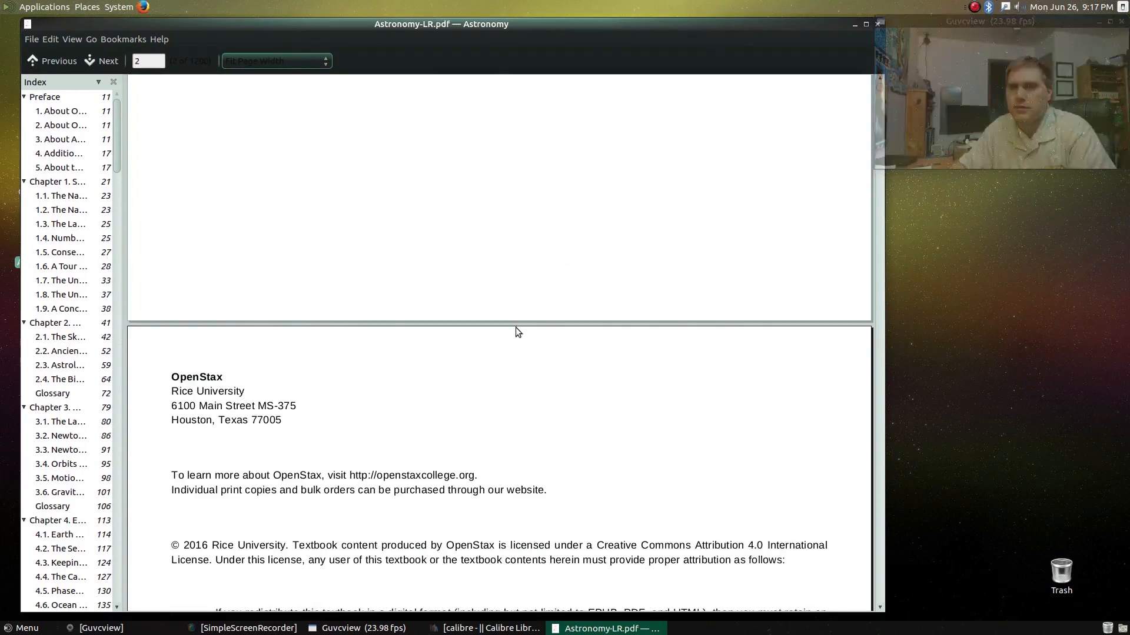
Jump to section 4.5 Phases and Motions of the Moon in Astronomy-LR.pdf, then close Atril.
{"action": "scroll", "scroll_direction": "down", "scroll_amount": 3}
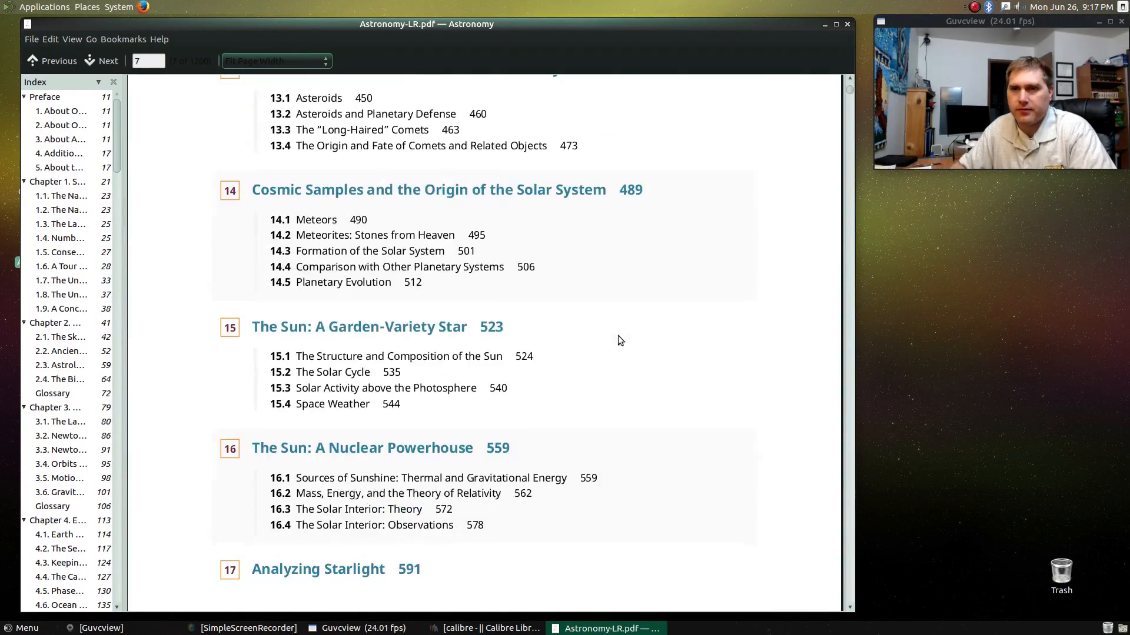
{"action": "left_click", "coordinate": [60, 337]}
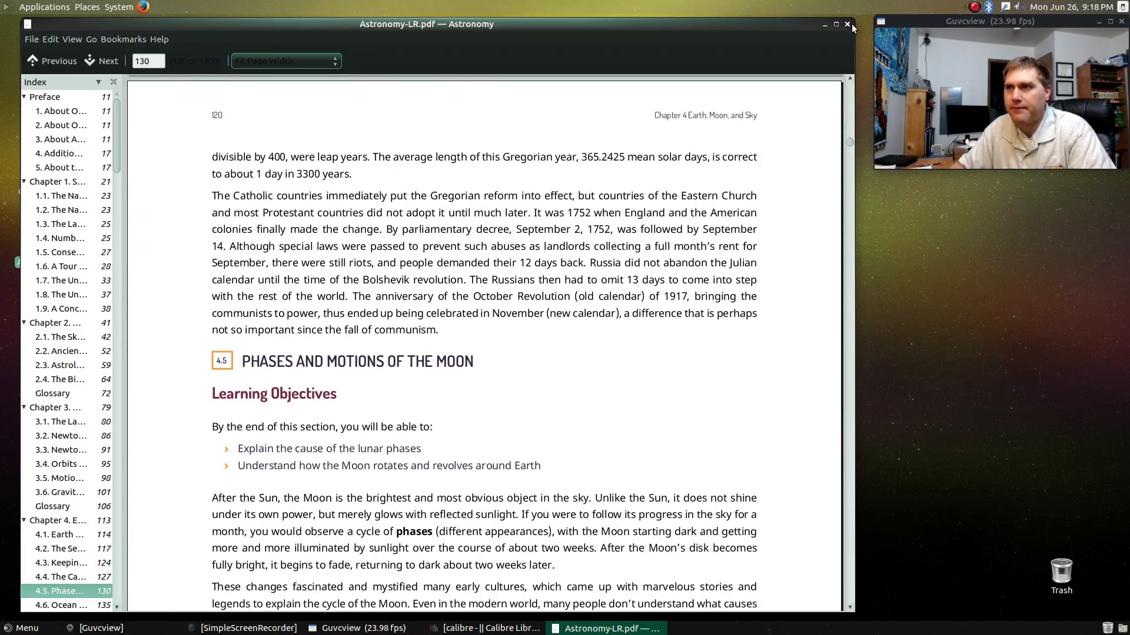
{"action": "left_click", "coordinate": [490, 628]}
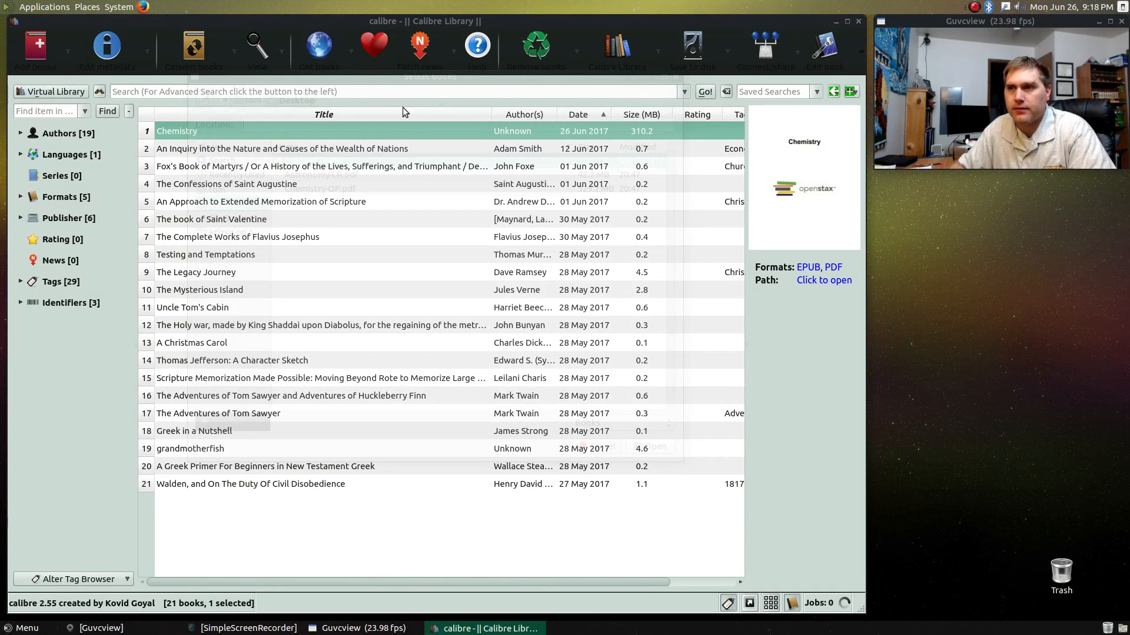
Add Astronomy-LR.pdf from the Desktop and select the new Astronomy book among 22.
{"action": "left_click", "coordinate": [33, 47]}
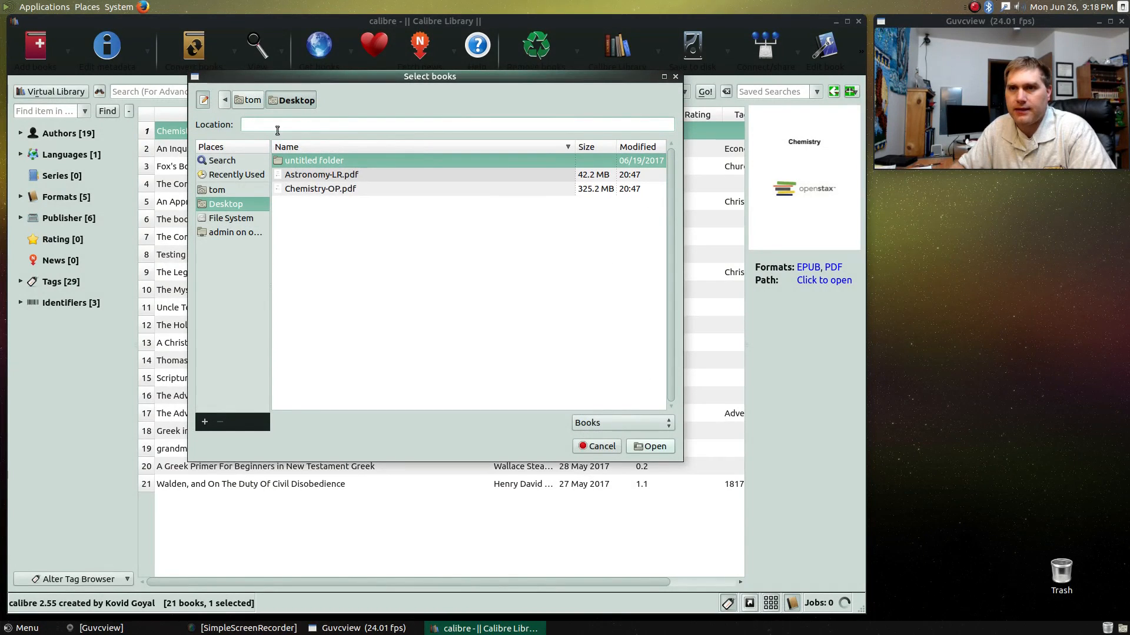
{"action": "left_click", "coordinate": [321, 174]}
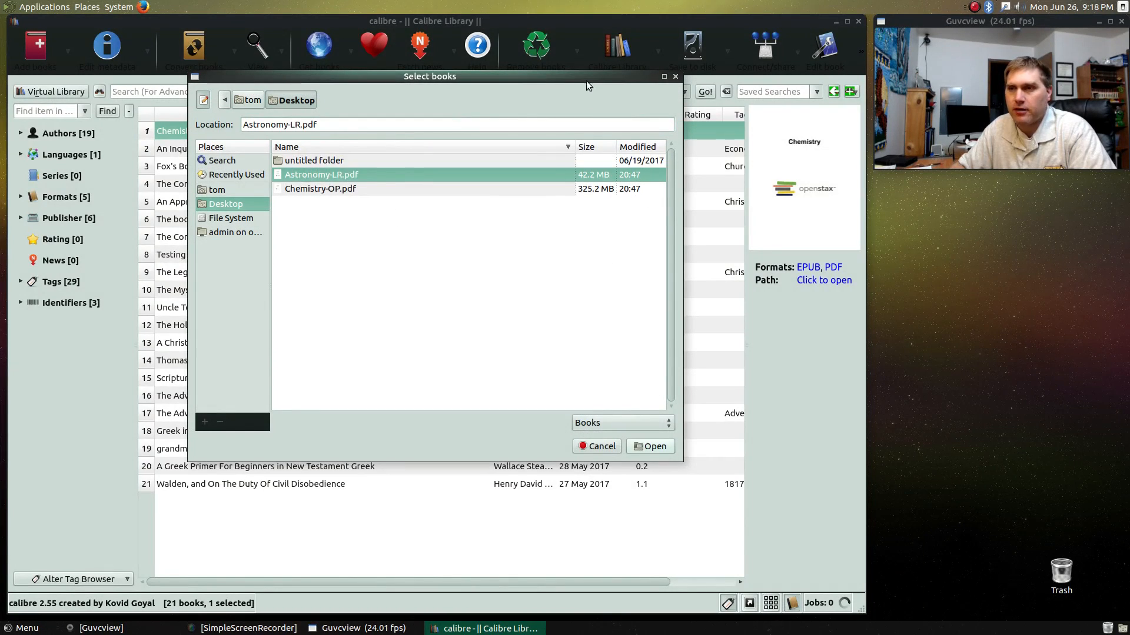
{"action": "left_click", "coordinate": [649, 446]}
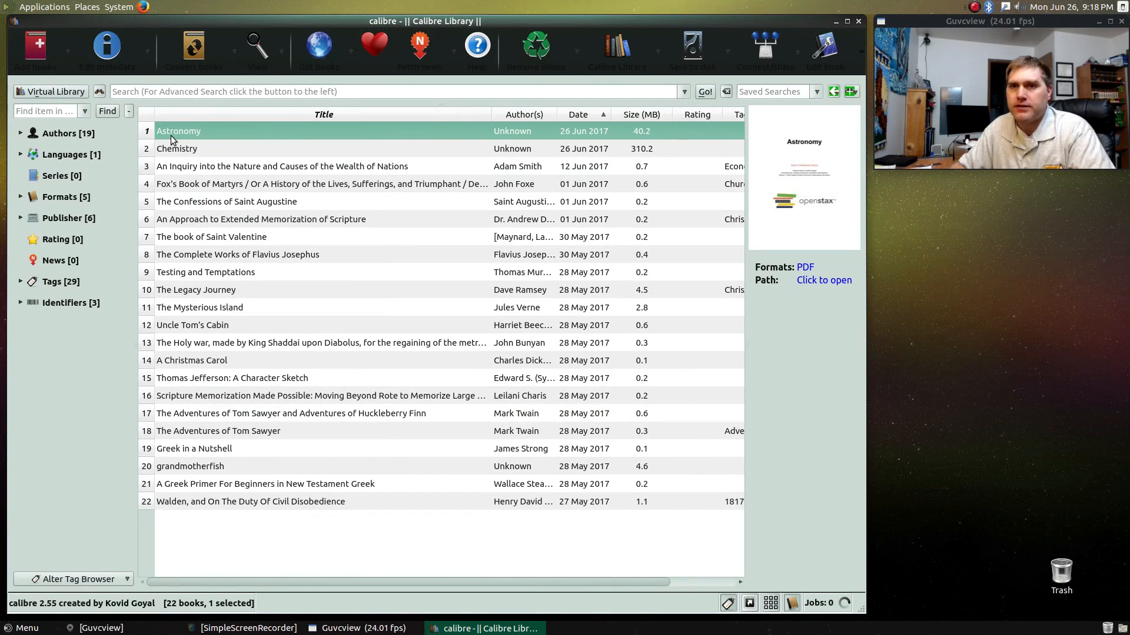
{"action": "left_click", "coordinate": [226, 201]}
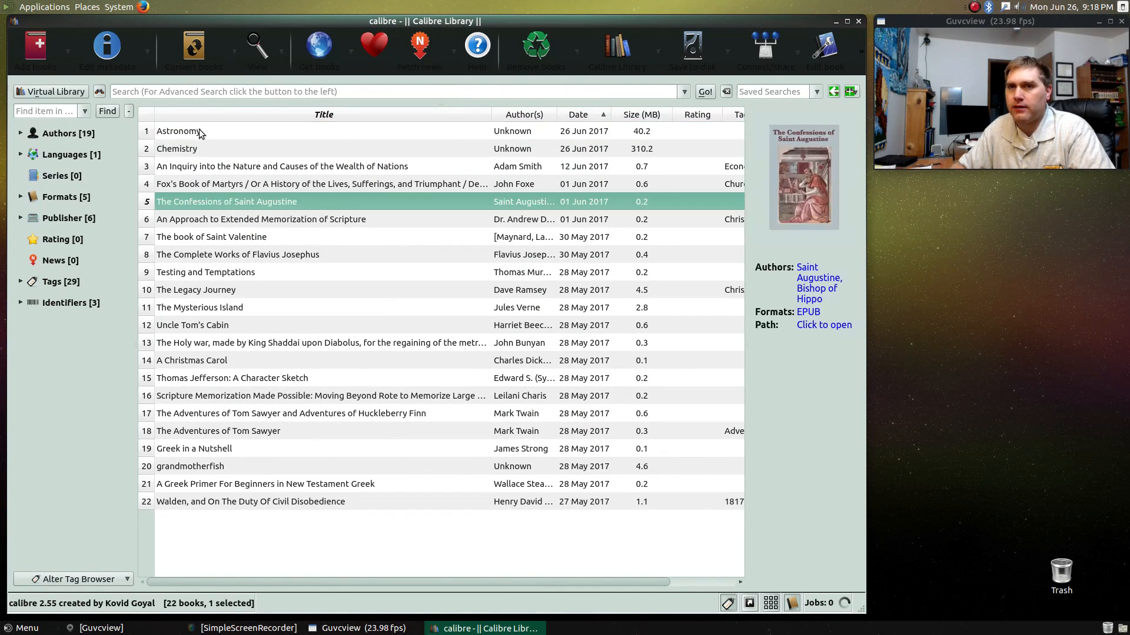
{"action": "left_click", "coordinate": [178, 131]}
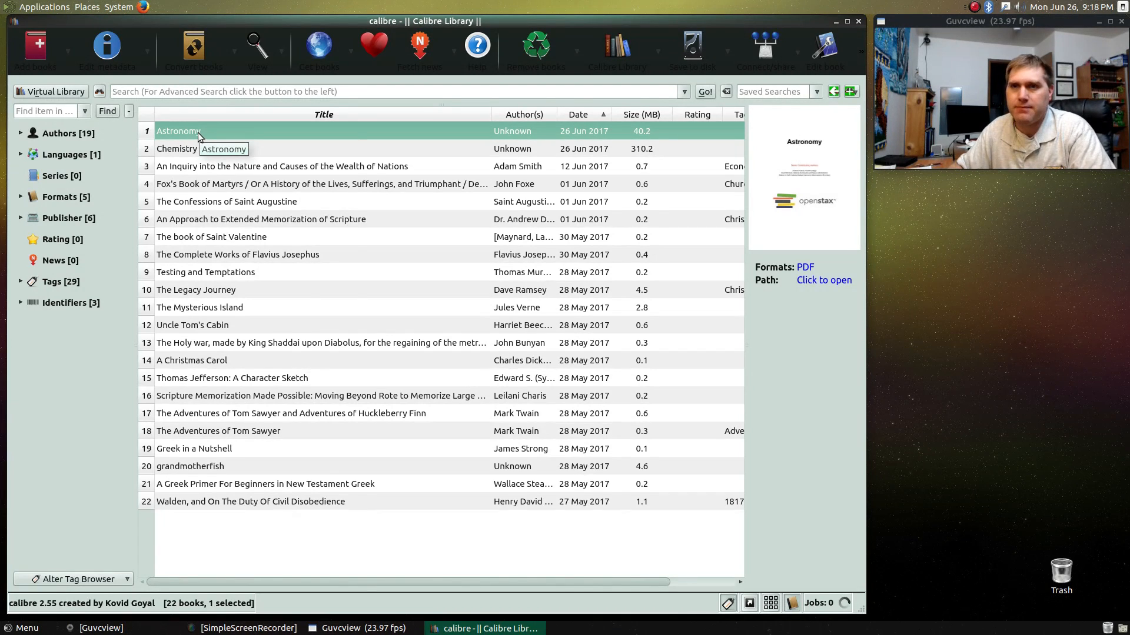
Convert the Astronomy book individually with EPUB as the output format.
{"action": "right_click", "coordinate": [199, 131]}
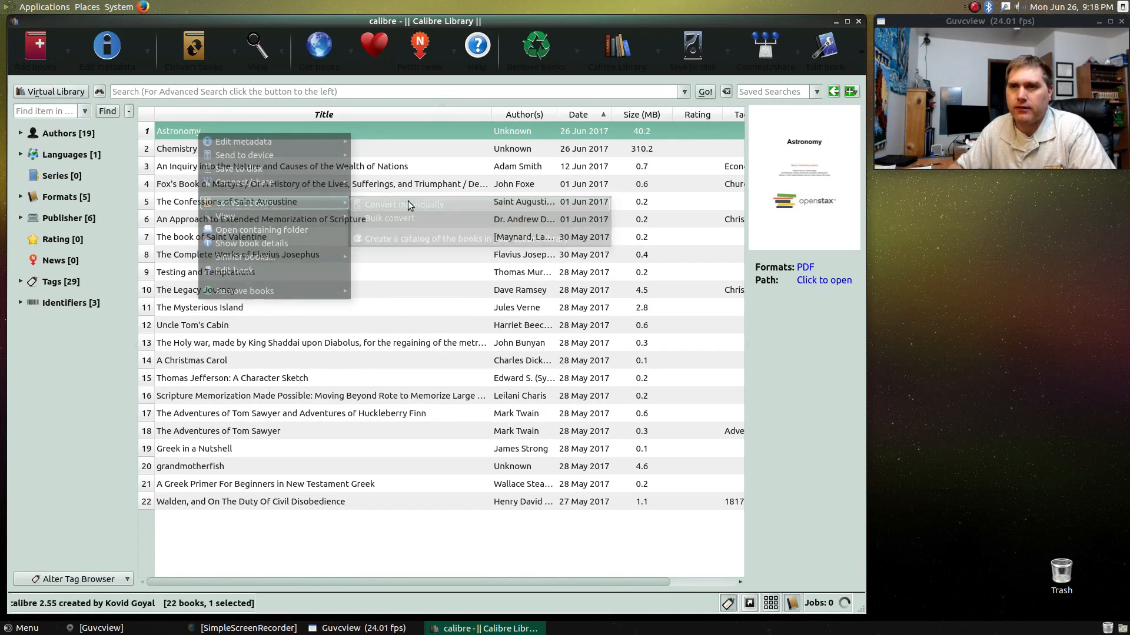
{"action": "left_click", "coordinate": [401, 205]}
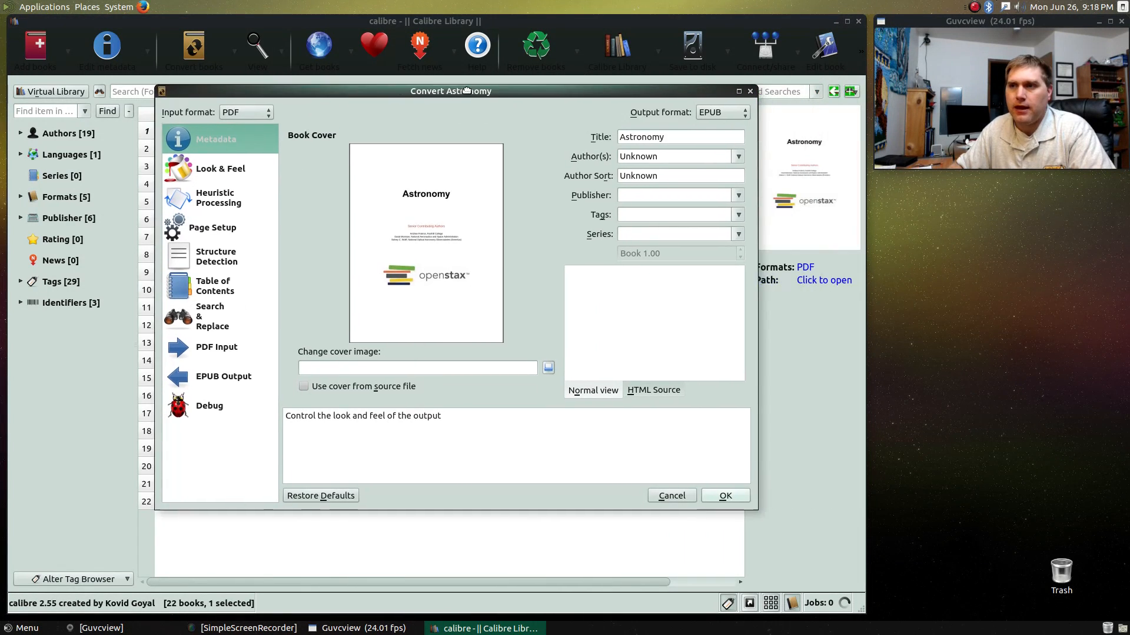
{"action": "left_click", "coordinate": [720, 112]}
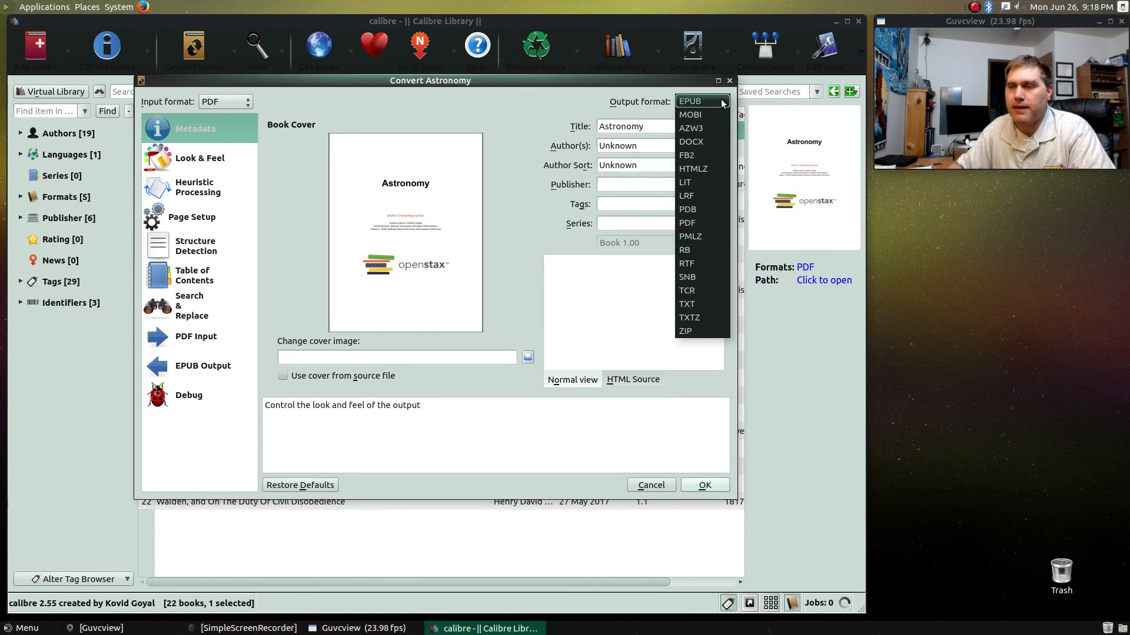
{"action": "mouse_move", "coordinate": [685, 263]}
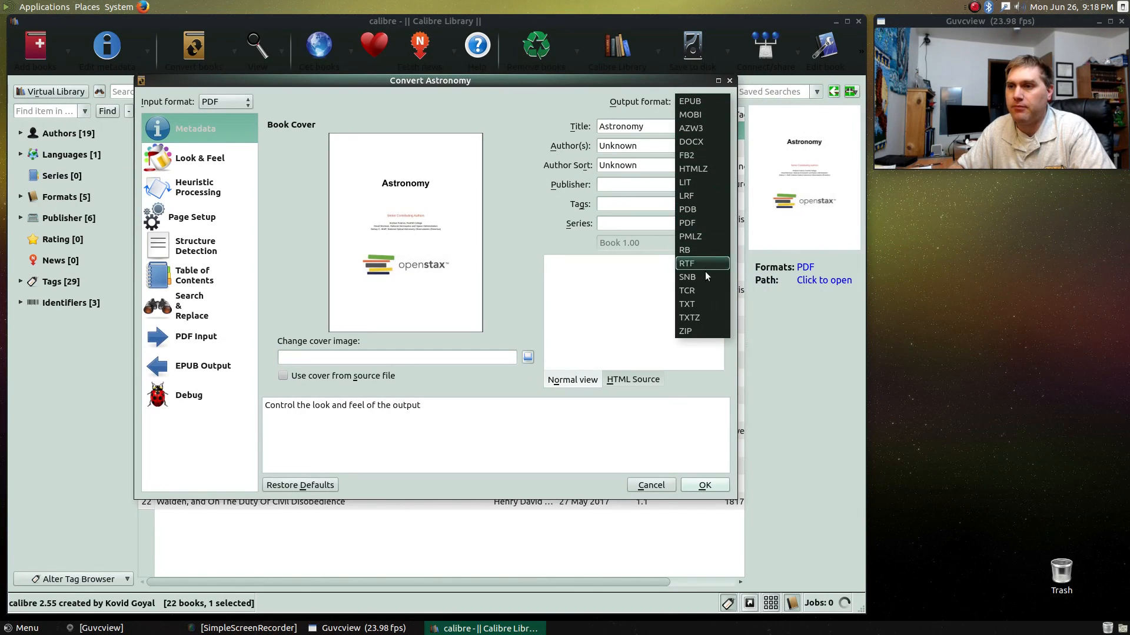
{"action": "left_click", "coordinate": [689, 100]}
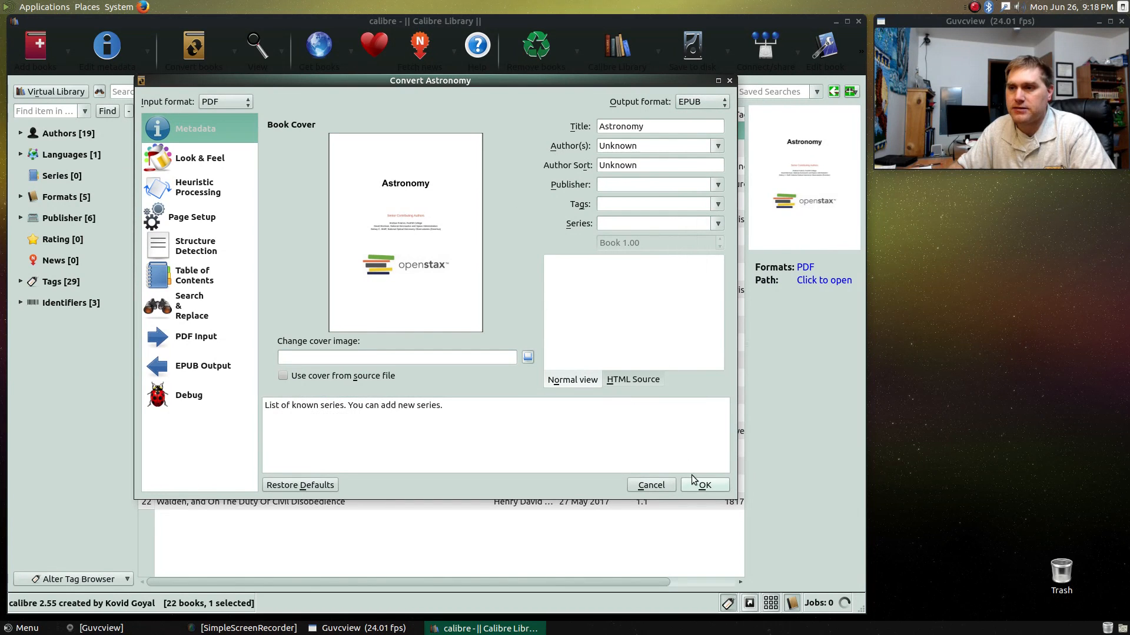
{"action": "left_click", "coordinate": [704, 485]}
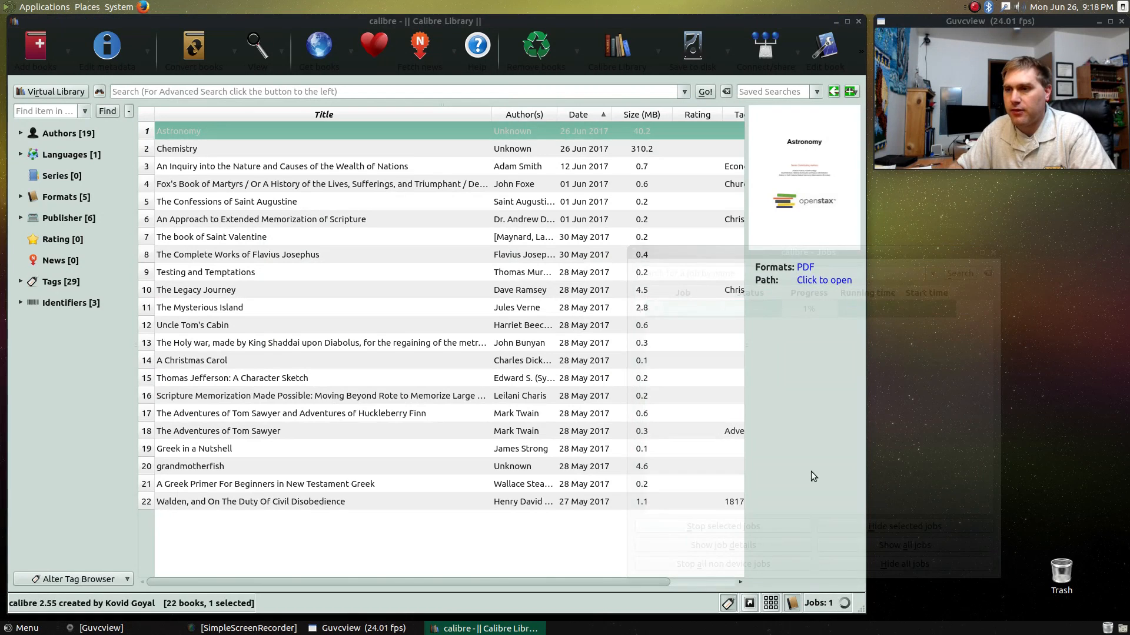
Check the Astronomy-to-EPUB job at 1%, move the Jobs window aside, browse several books.
{"action": "left_click", "coordinate": [818, 603]}
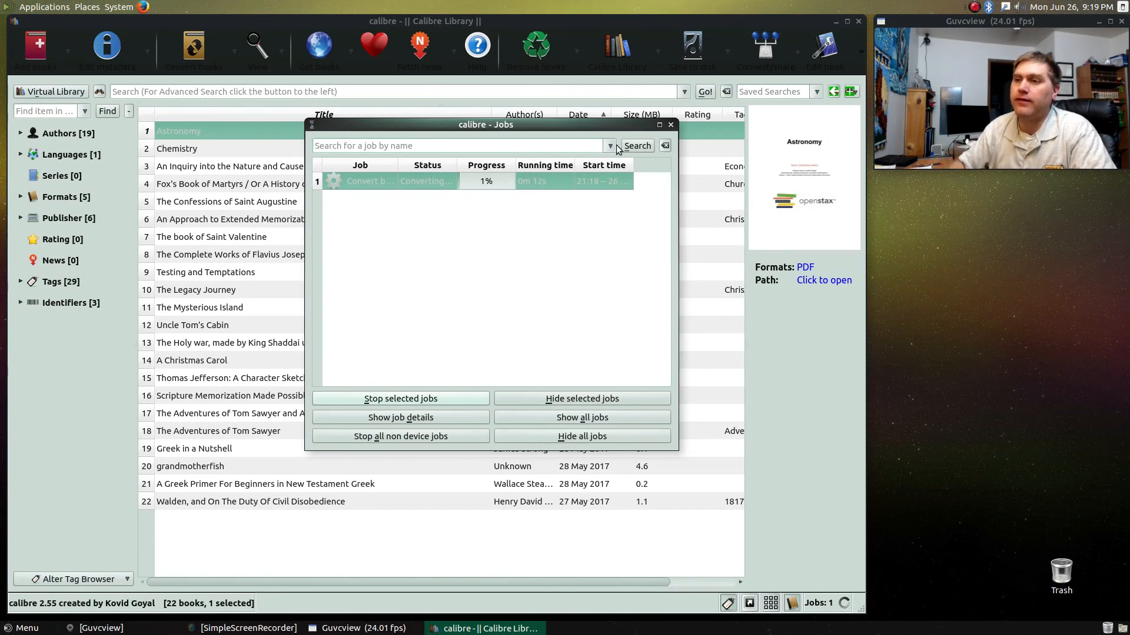
{"action": "left_click_drag", "start_coordinate": [484, 124], "coordinate": [885, 388]}
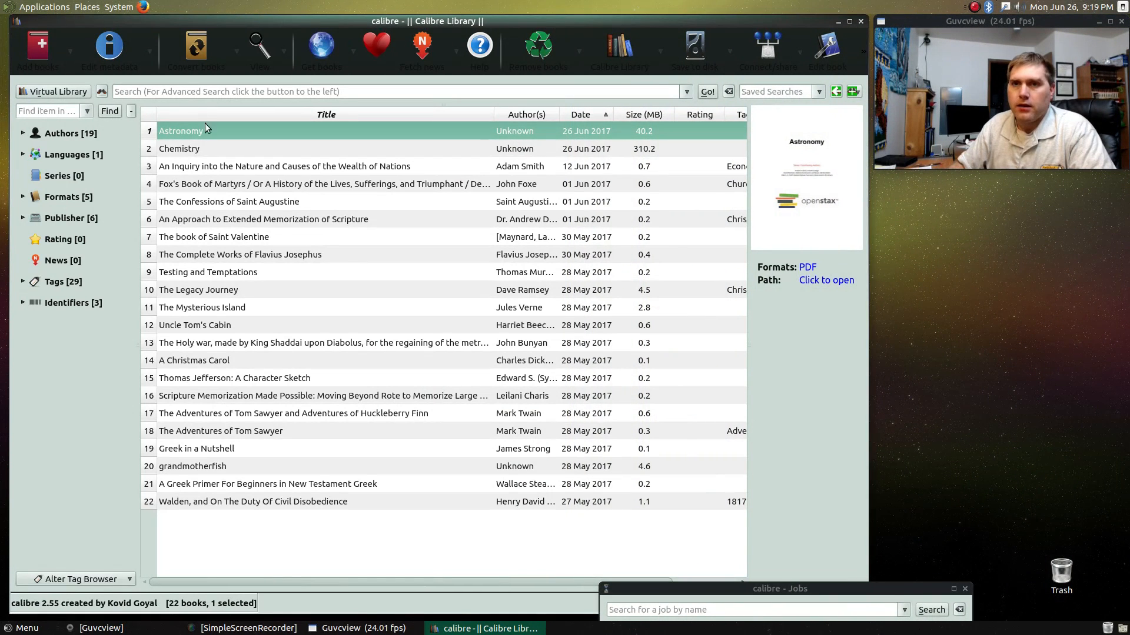
{"action": "left_click", "coordinate": [179, 148]}
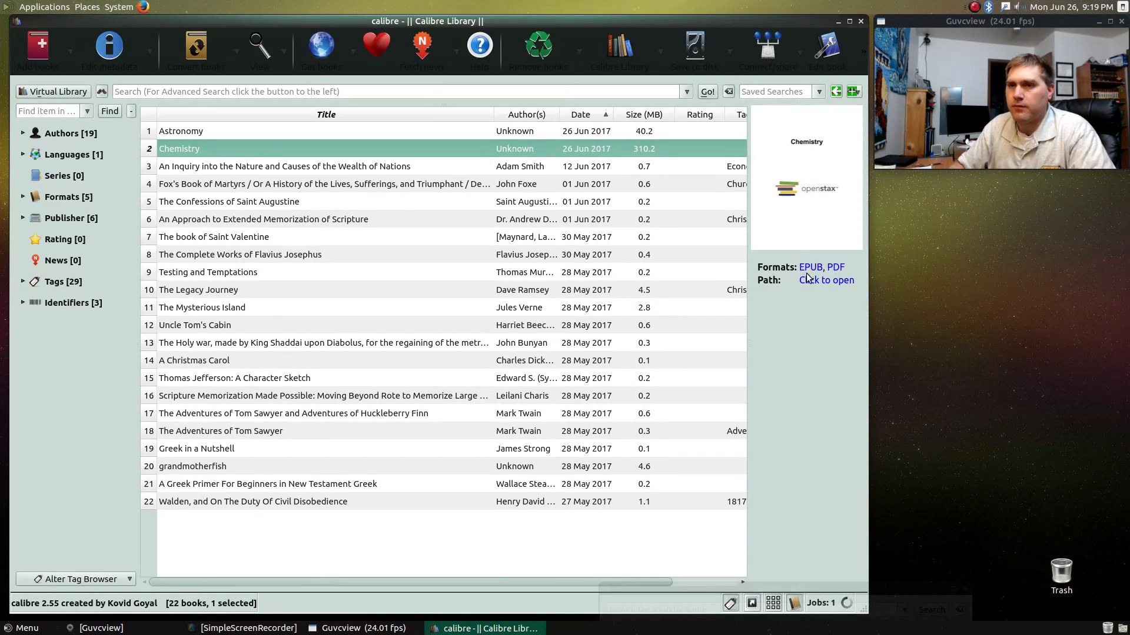
{"action": "left_click", "coordinate": [285, 166]}
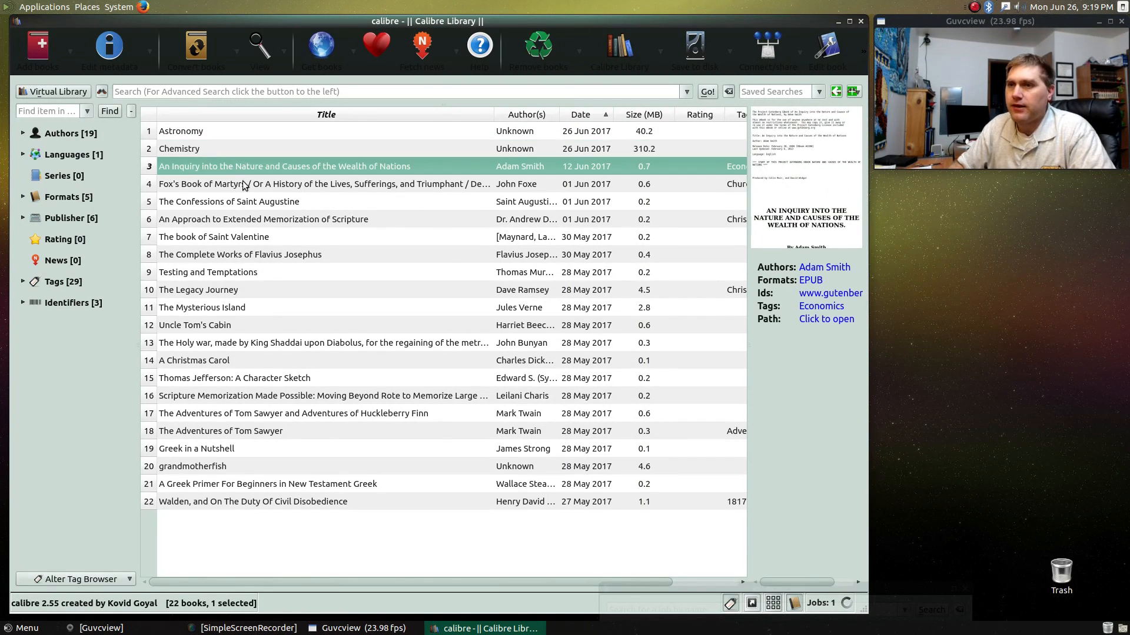
{"action": "left_click", "coordinate": [228, 202]}
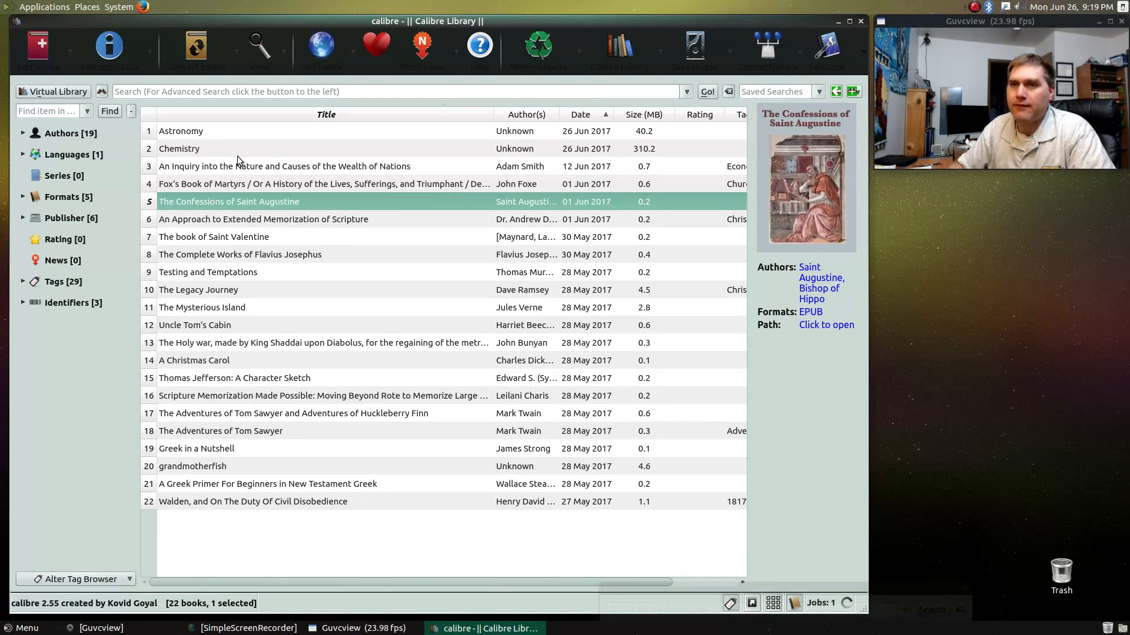
{"action": "left_click", "coordinate": [180, 131]}
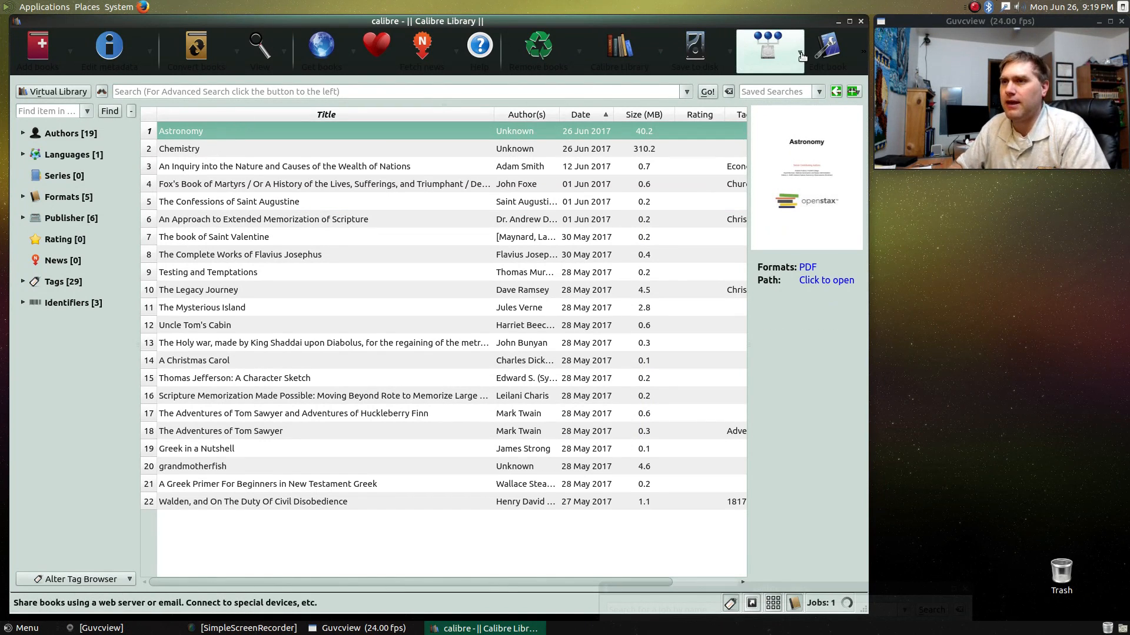
Start calibre's content server via Connect/share, then choose Stop Content server.
{"action": "left_click", "coordinate": [769, 49]}
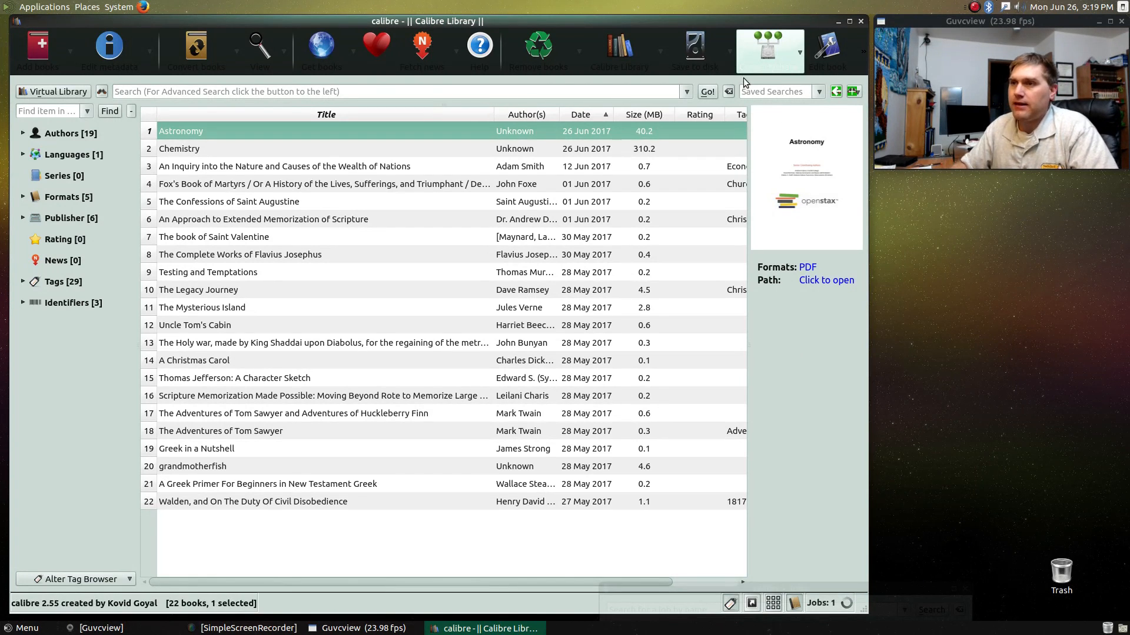
{"action": "left_click", "coordinate": [769, 48]}
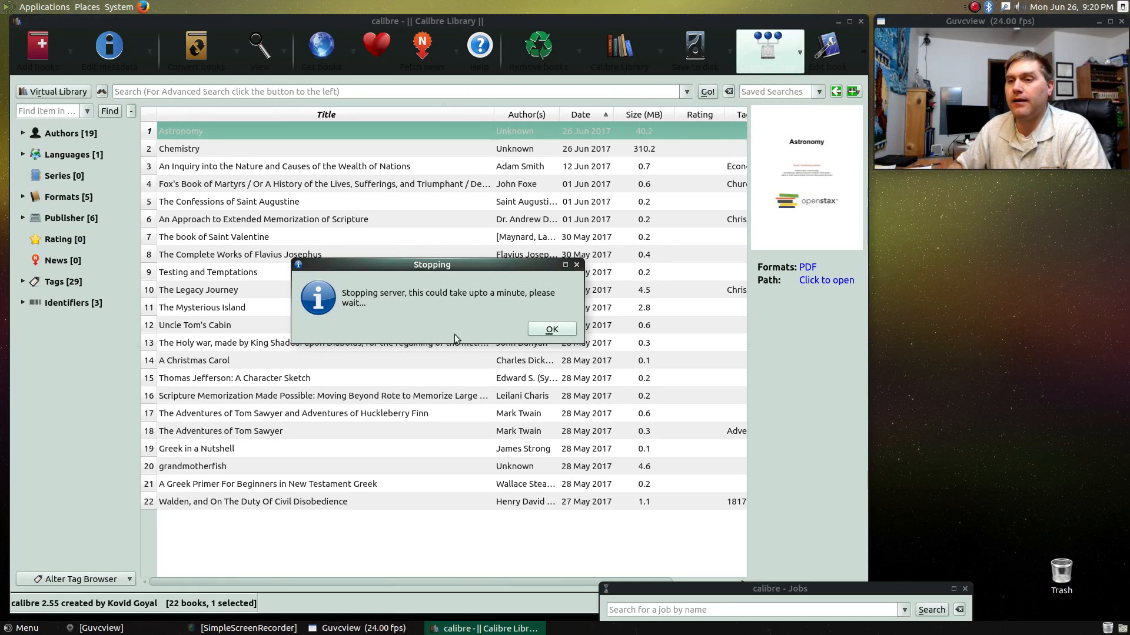
Acknowledge calibre's server stopping notice and bring up SimpleScreenRecorder from the taskbar.
{"action": "left_click", "coordinate": [552, 330]}
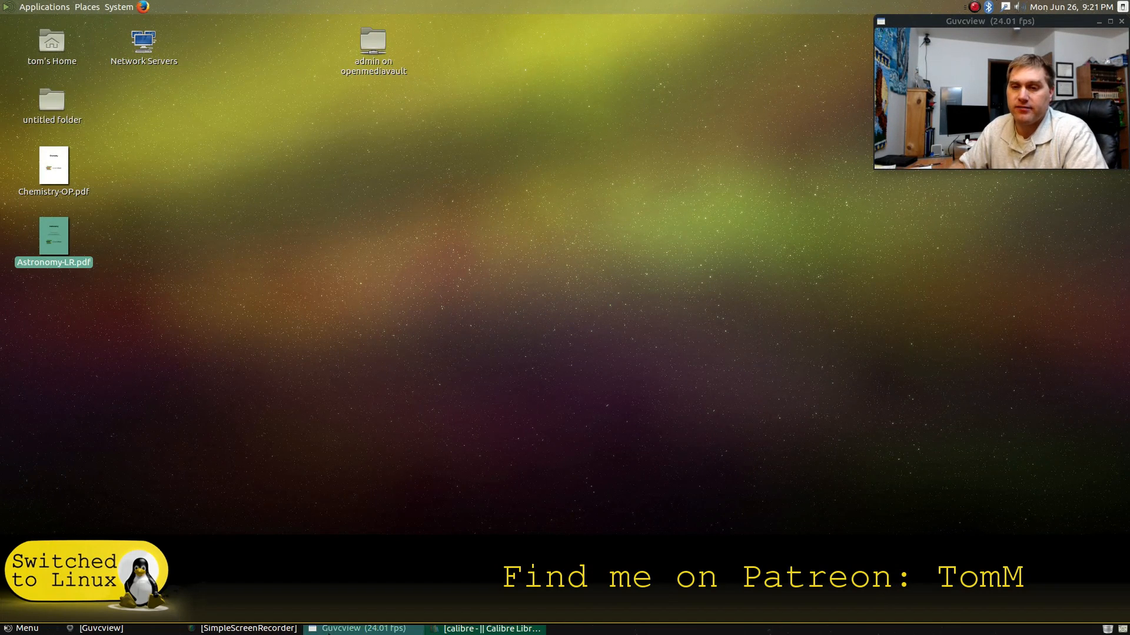
{"action": "left_click", "coordinate": [249, 628]}
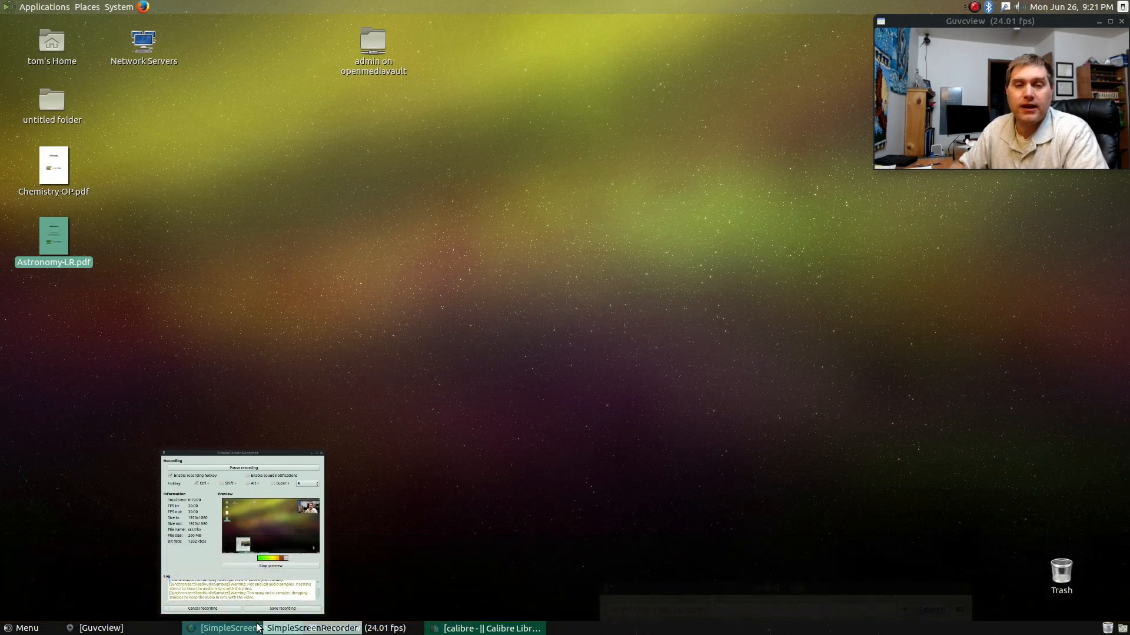